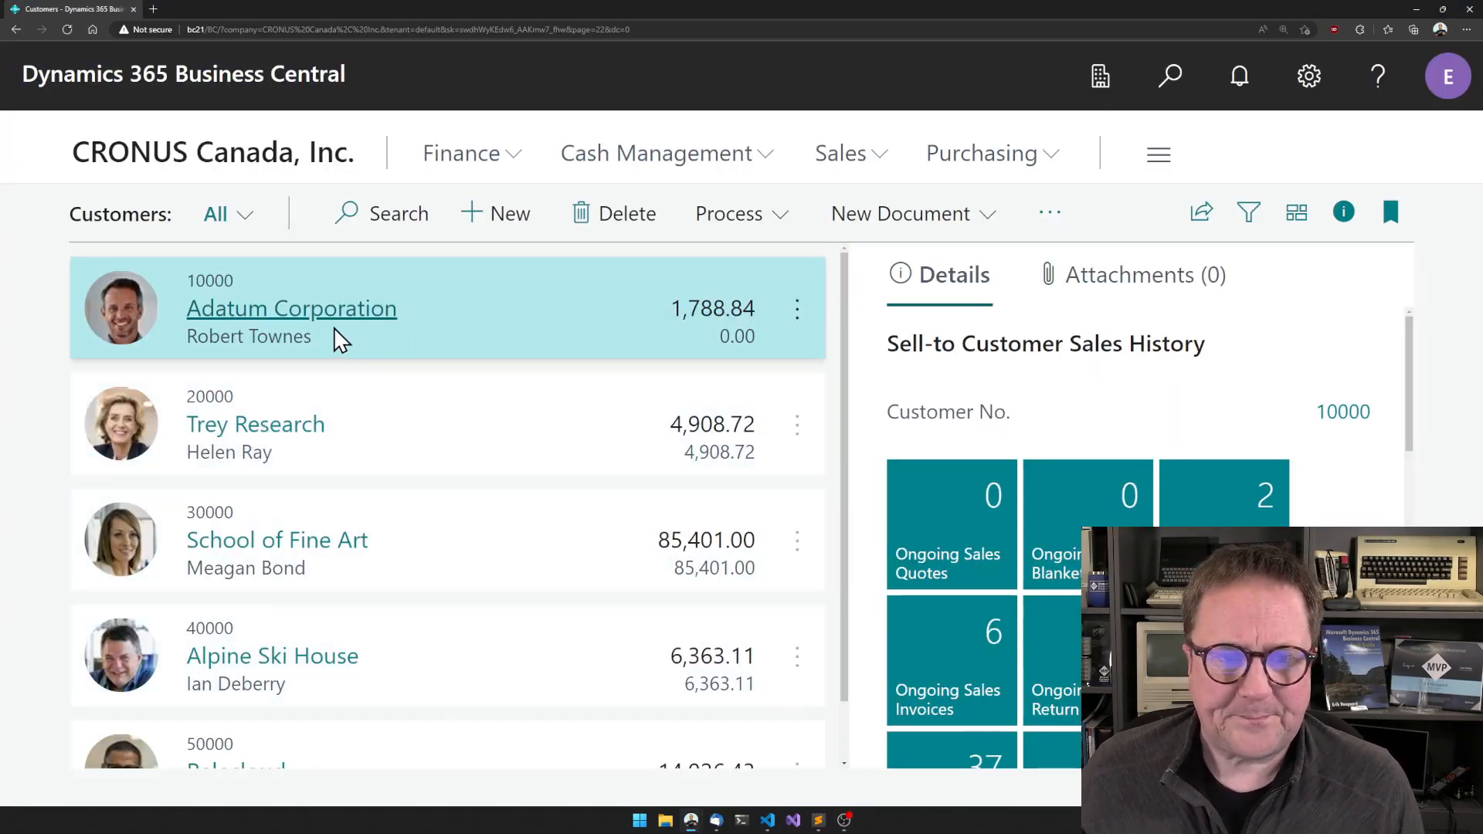
Open Adatum Corporation's customer card from the Customers list, returning to it after a detour
click(292, 307)
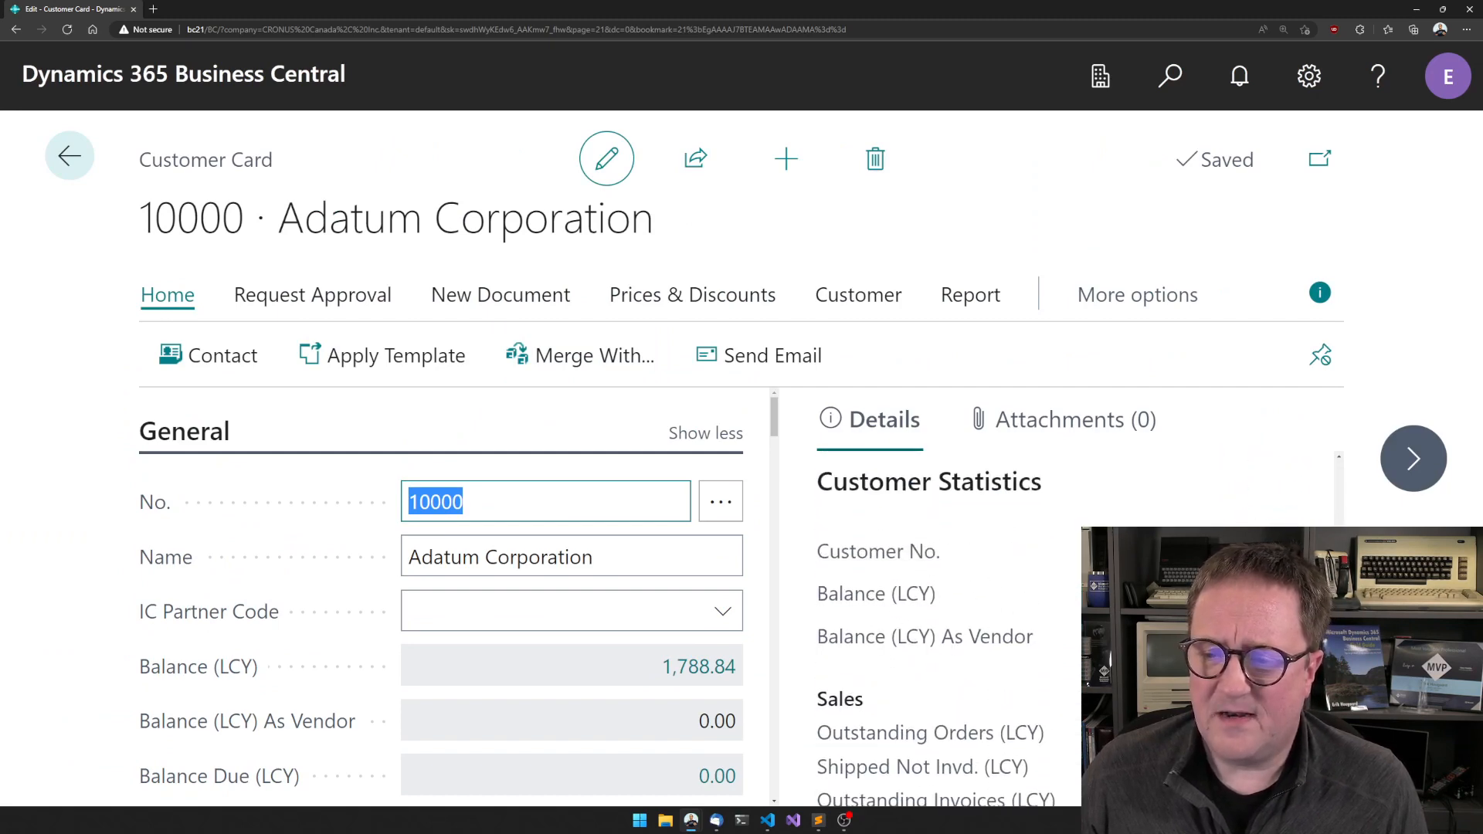
scroll(down, 3)
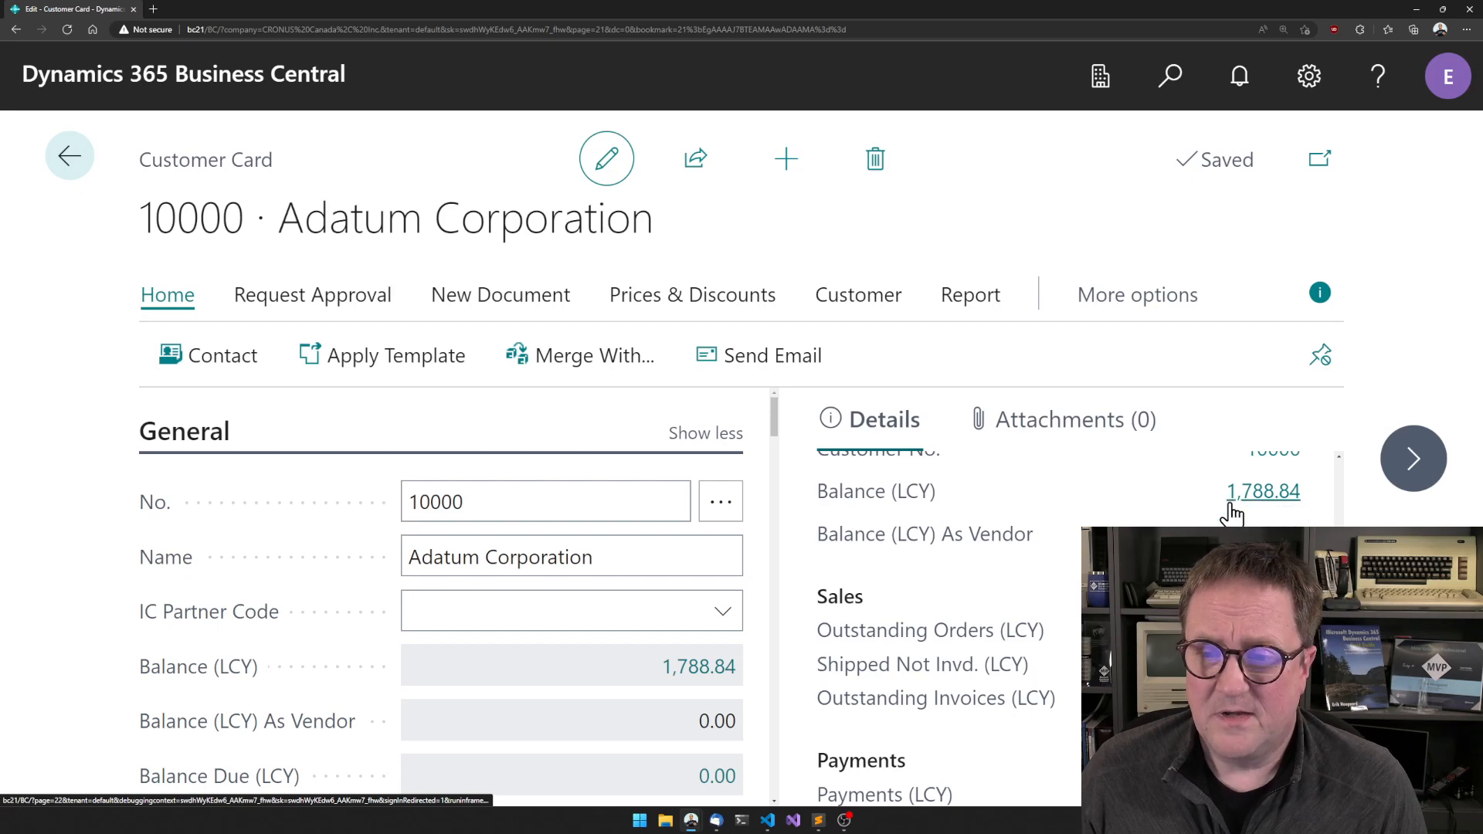
click(69, 155)
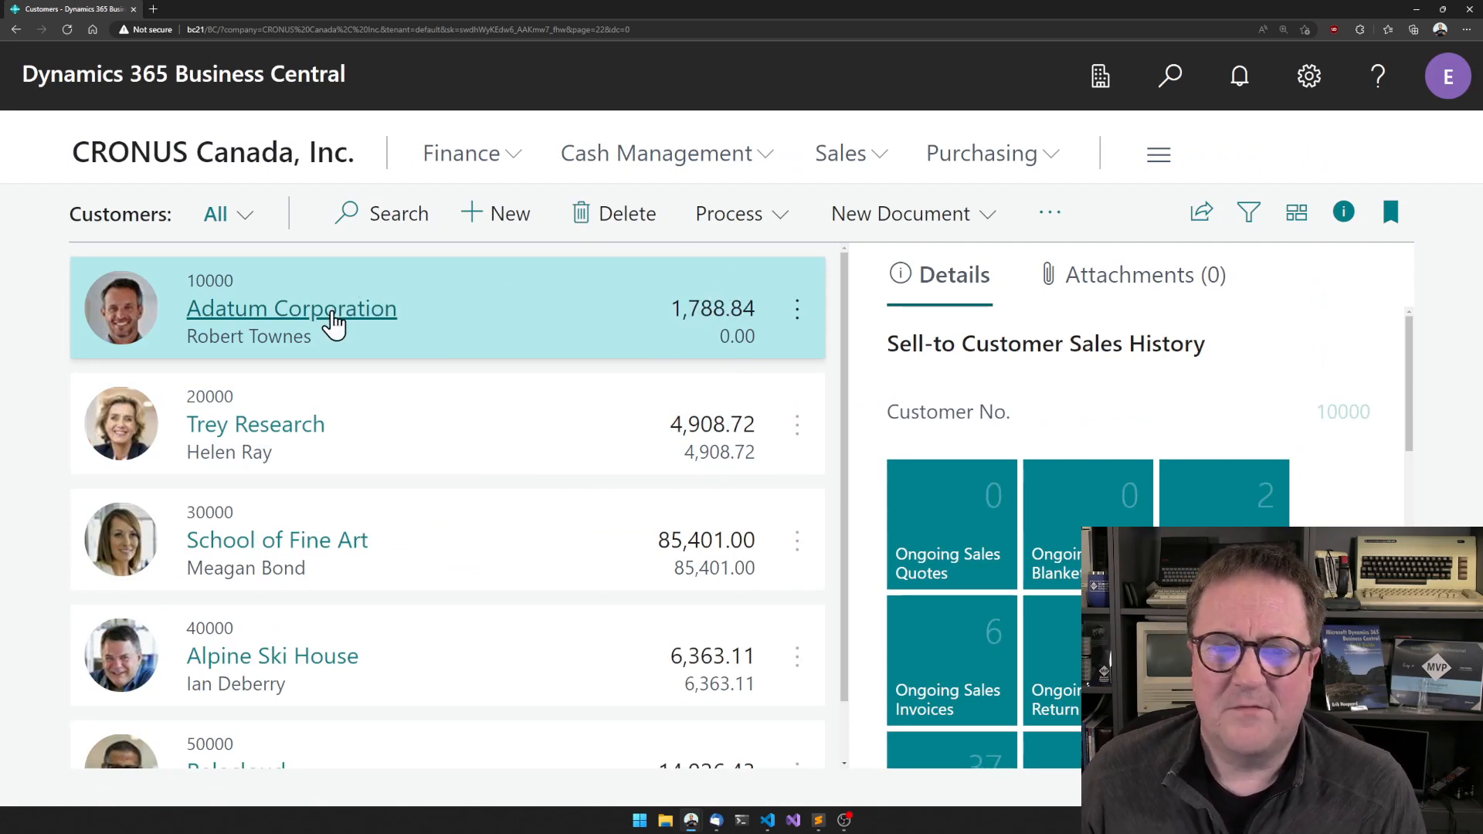
click(292, 309)
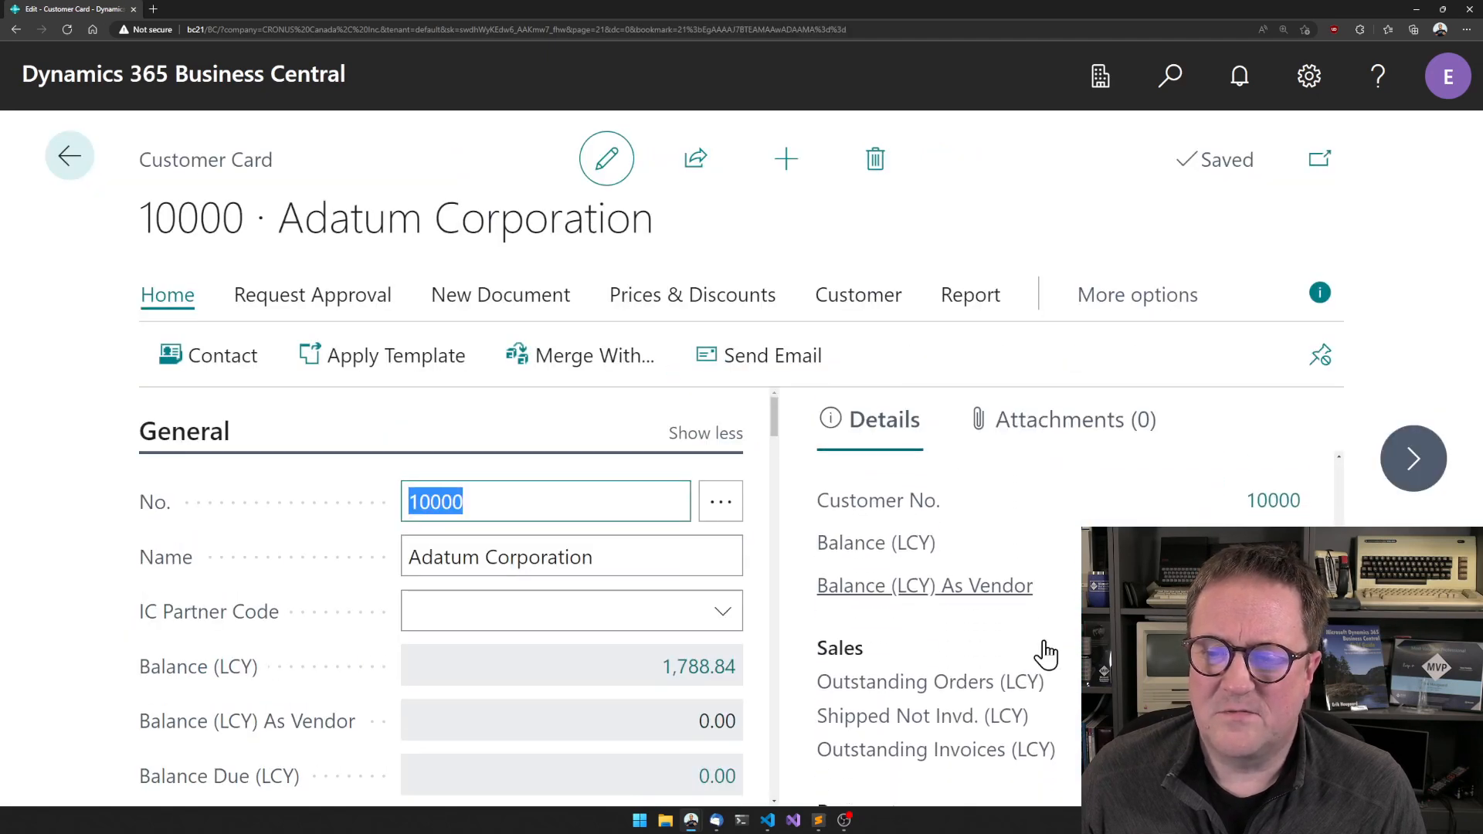
Scroll the General FastTab to review Balance (LCY) 1,788.84, Credit Limit (LCY) 0.00 and Blocked
scroll(down, 3)
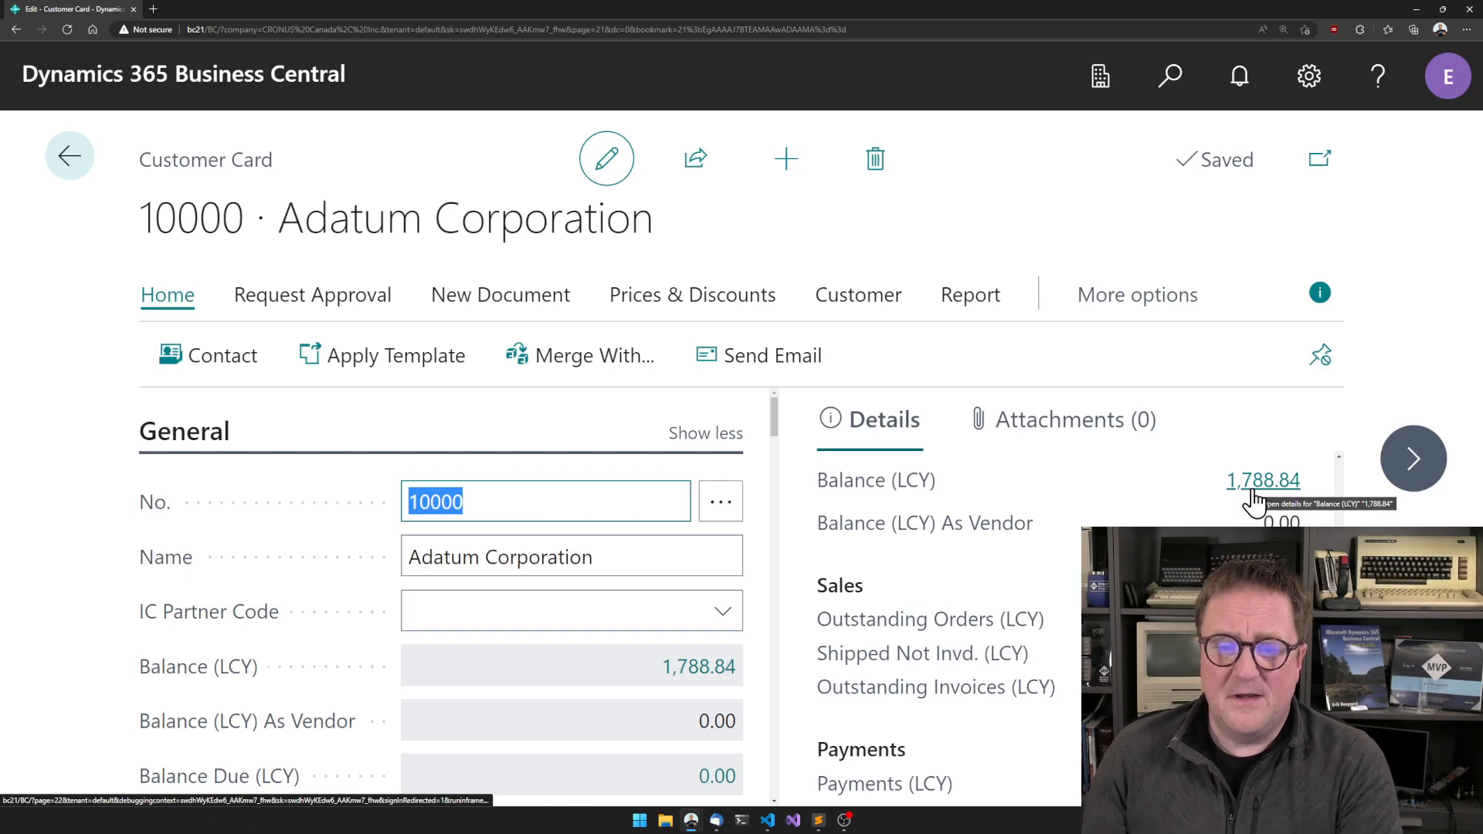
scroll(down, 3)
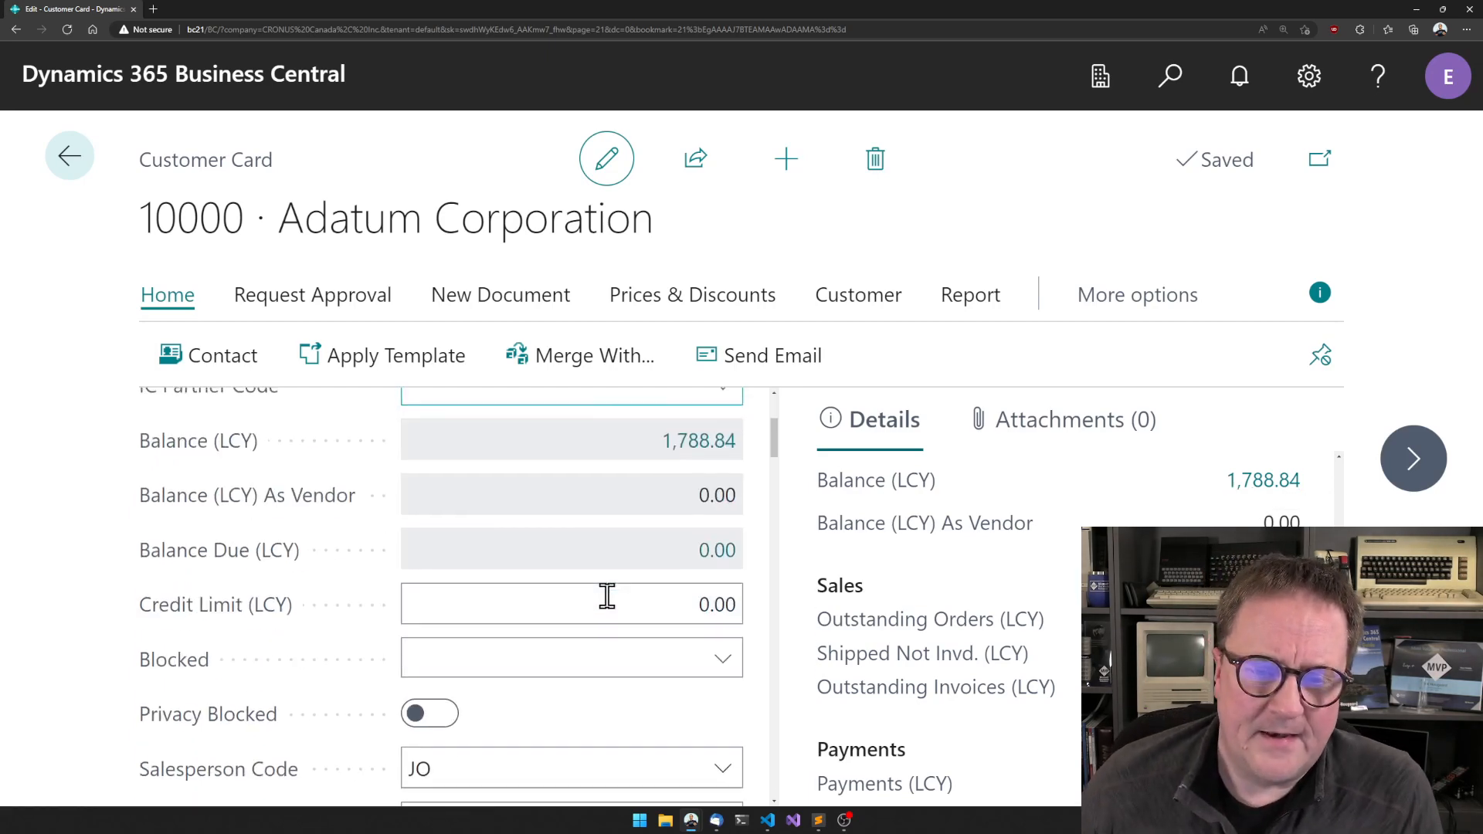
scroll(down, 3)
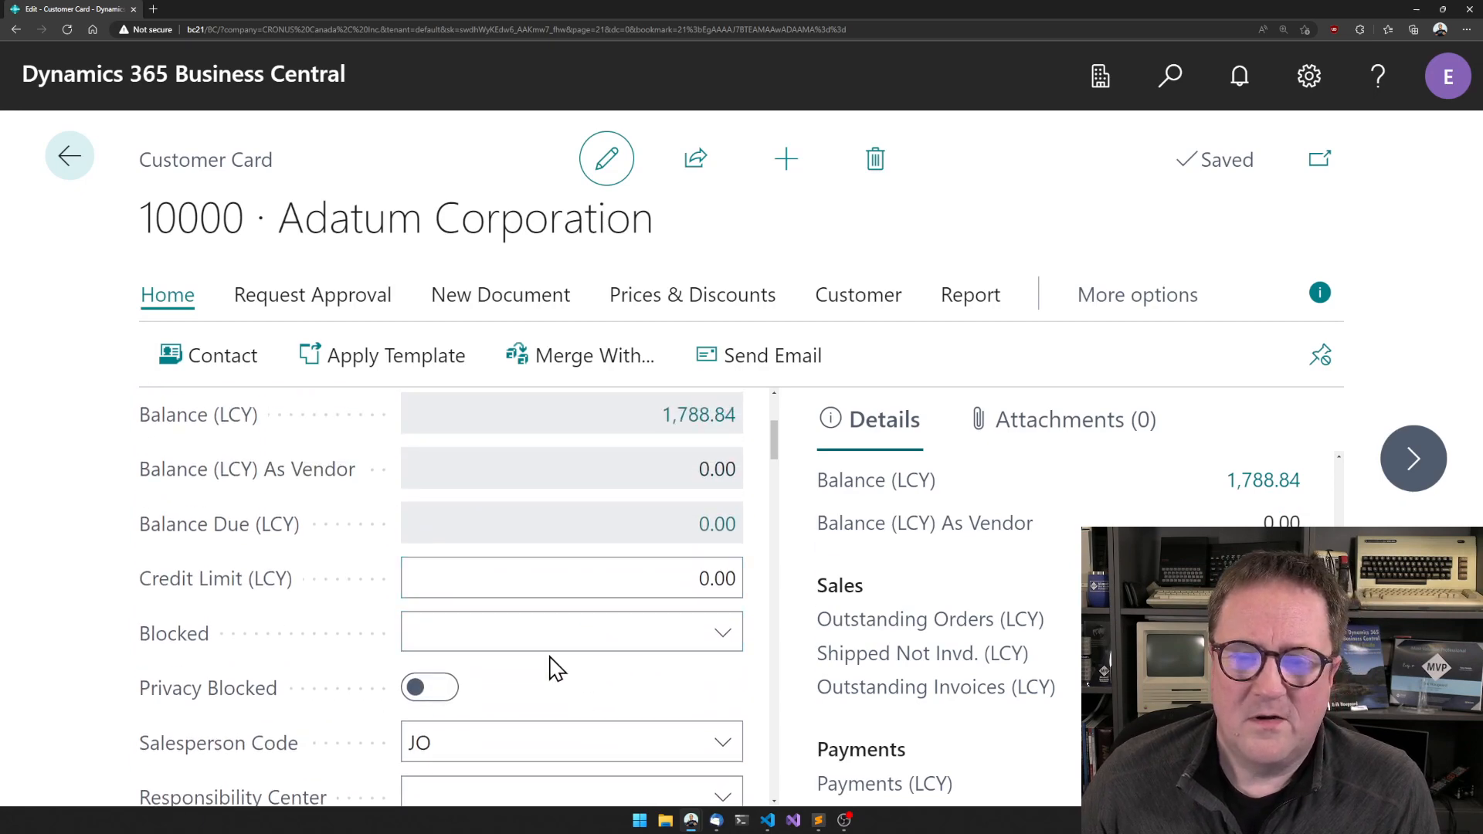
mouse_move(606, 414)
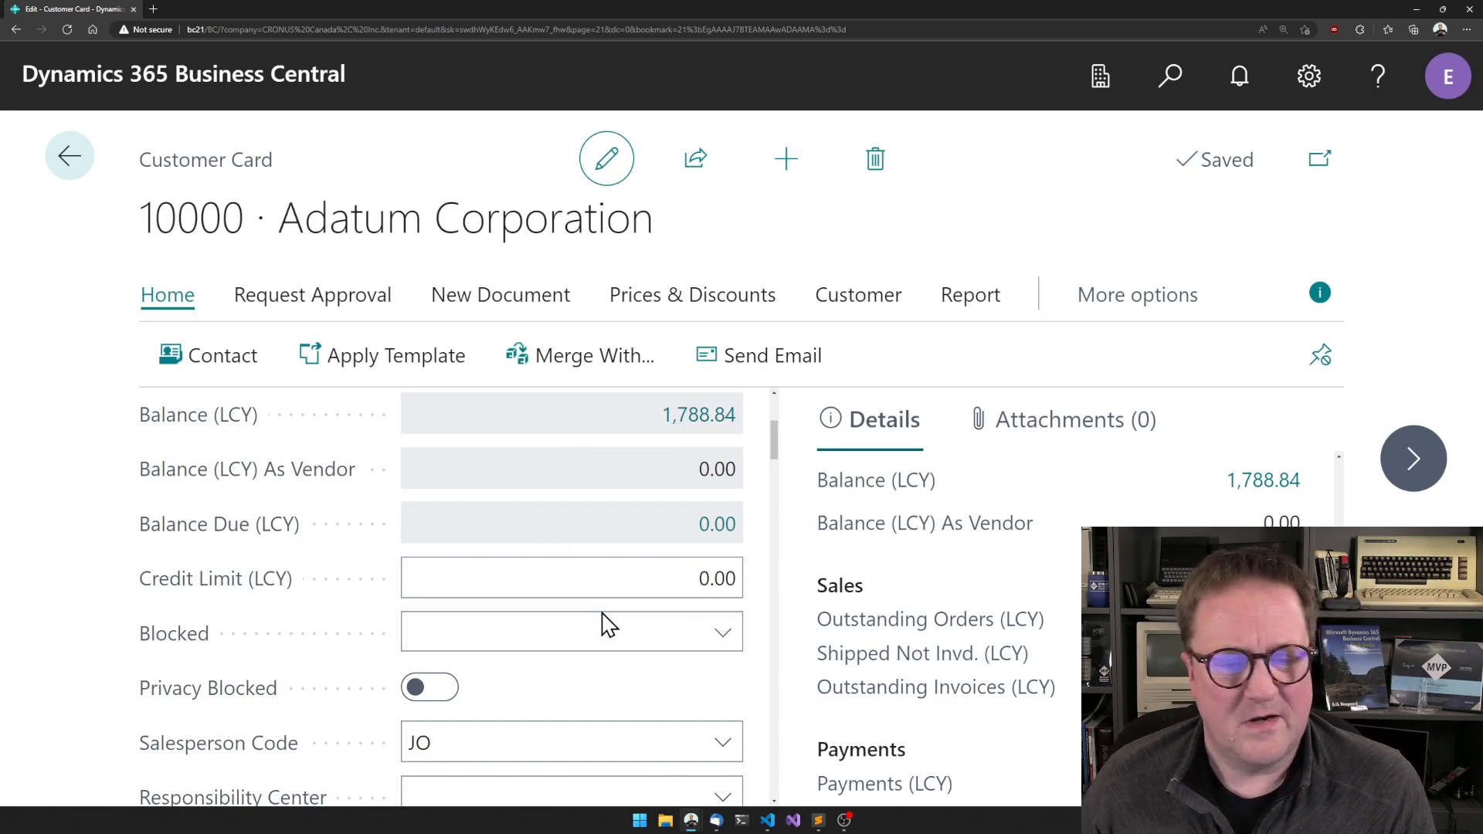
click(570, 630)
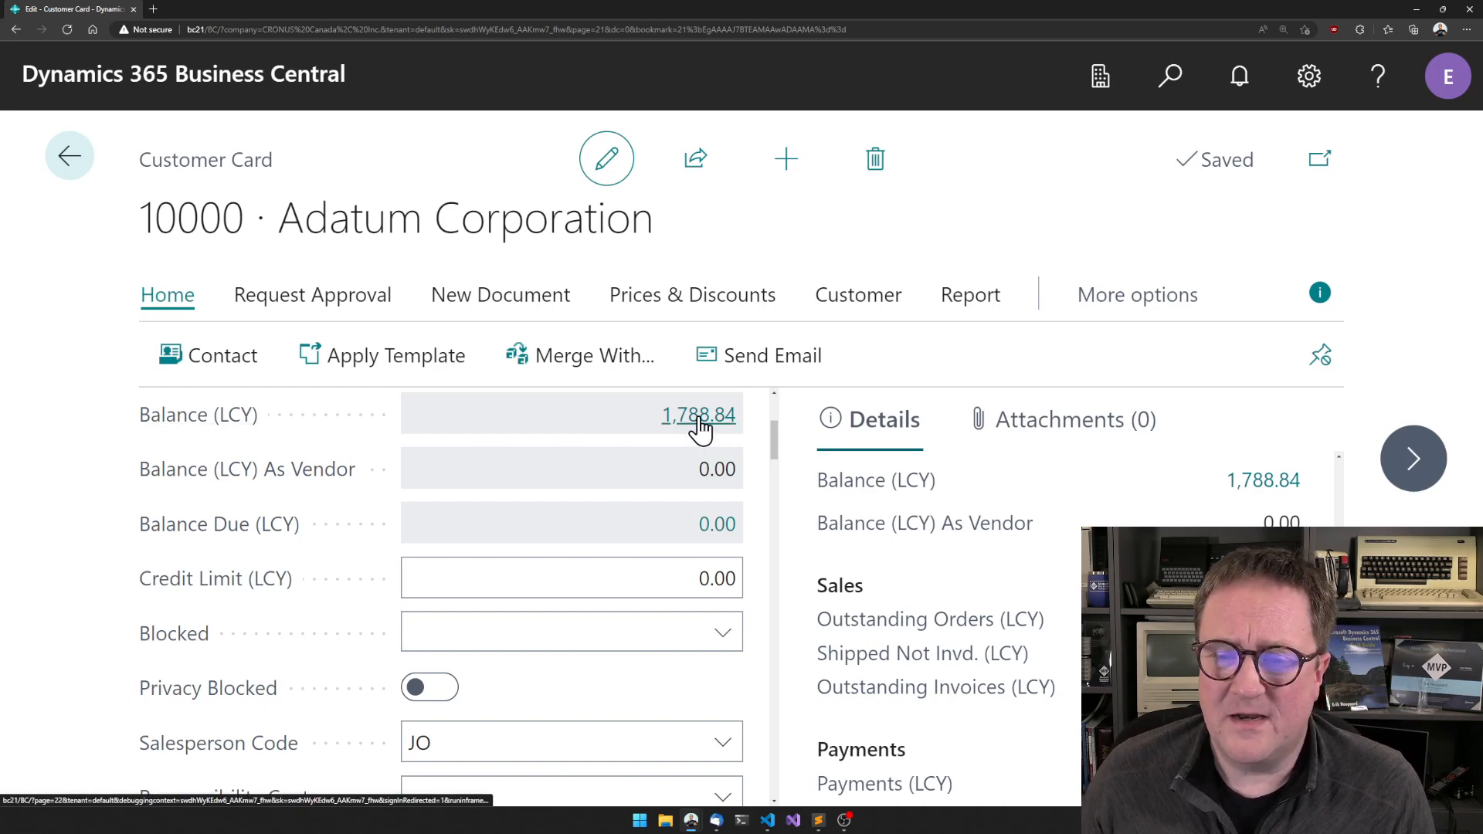
Drill down from Balance (LCY) to the three 11/10/2022 invoices PS-INV103216 through PS-INV103218
click(699, 414)
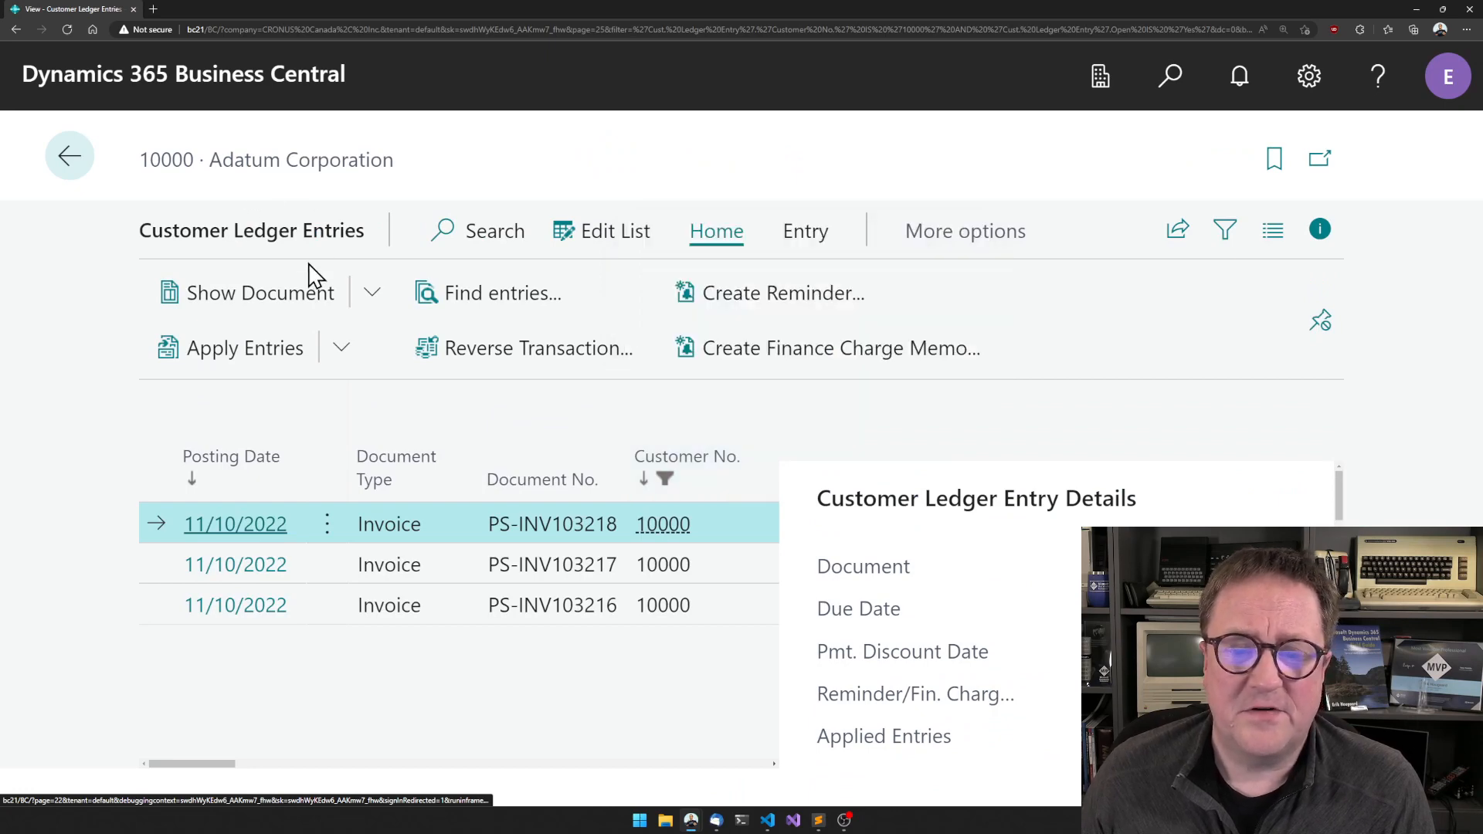
key(ctrl+plus)
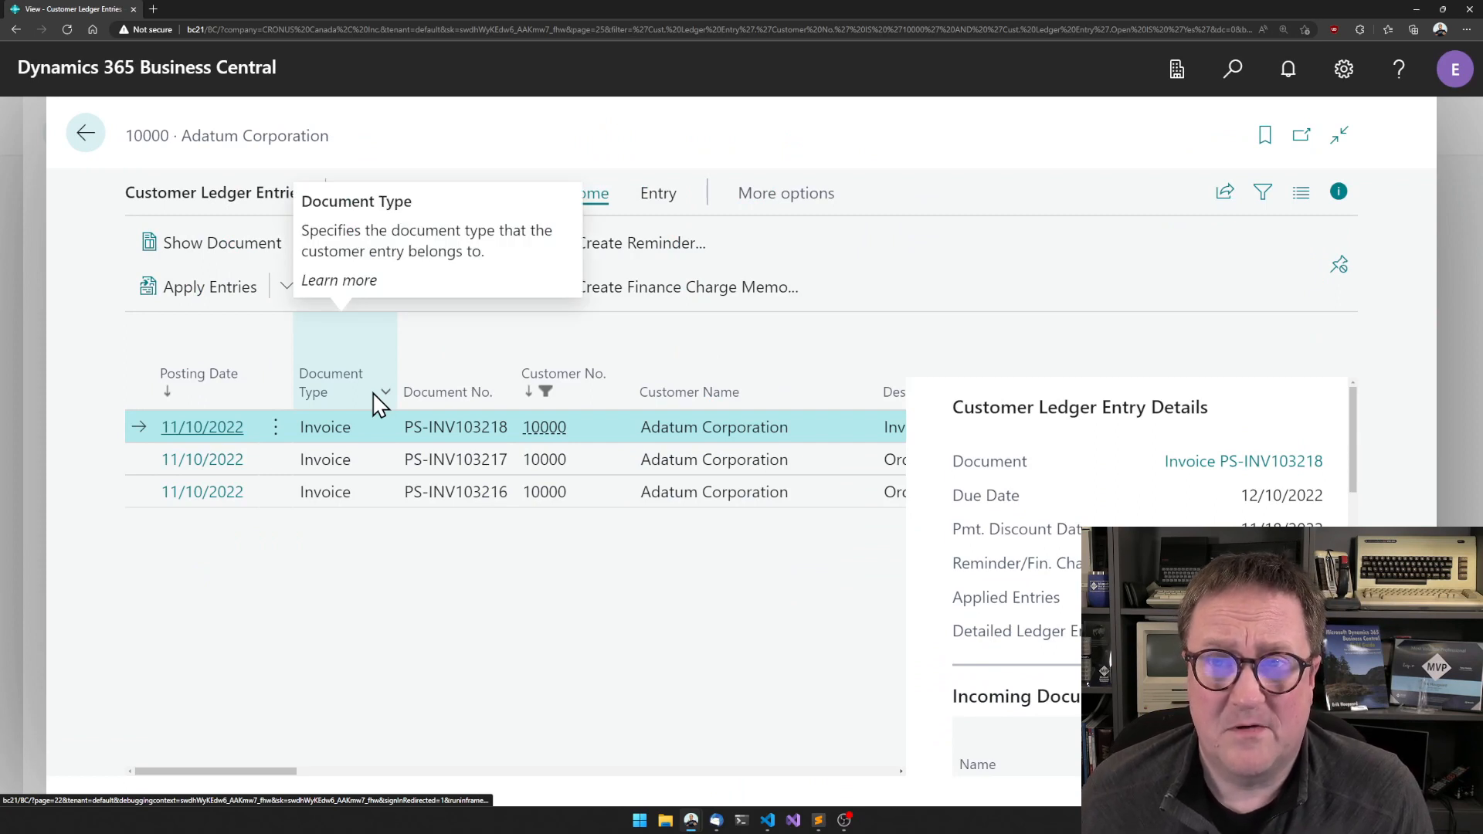
mouse_move(491, 568)
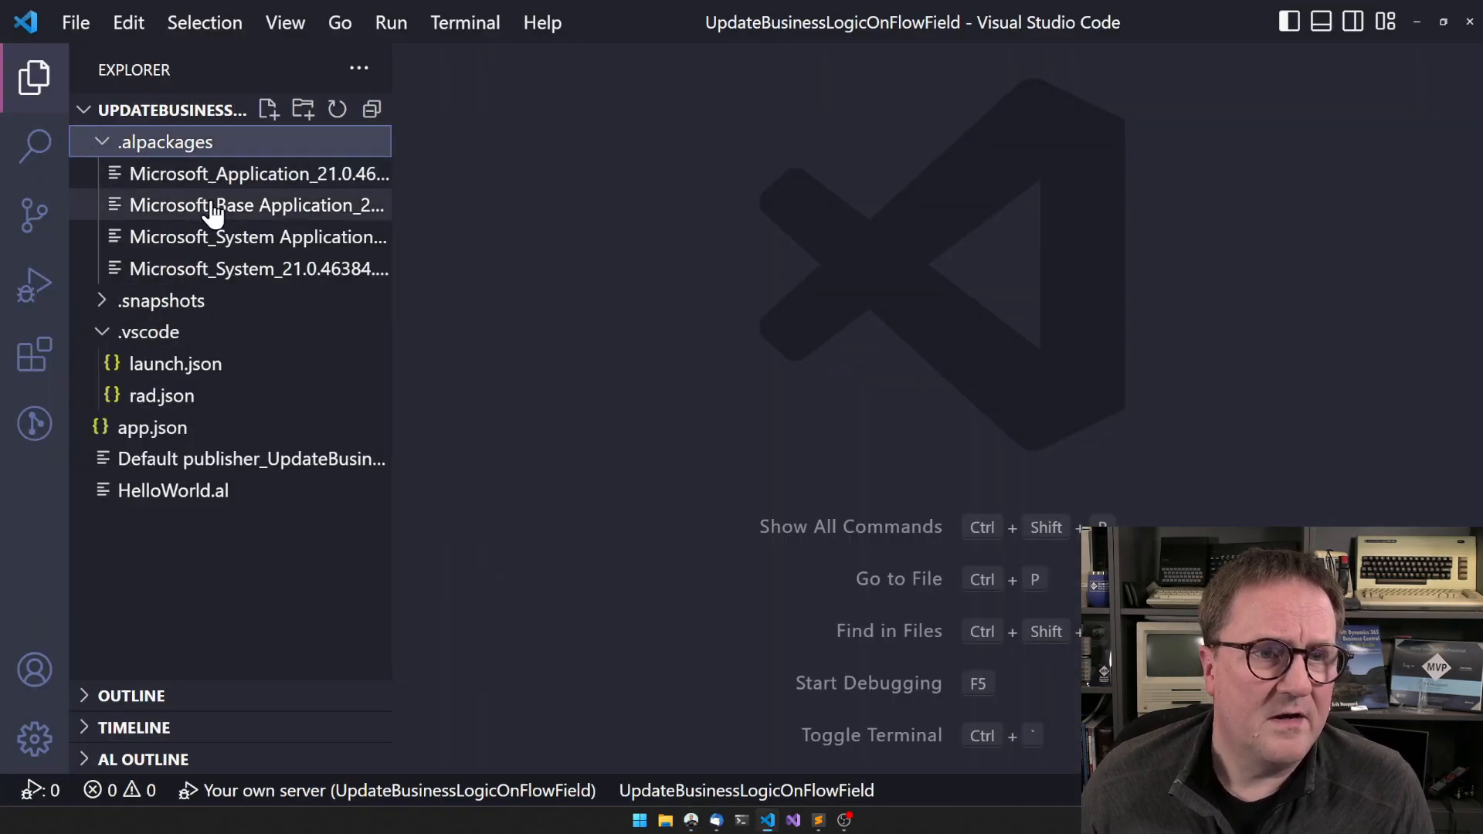
Open the Base Application package's object list and check the AZ AL Dev Tools extension
double_click(256, 206)
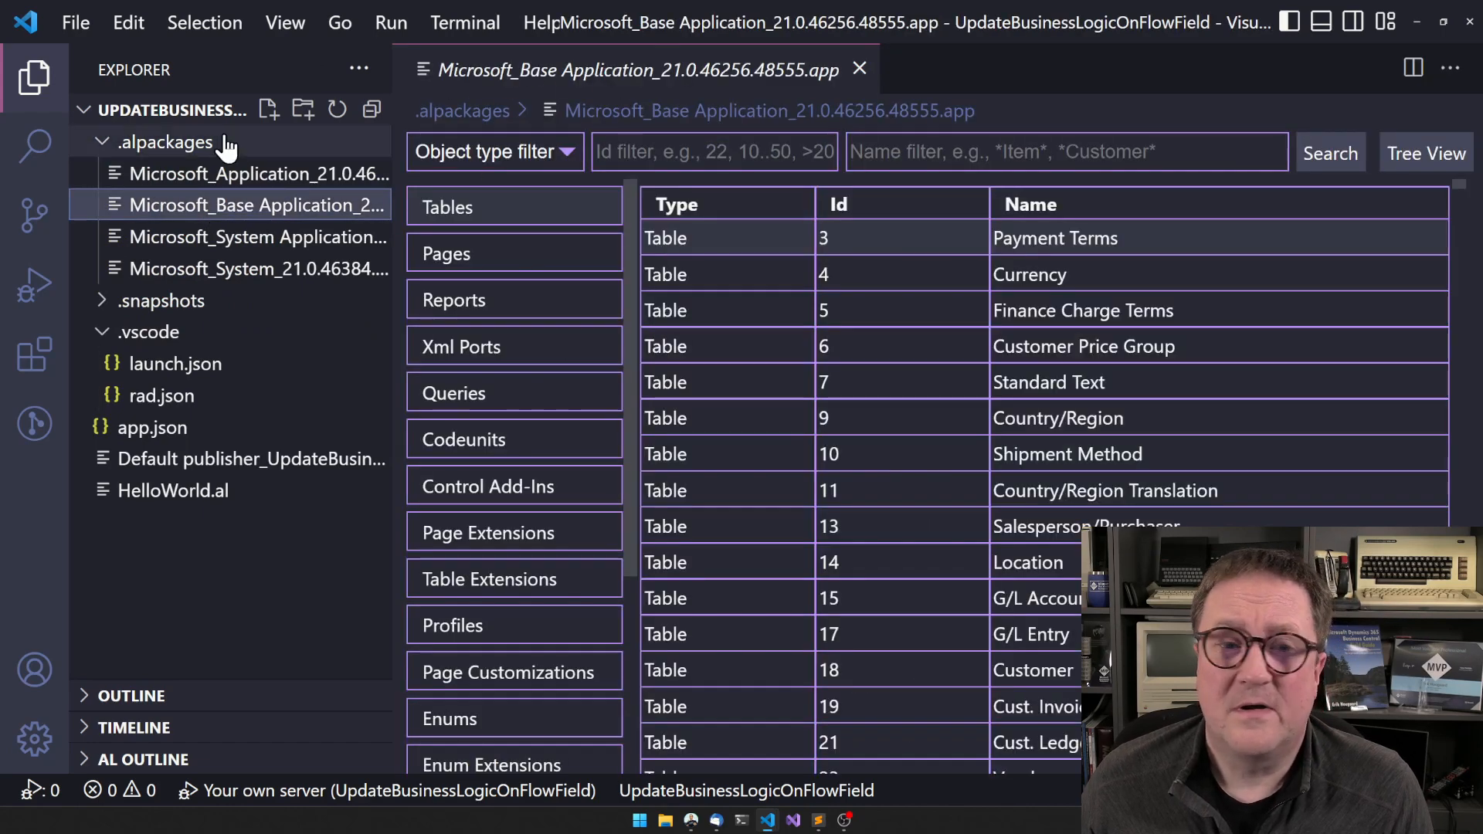
mouse_move(255, 206)
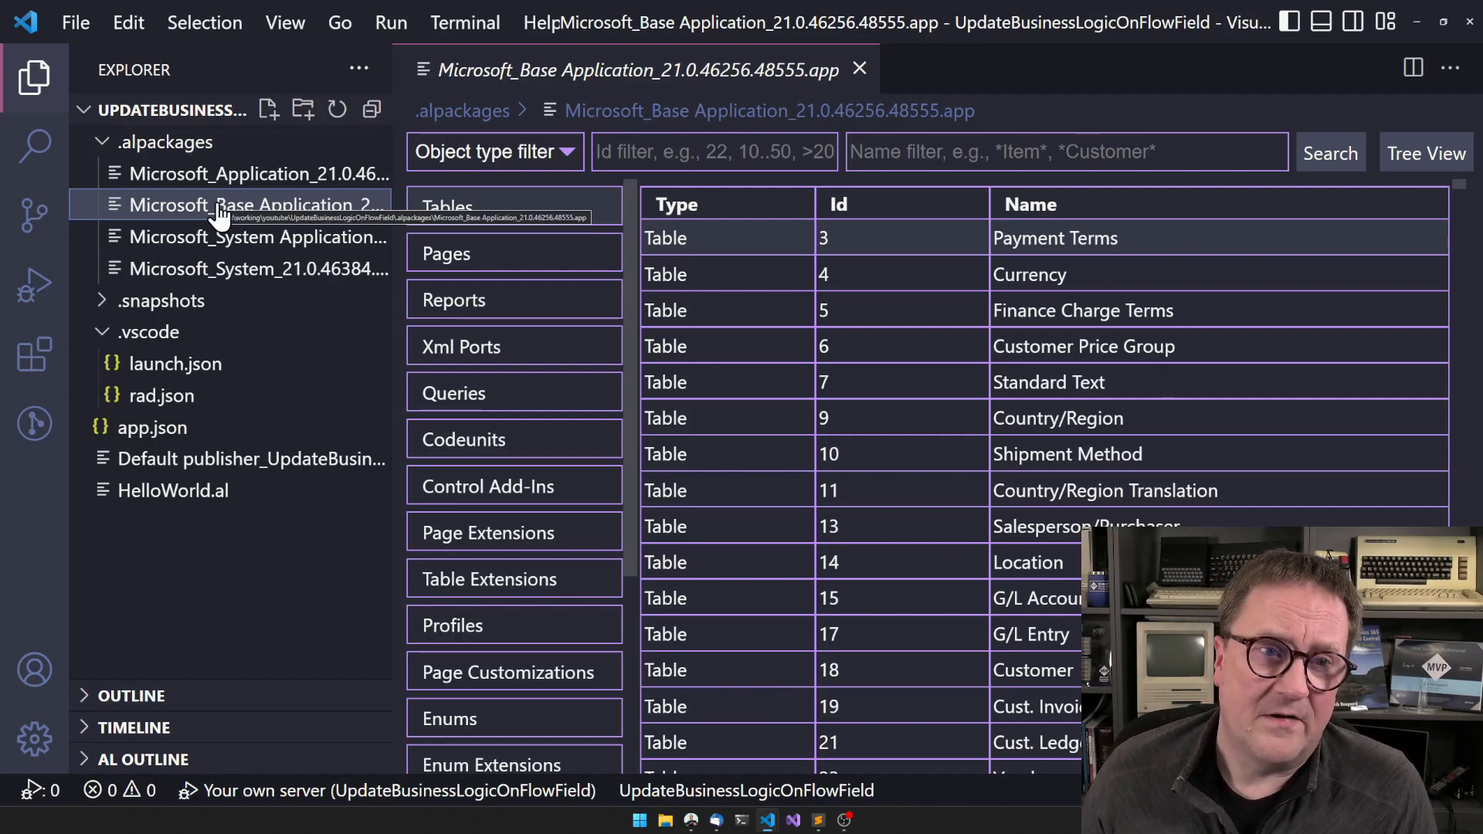
mouse_move(36, 288)
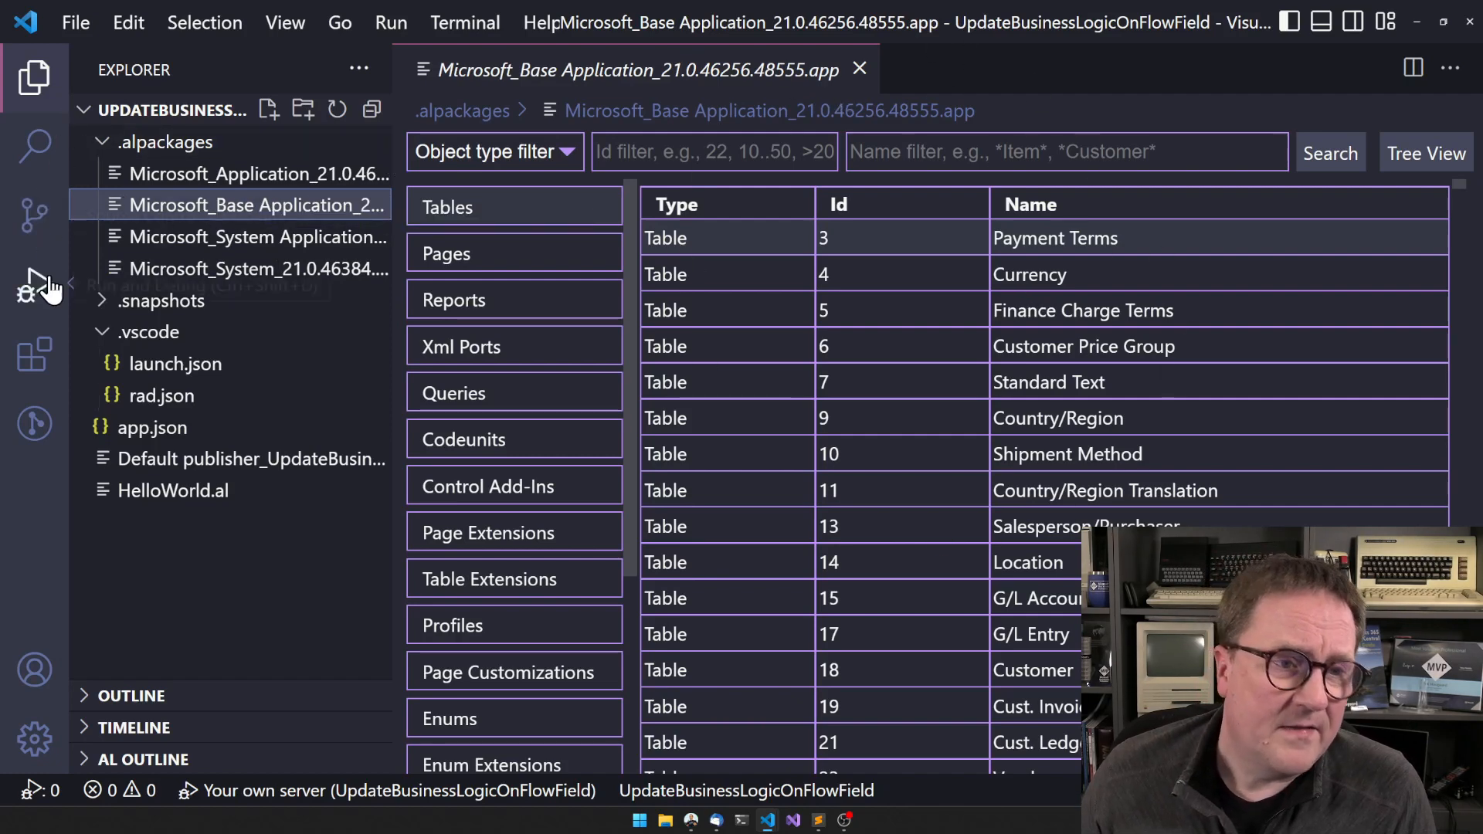
click(34, 356)
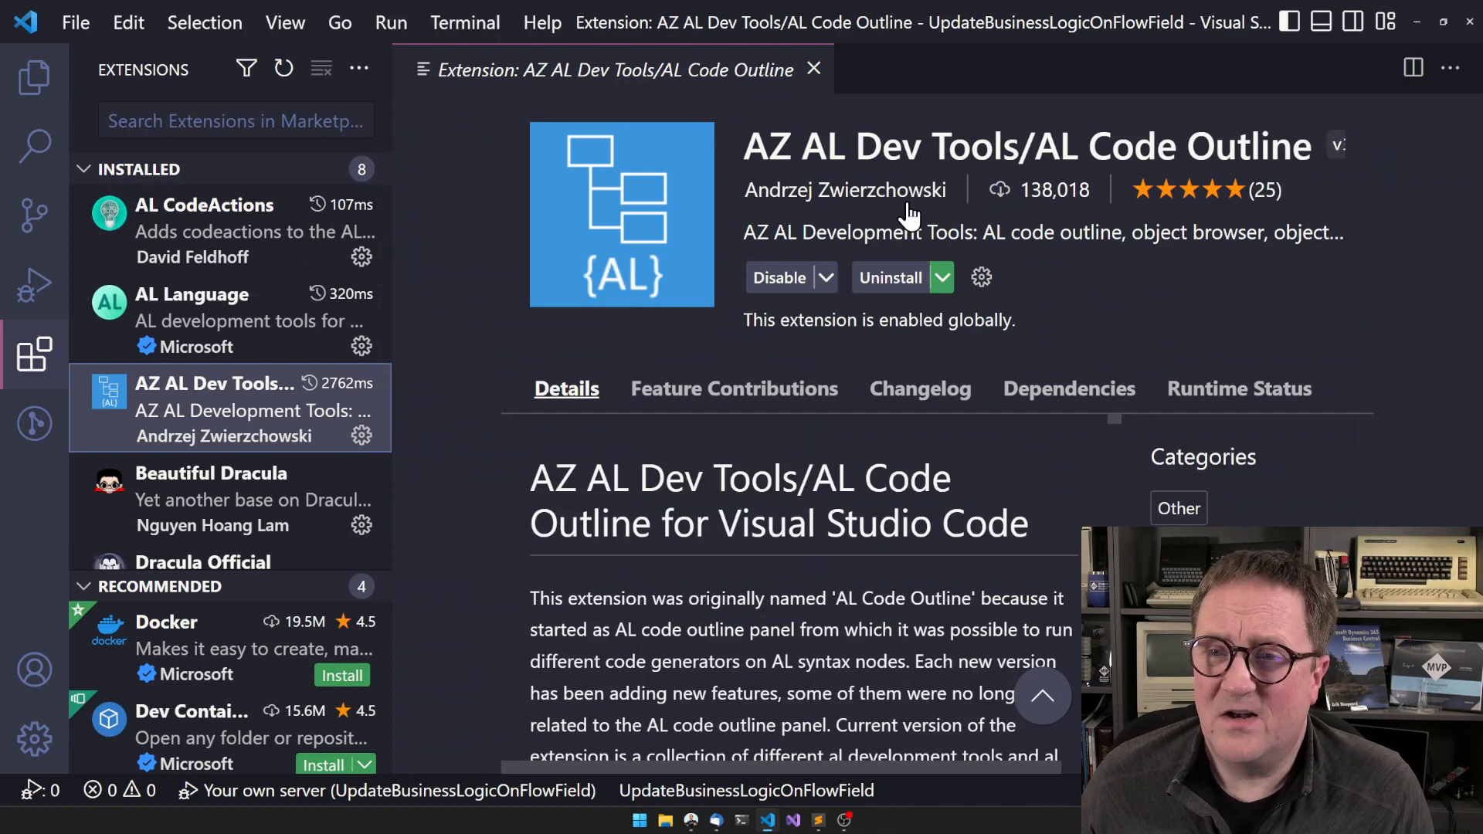
mouse_move(1068, 229)
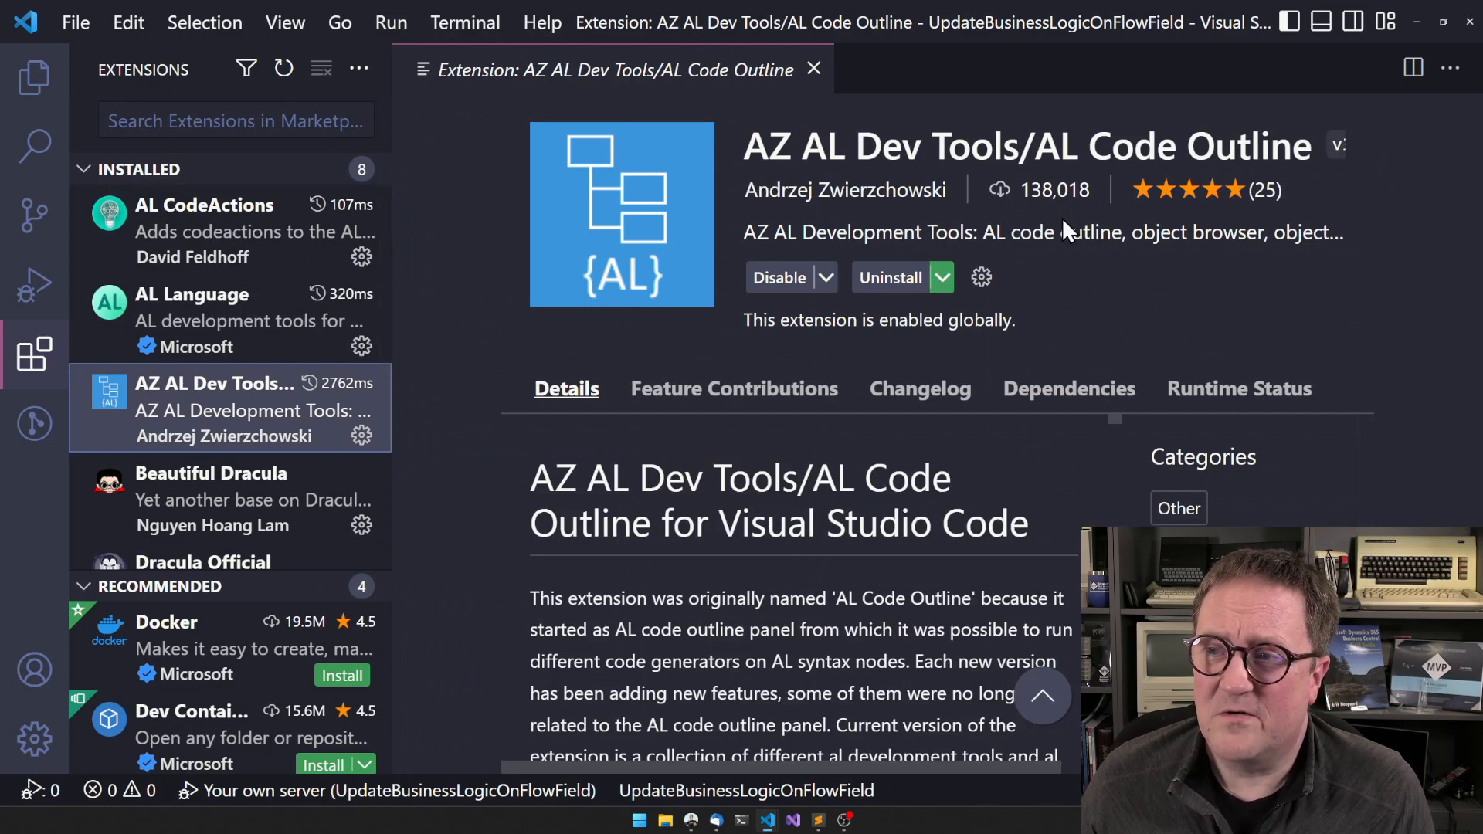
mouse_move(1083, 449)
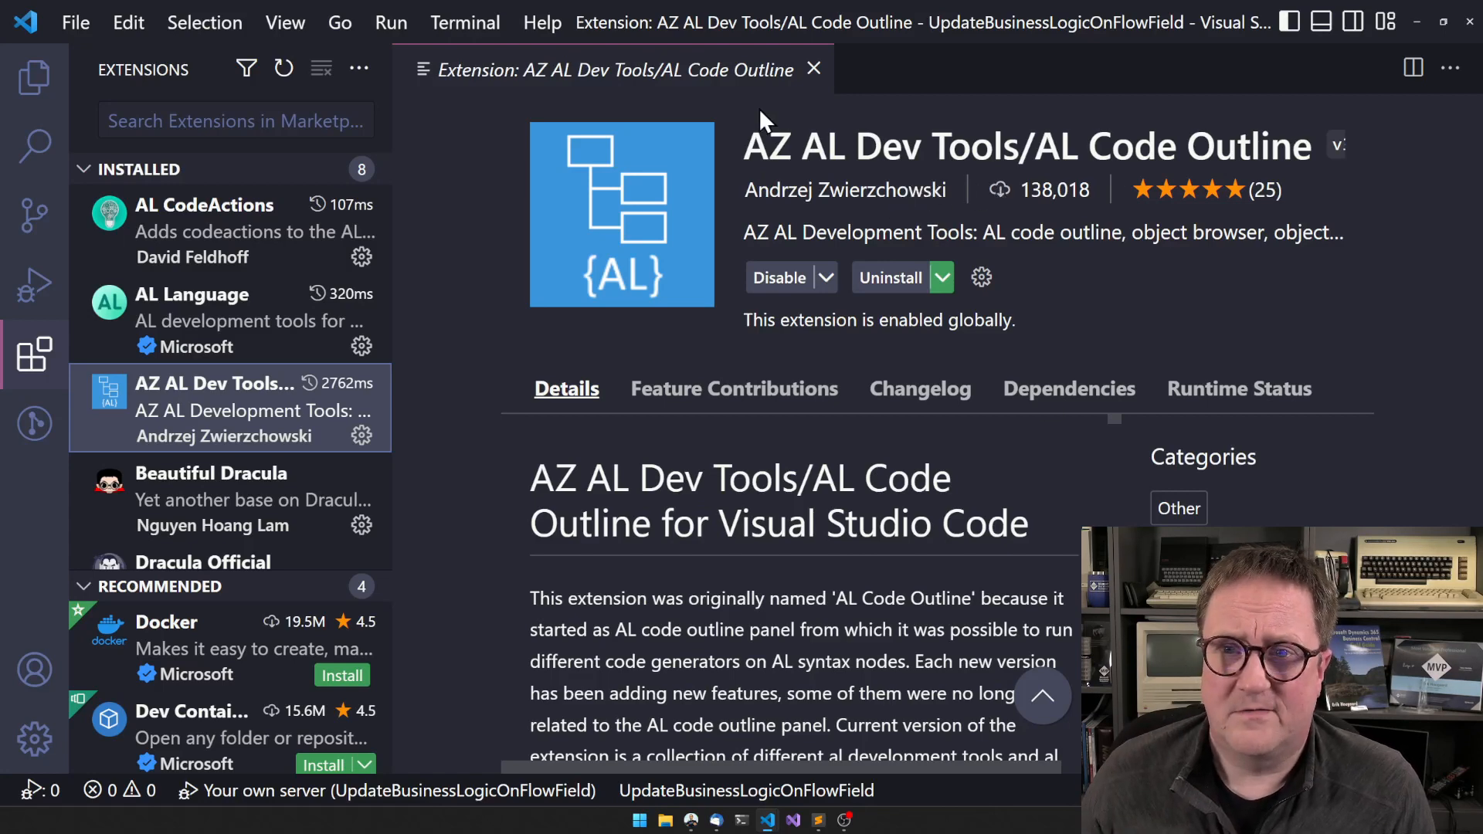
mouse_move(691, 141)
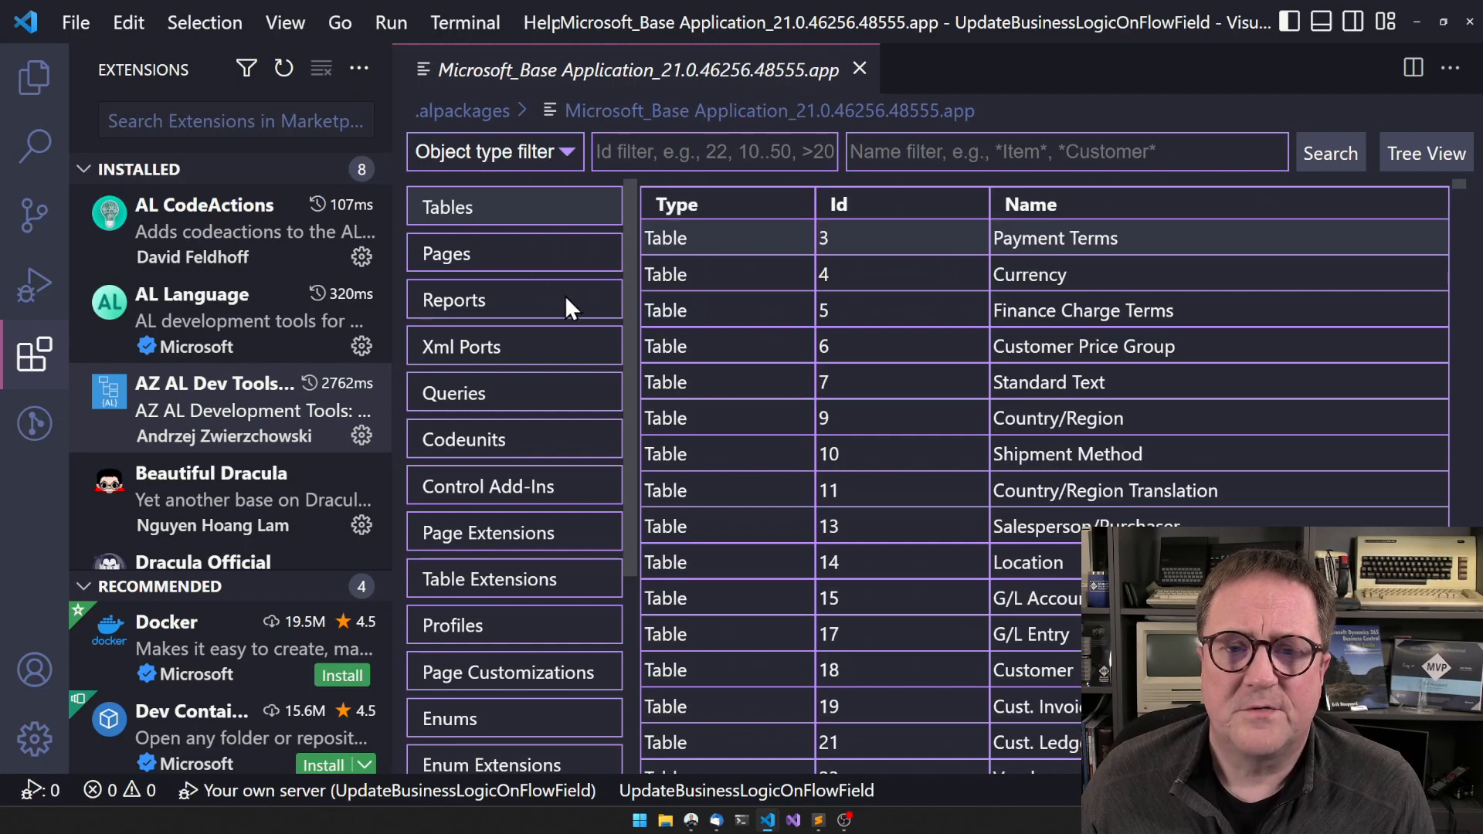
mouse_move(836, 518)
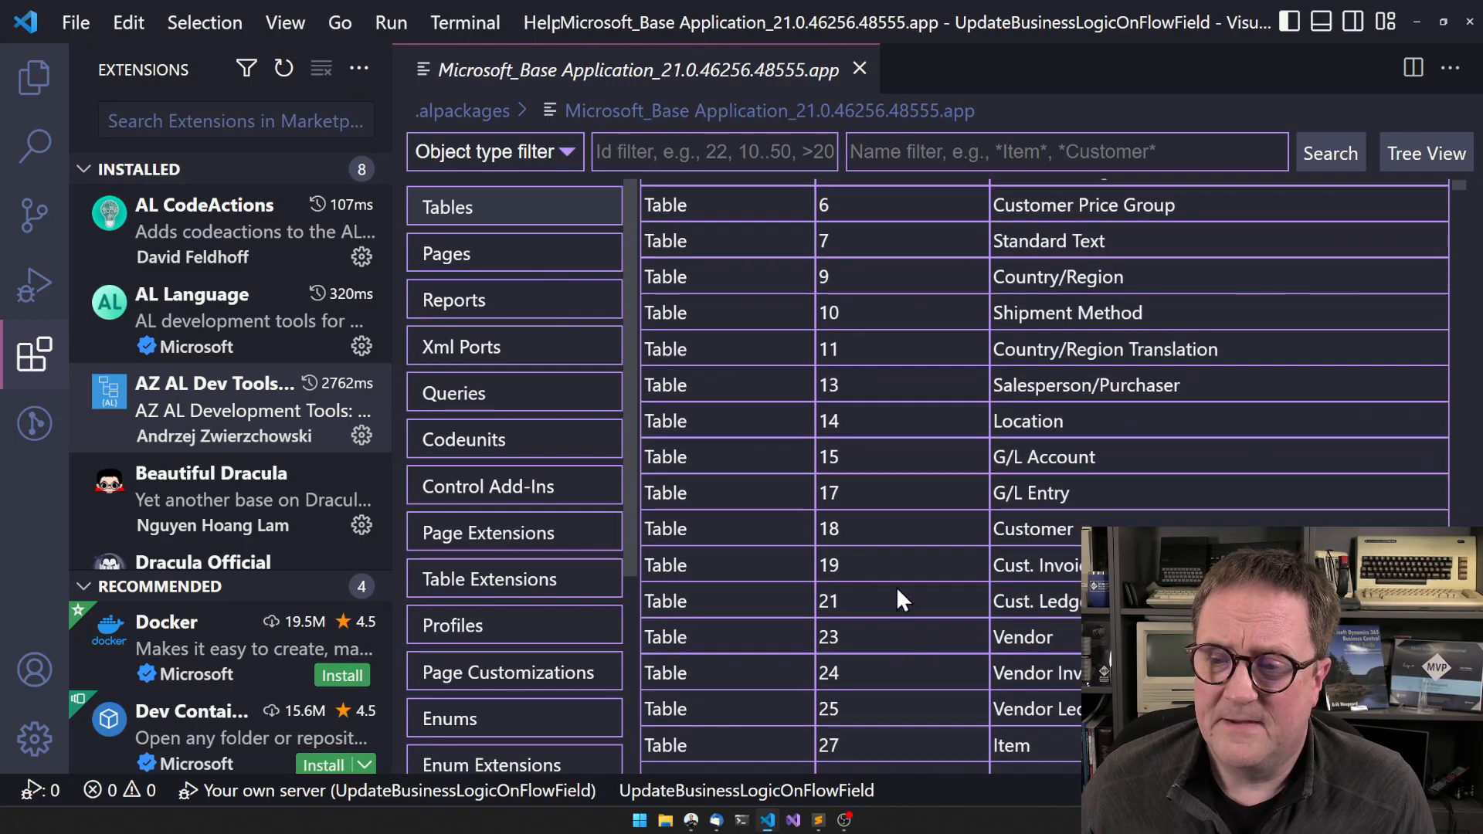
Open table 18 Customer and search 'balance' to find the Balance (LCY) FlowField
double_click(1034, 529)
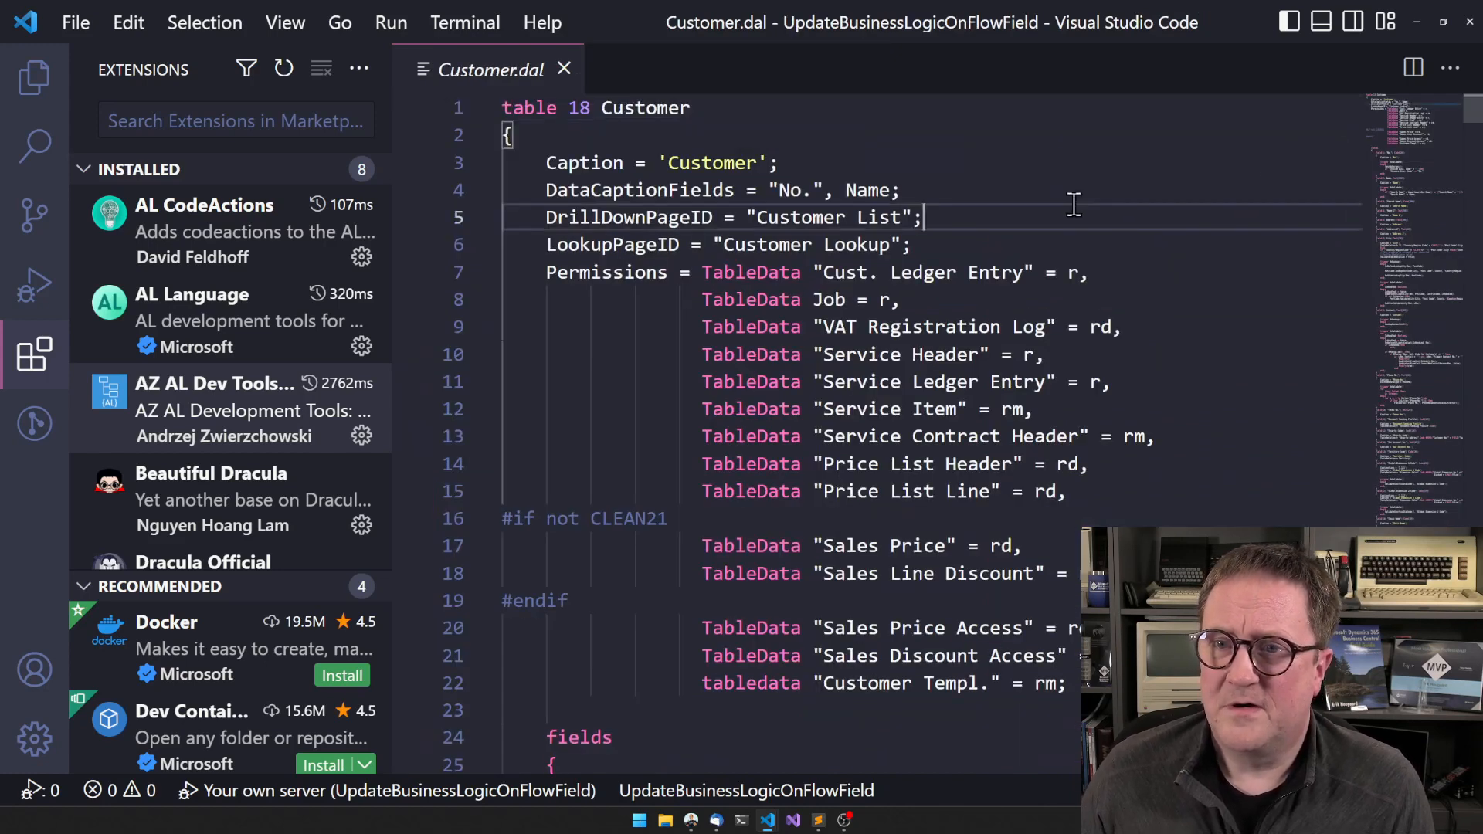
key(Ctrl+f)
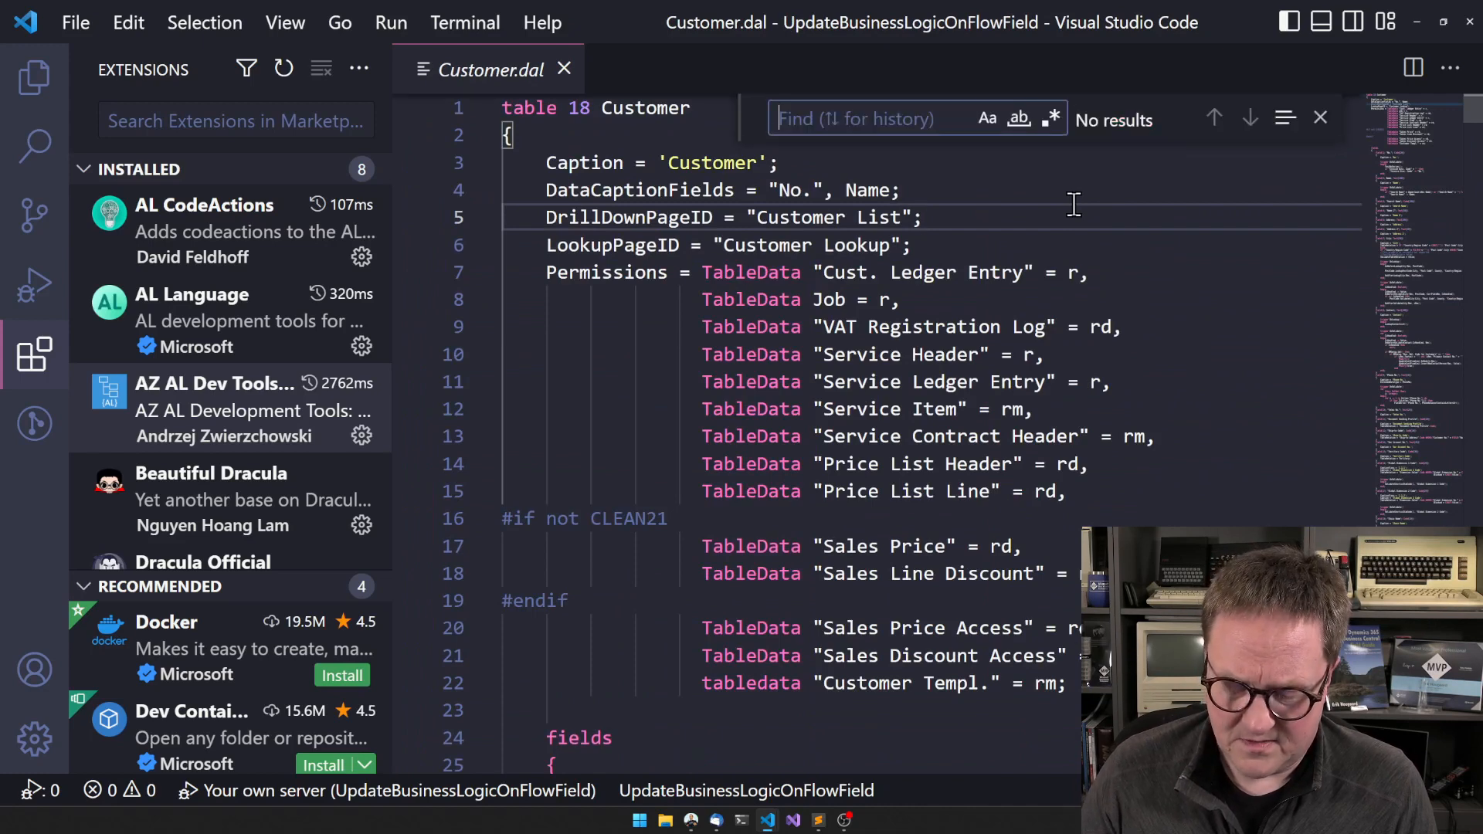
text(balance ()
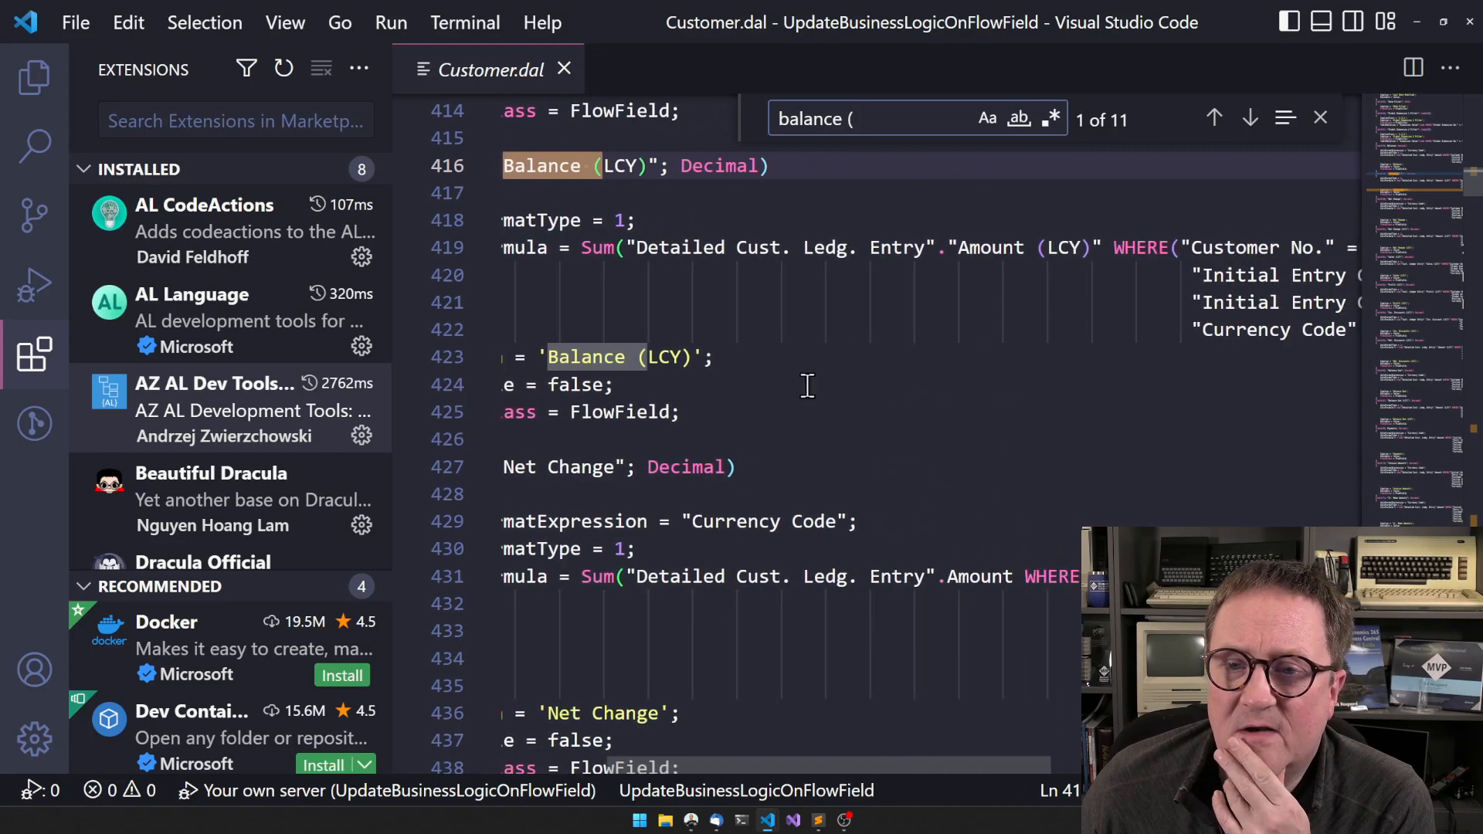
mouse_move(993, 234)
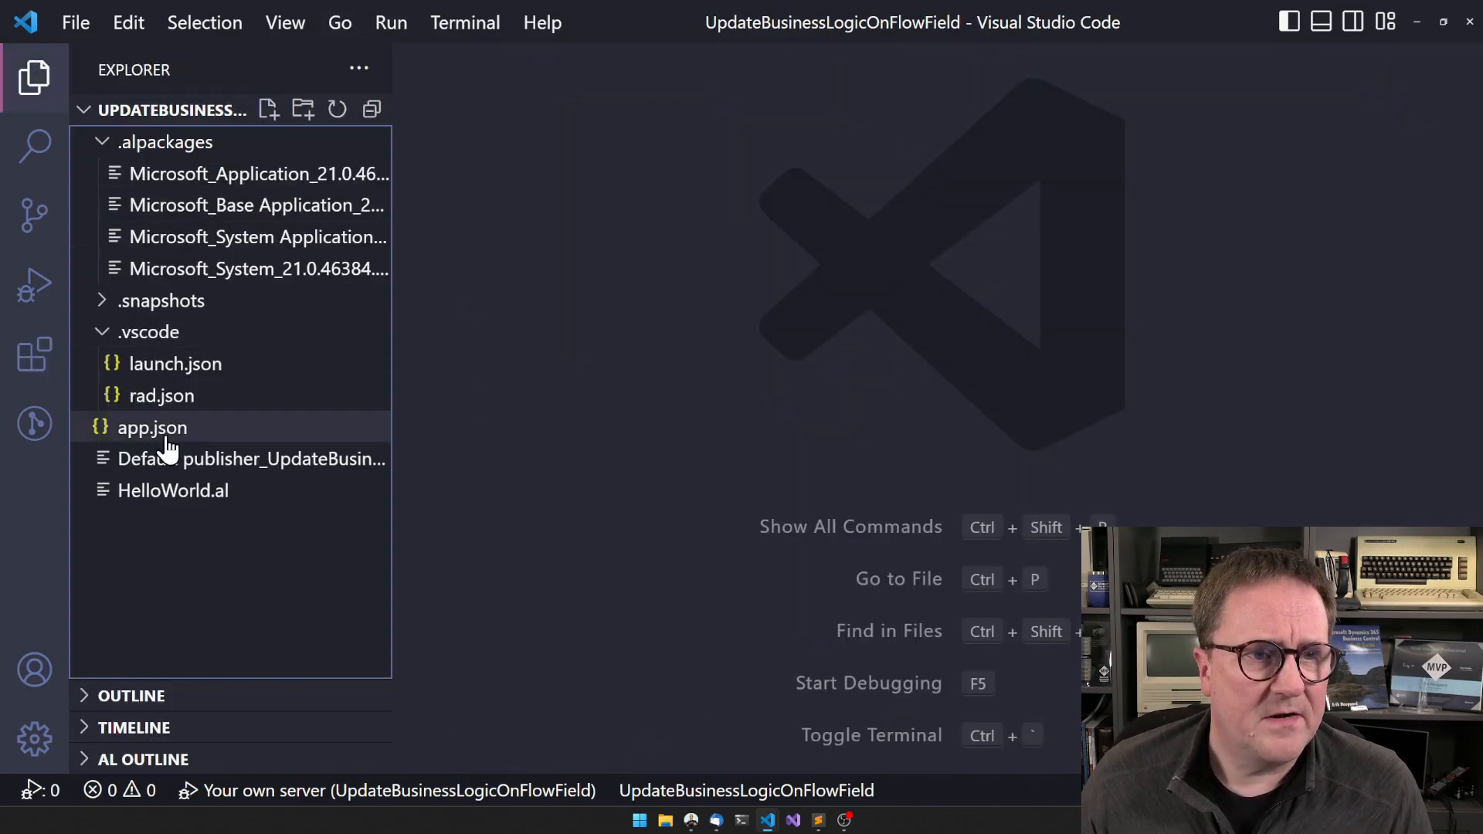
double_click(173, 489)
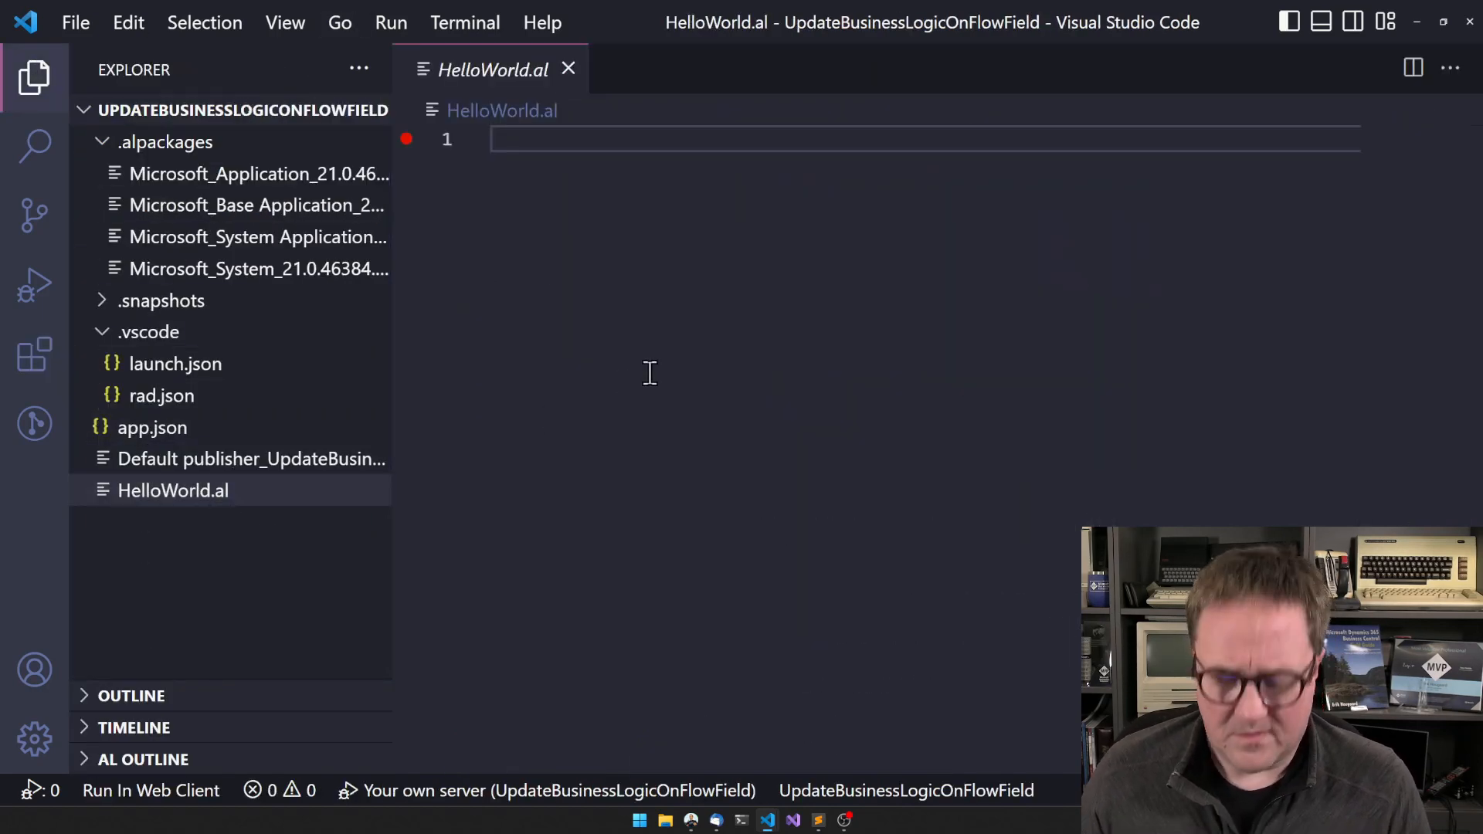
text(codeunit)
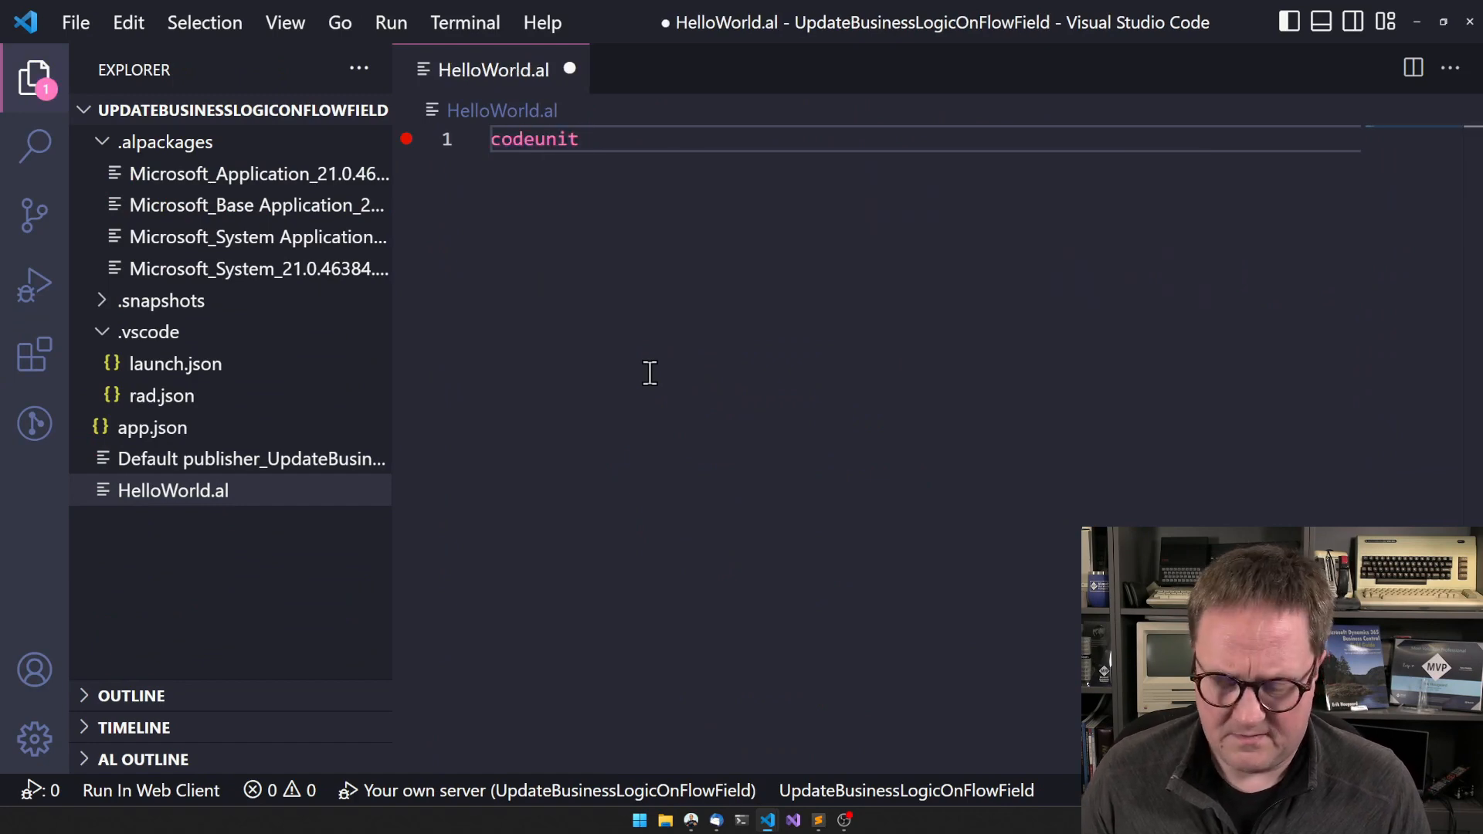
text(50123 "Te")
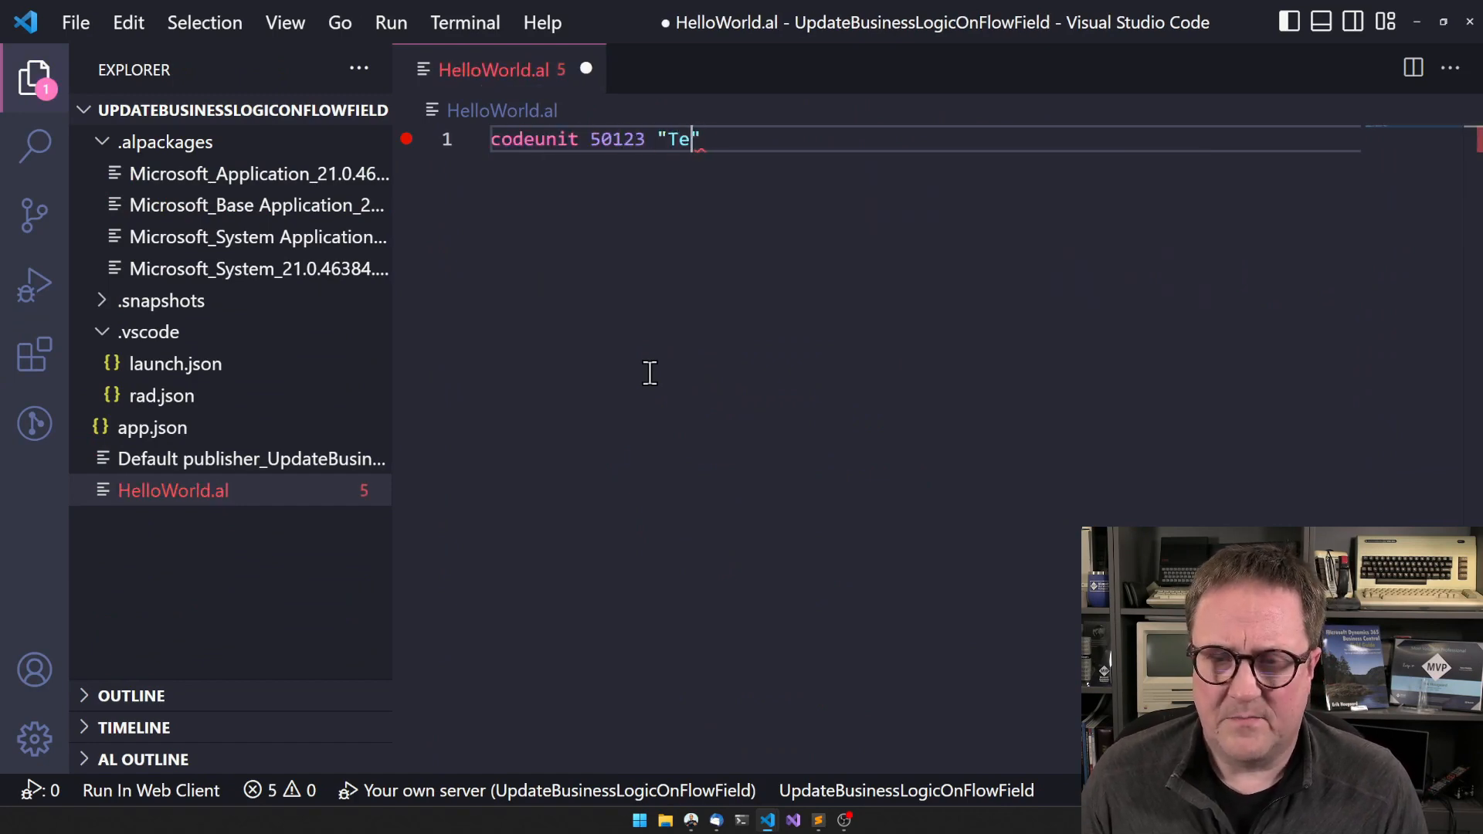
text(st")
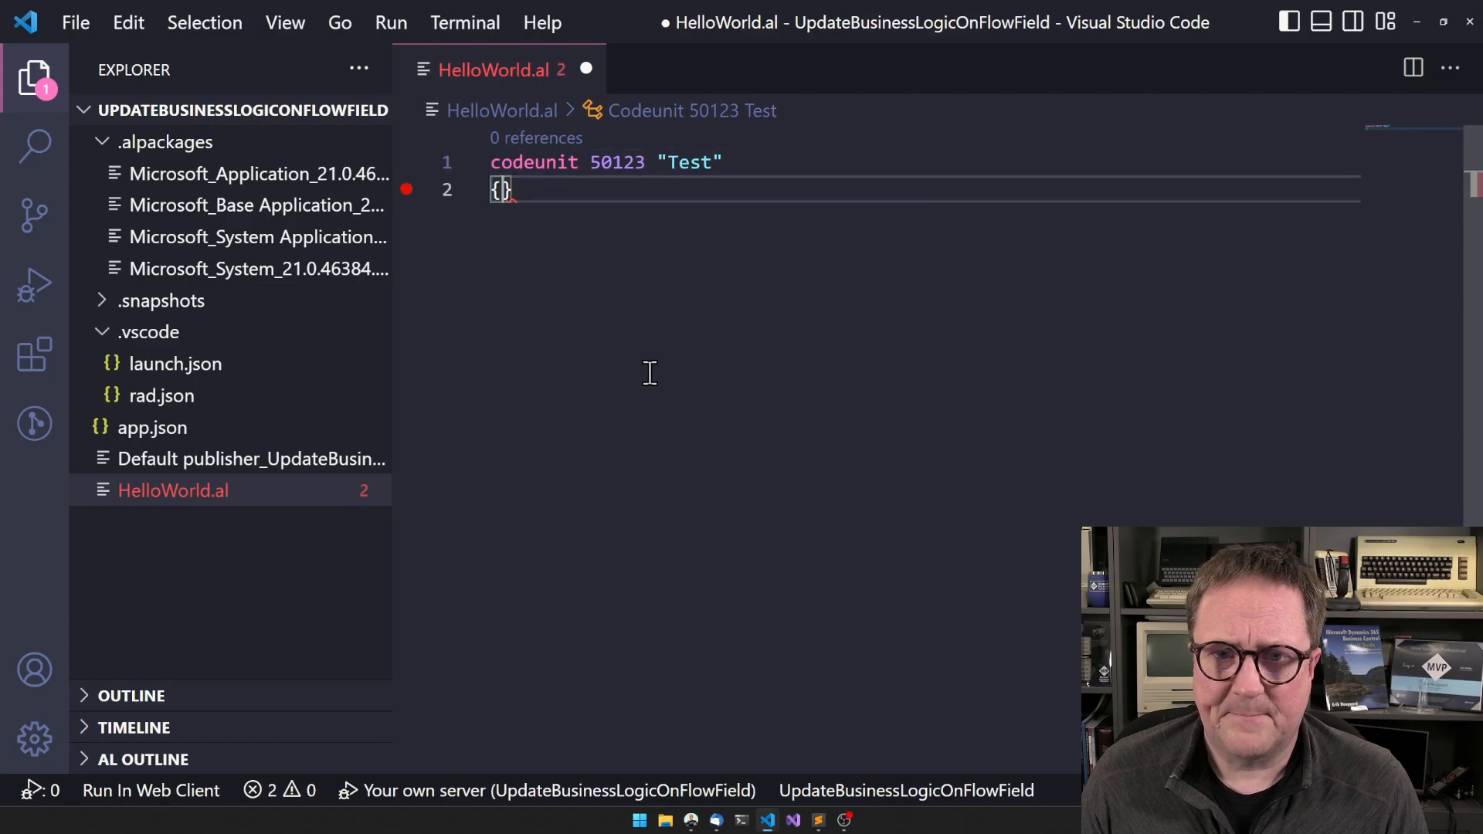
key(Enter)
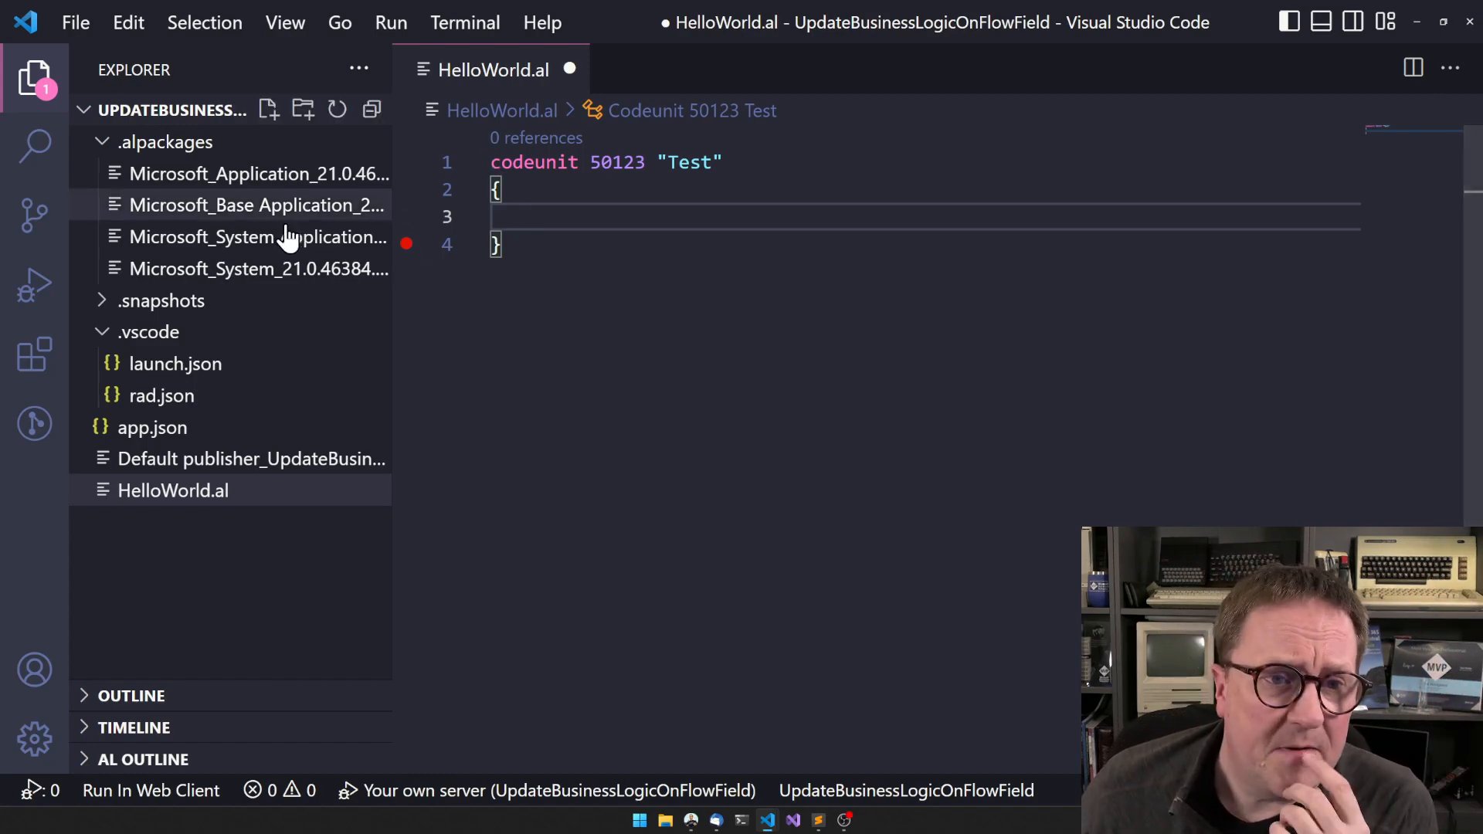
mouse_move(257, 205)
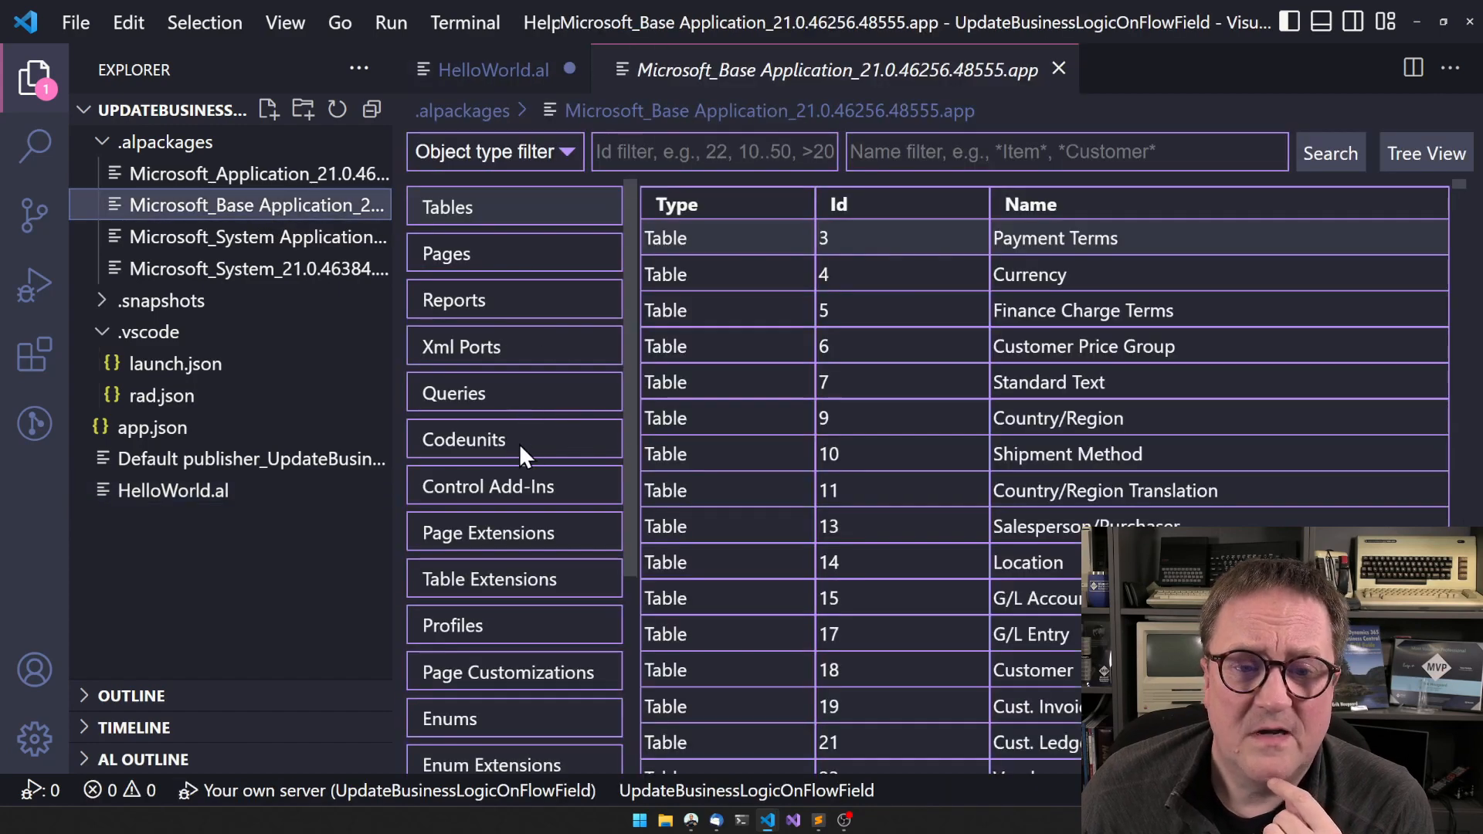
List the Base Application codeunits and open codeunit 12 Gen. Jnl.-Post Line
click(464, 439)
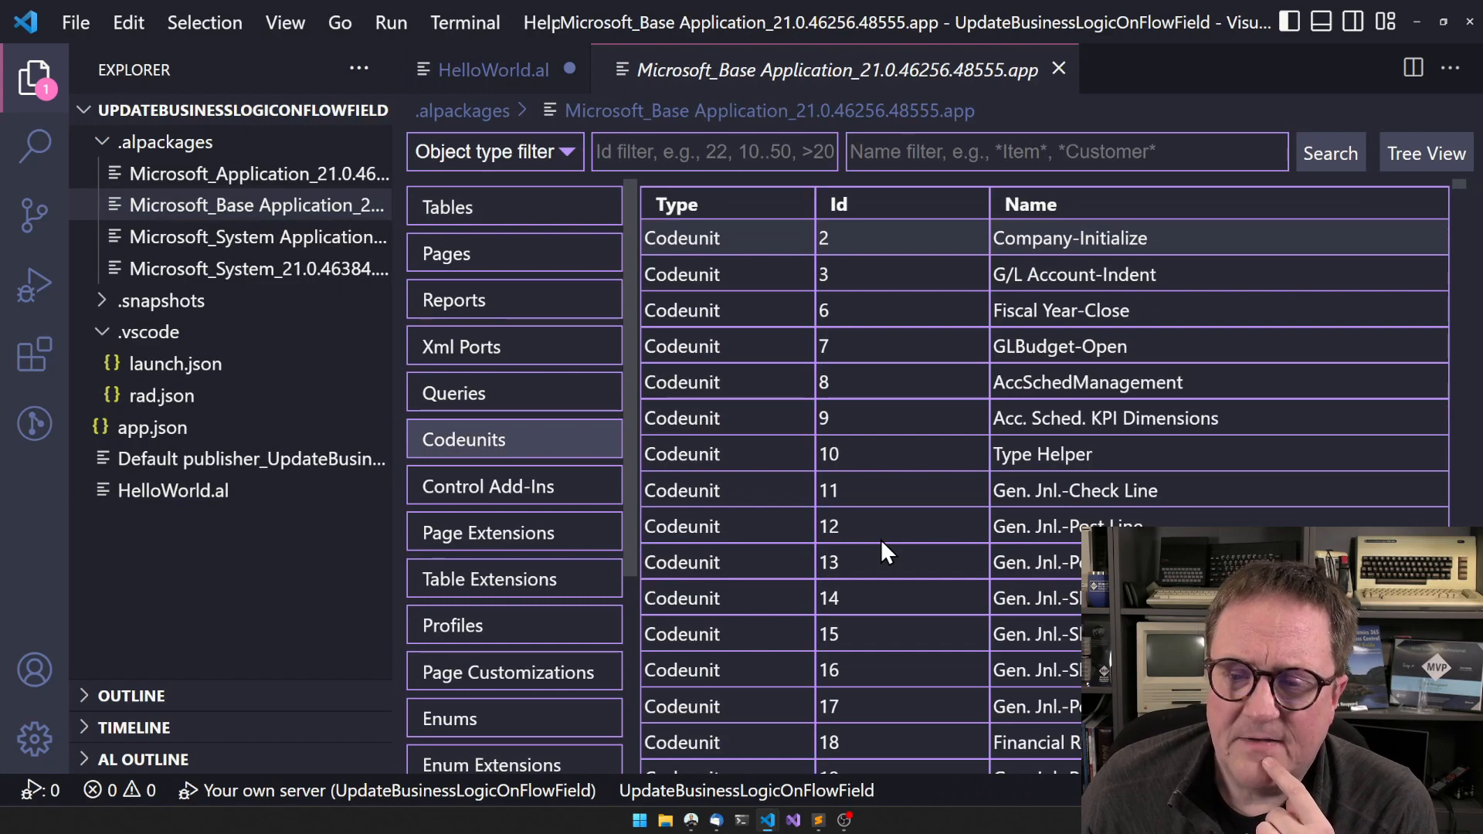
scroll(down, 3)
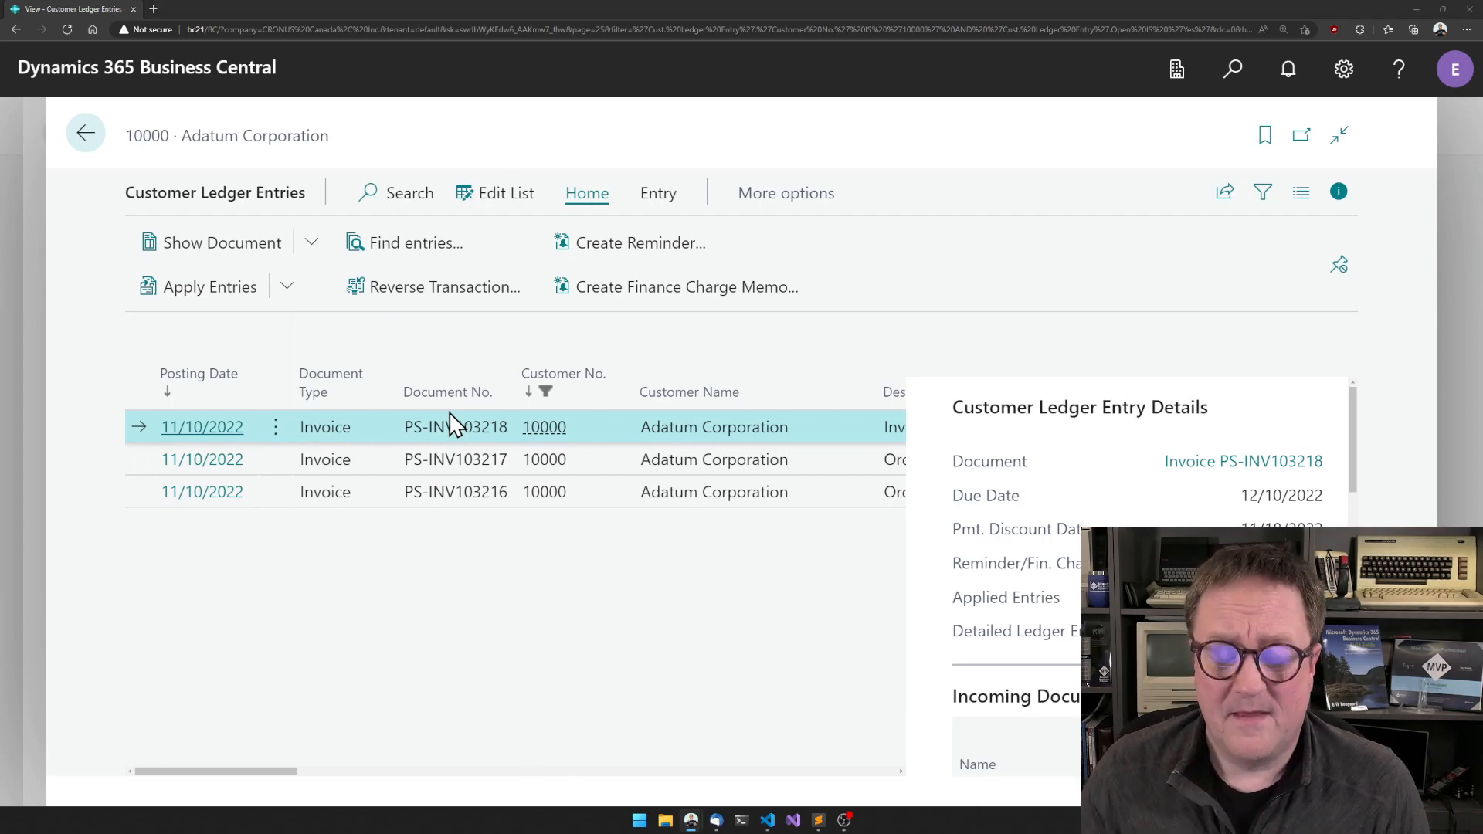
click(766, 821)
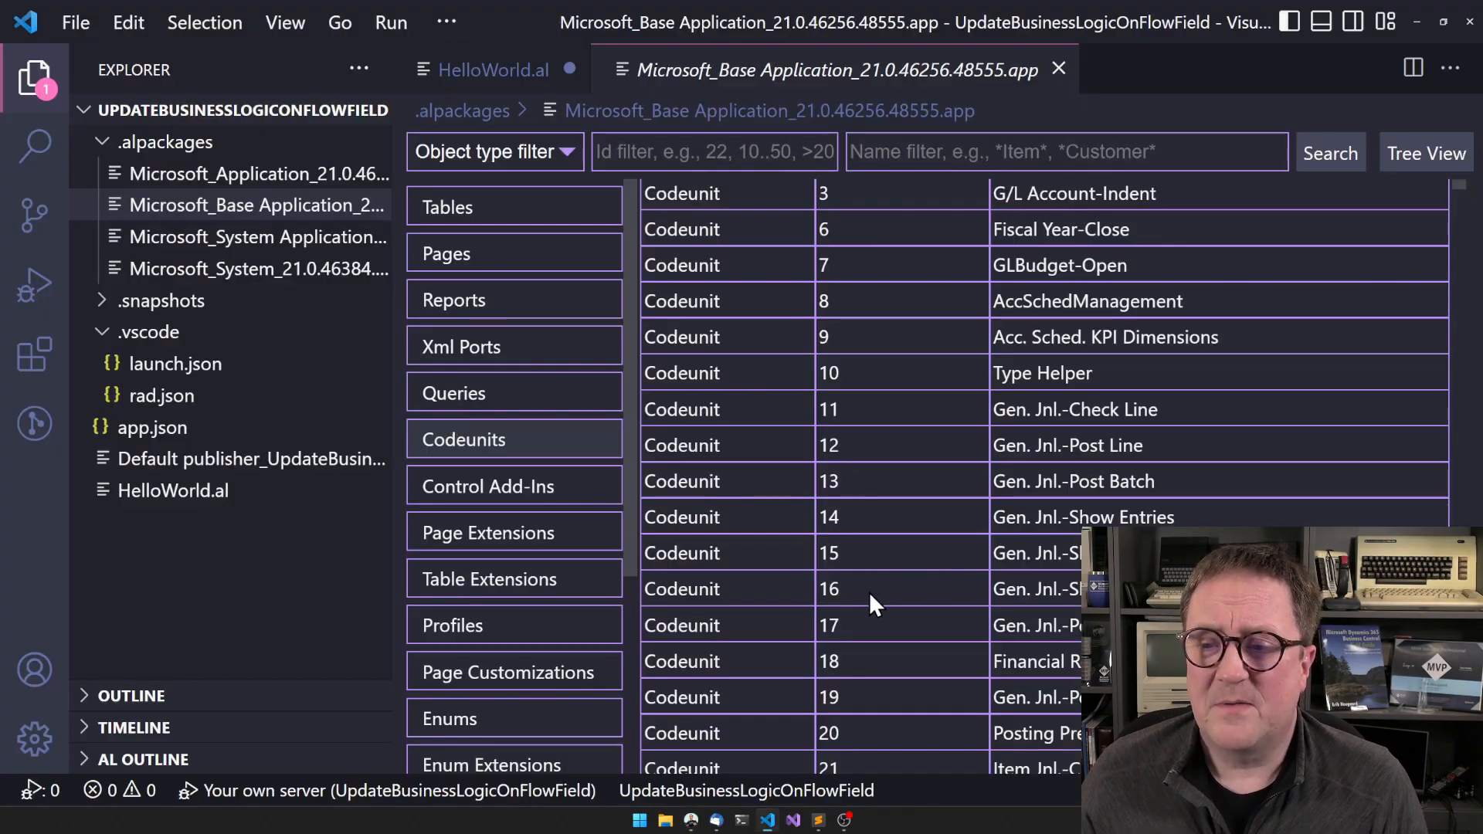
mouse_move(887, 549)
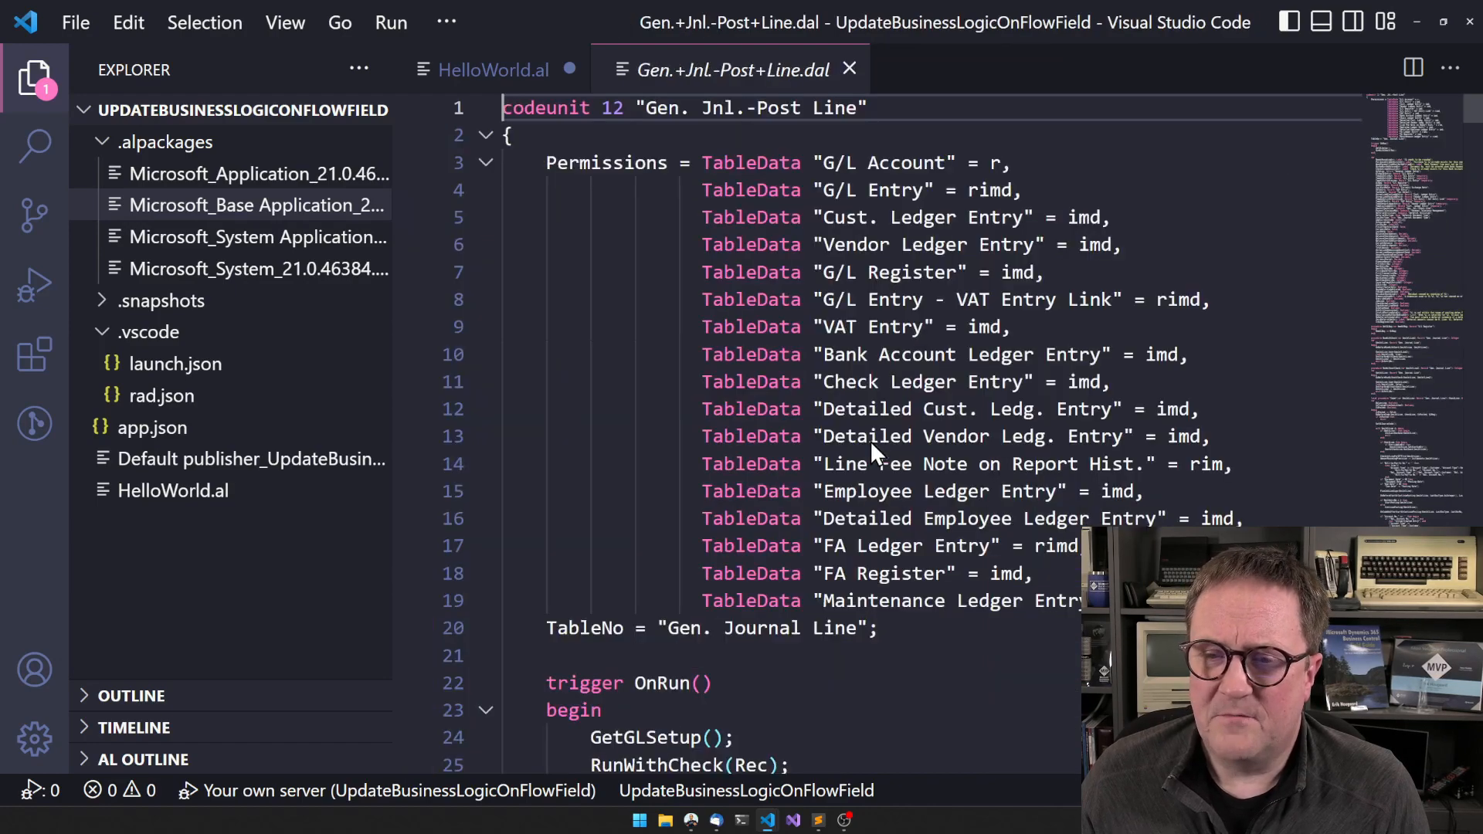
Search Gen. Jnl.-Post Line for 'Cust. Ledger Entry' and step through the matches
scroll(down, 3)
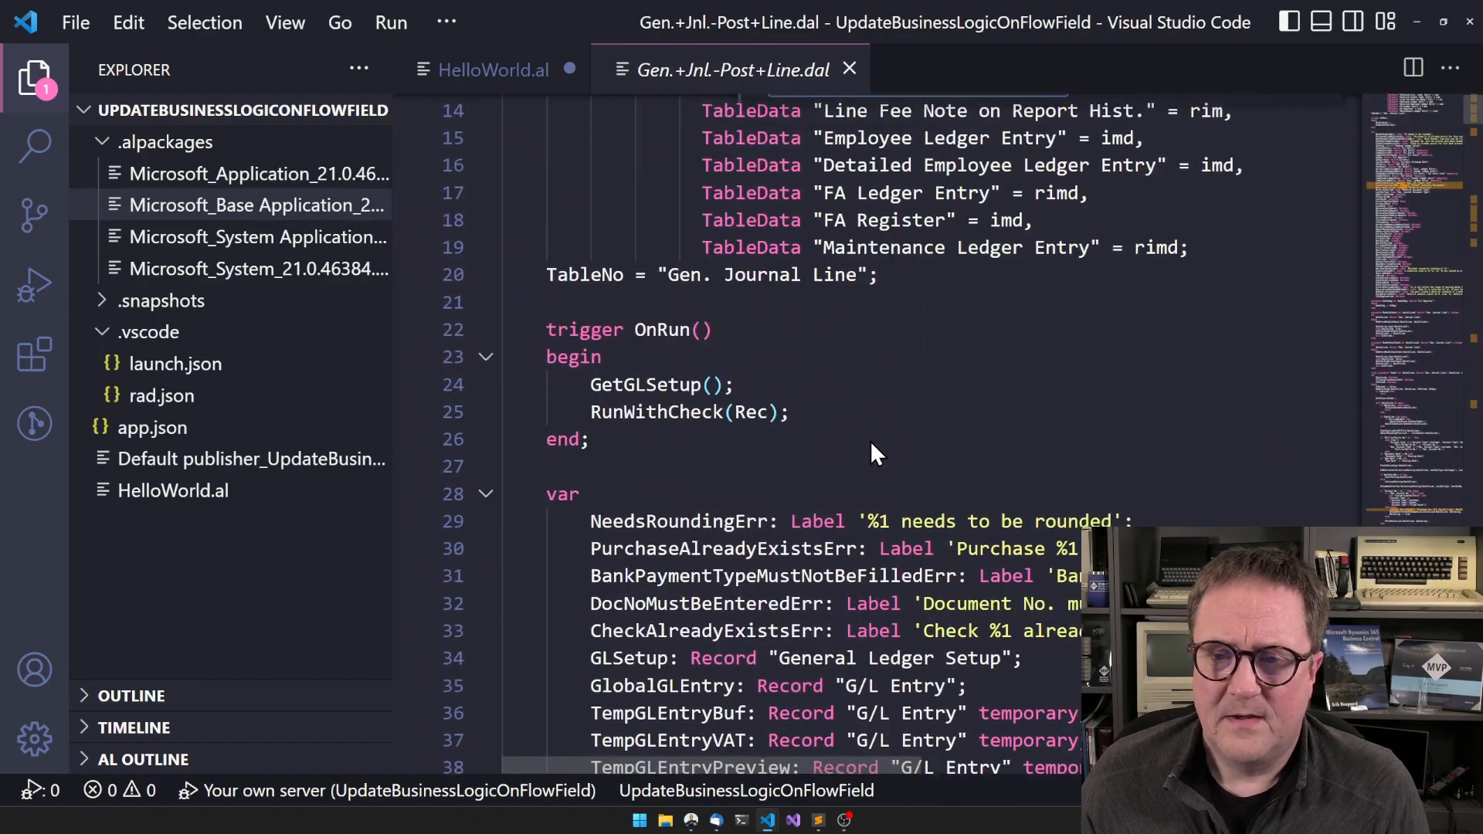
text(Cust. Ledger Entry)
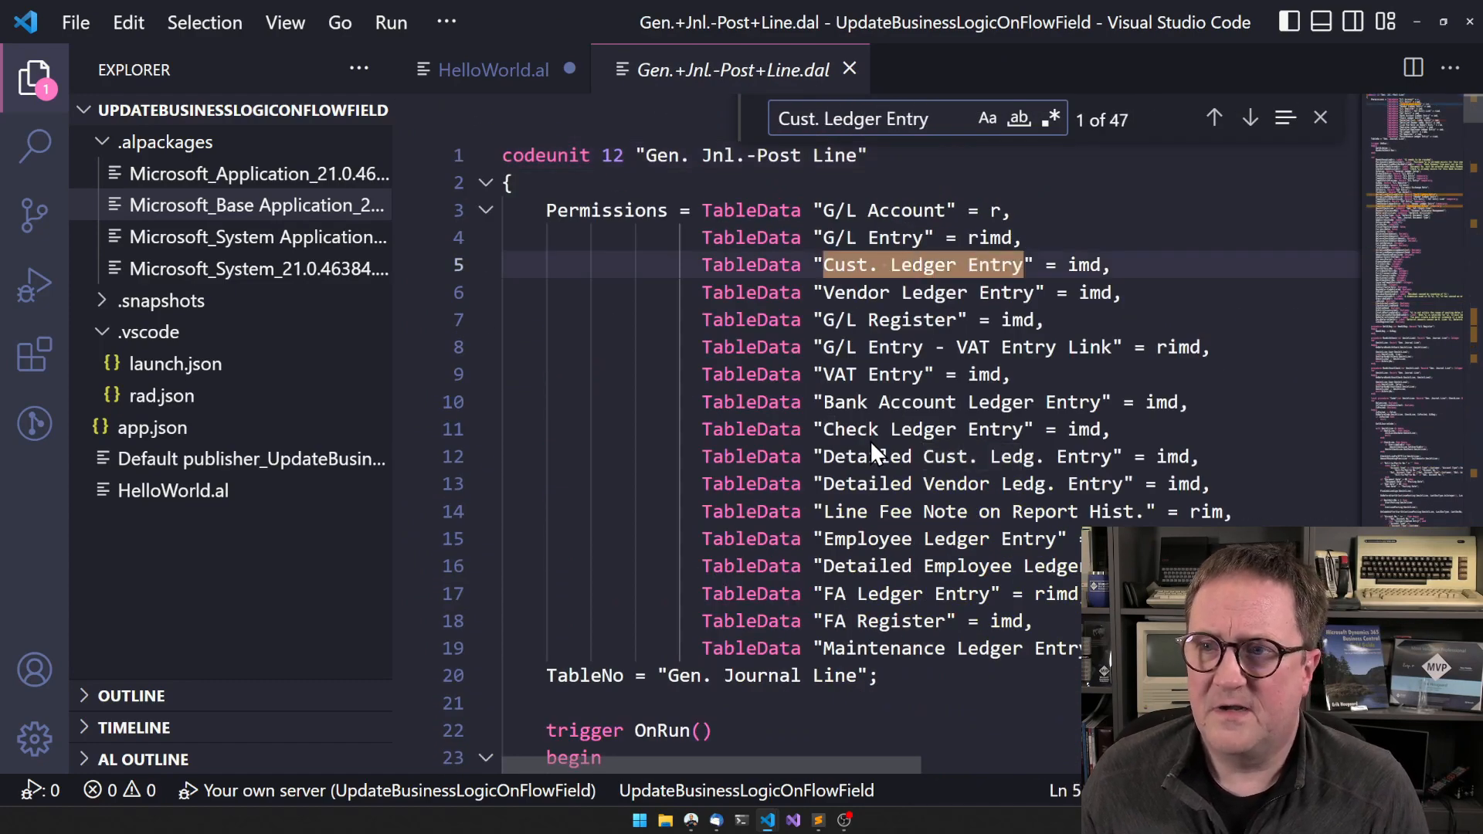
click(1249, 119)
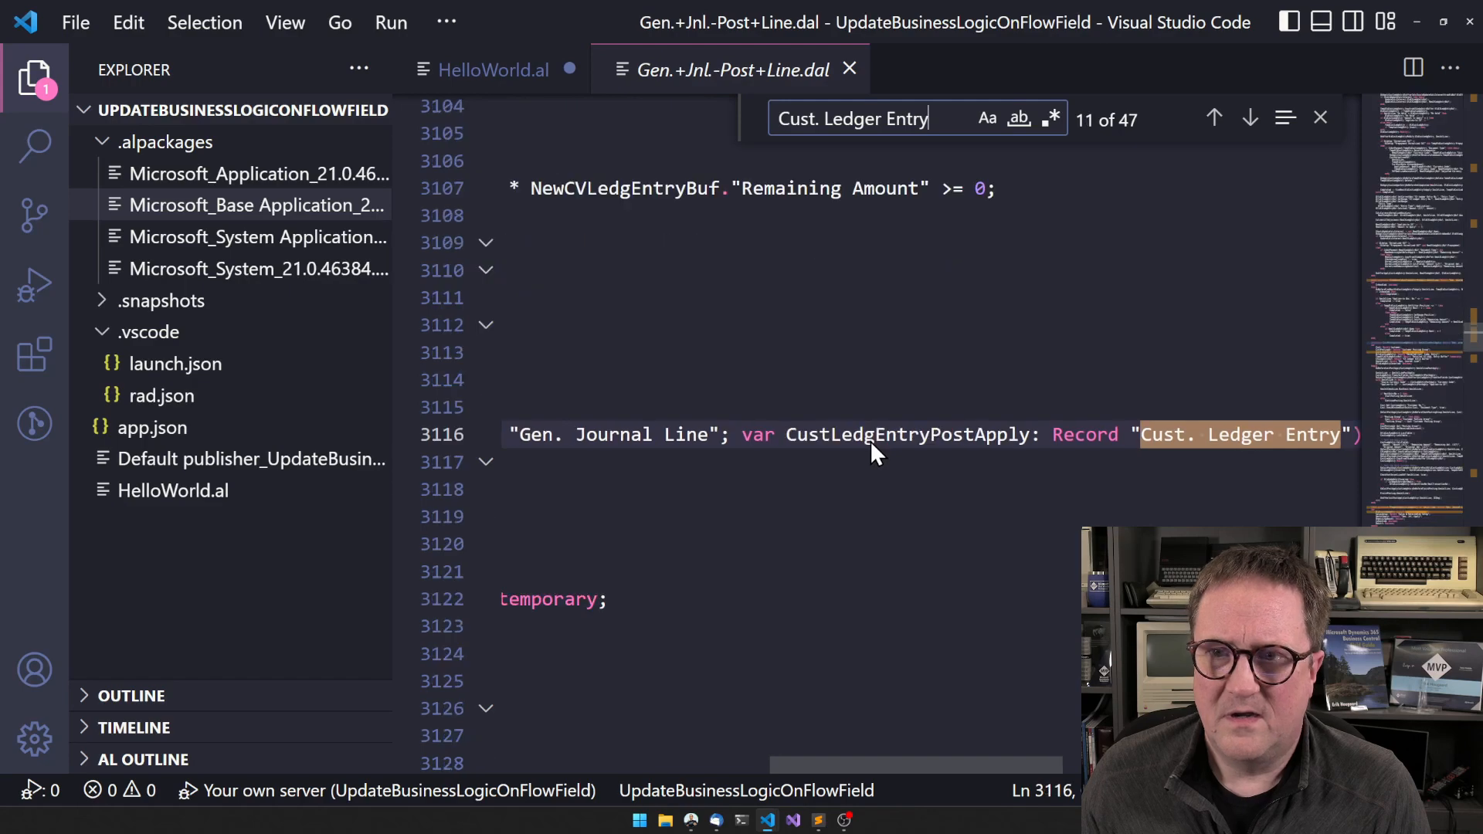
Retry the search with 'PostCust' and then 'CustLedgEntry', finding 518 matches
click(918, 119)
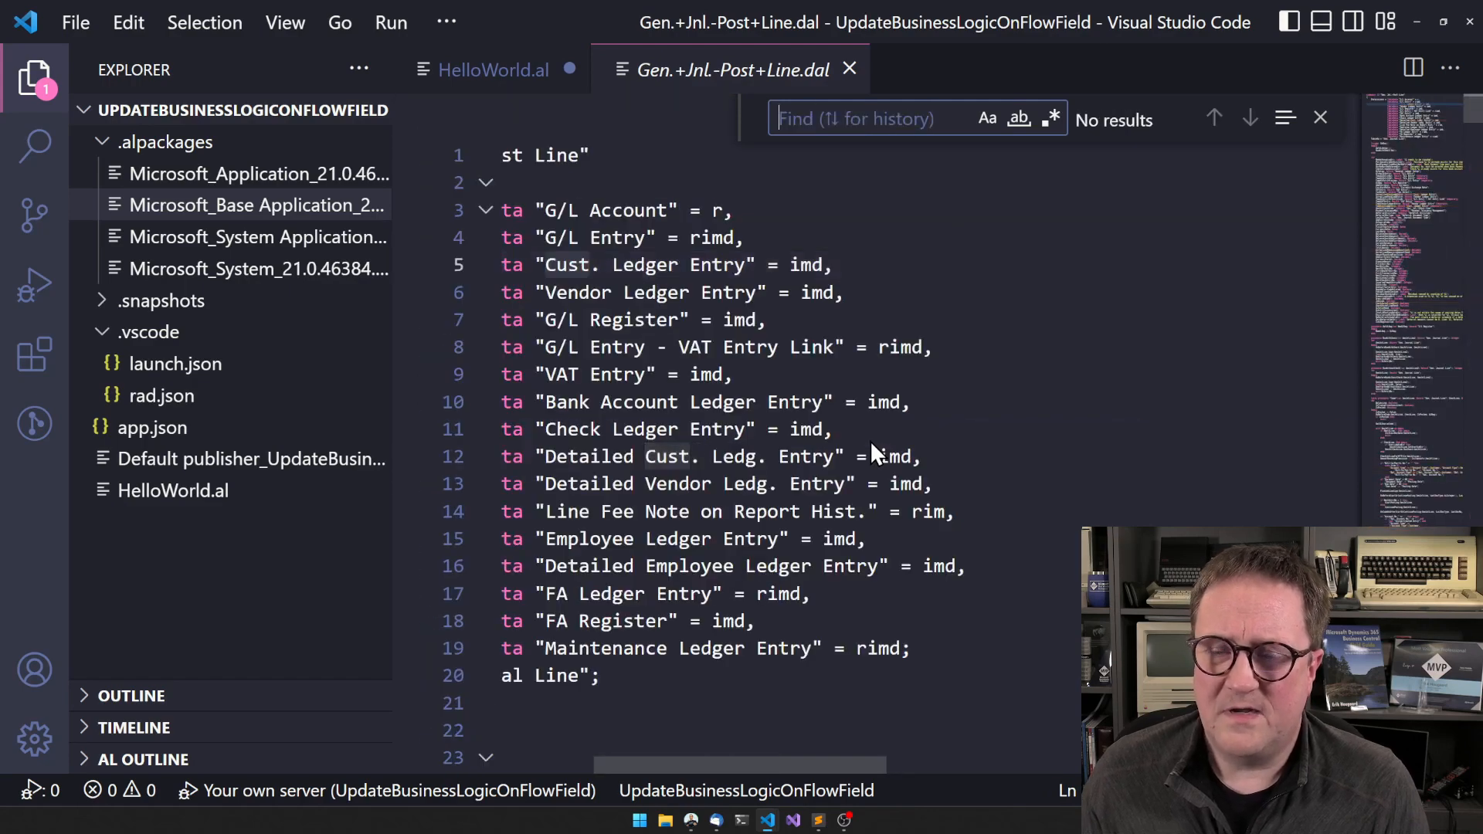
text(PostCustLe)
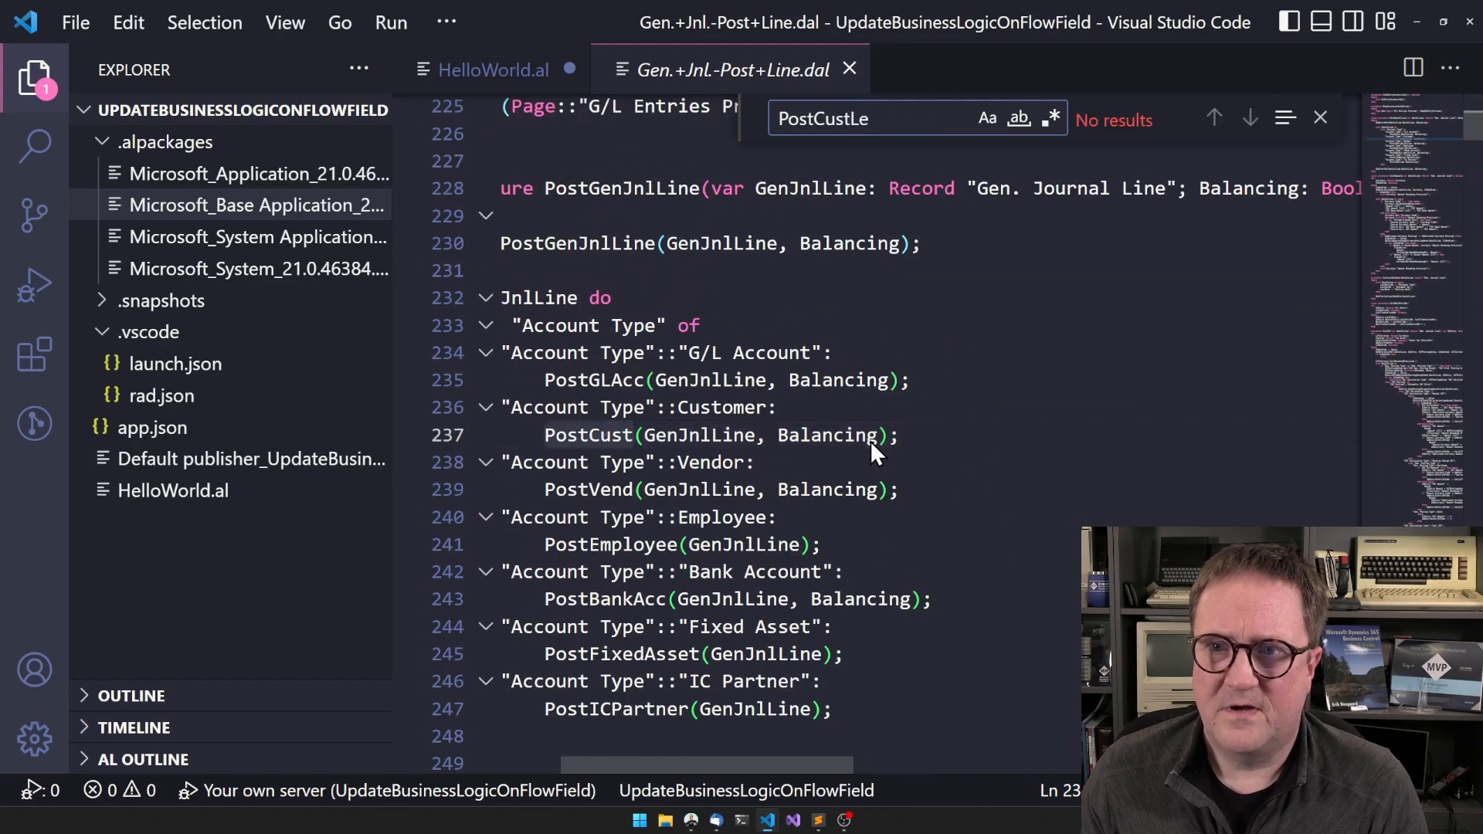
text(Vu)
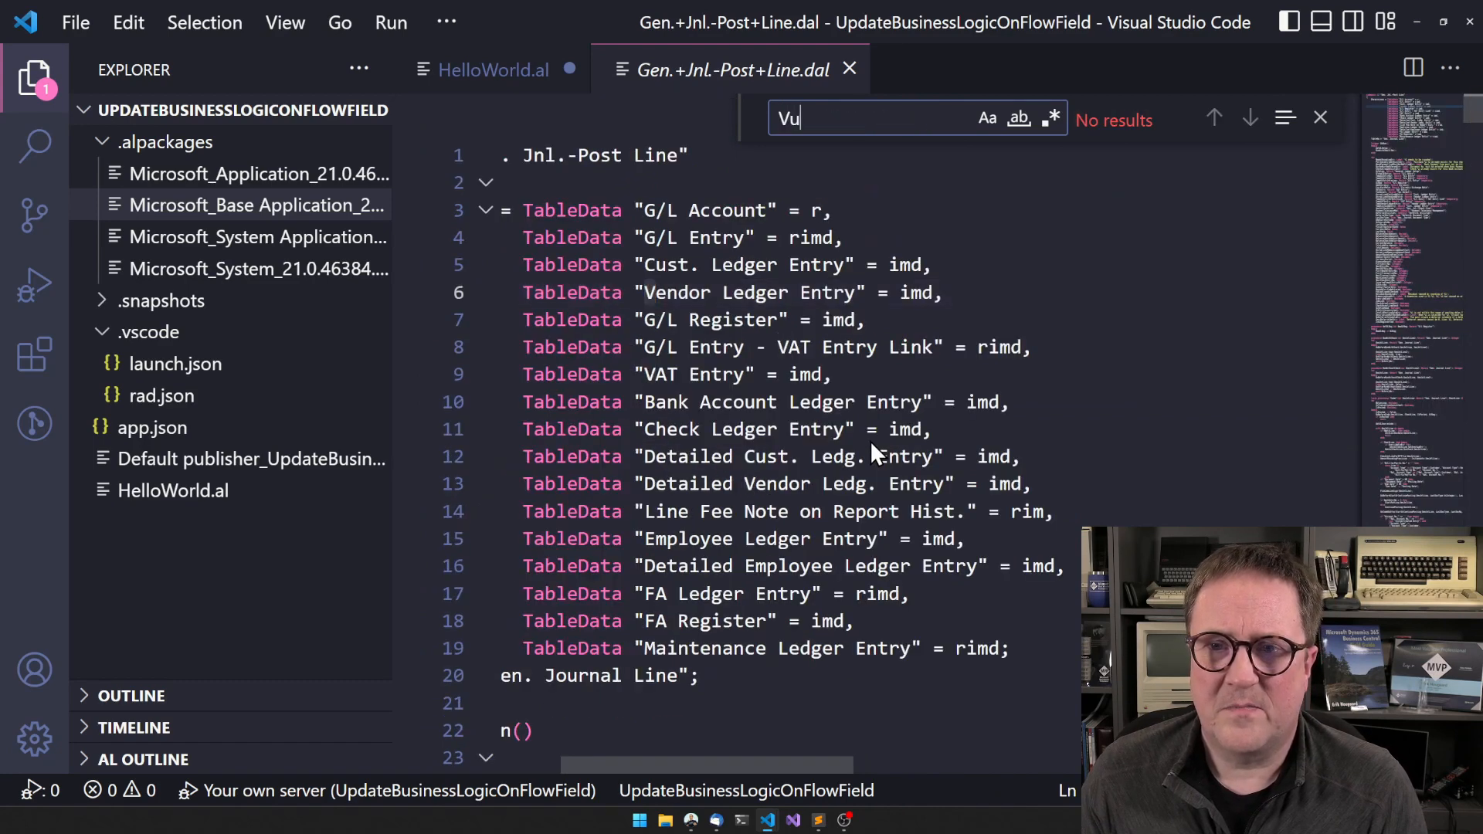
text(CustLedgEntry)
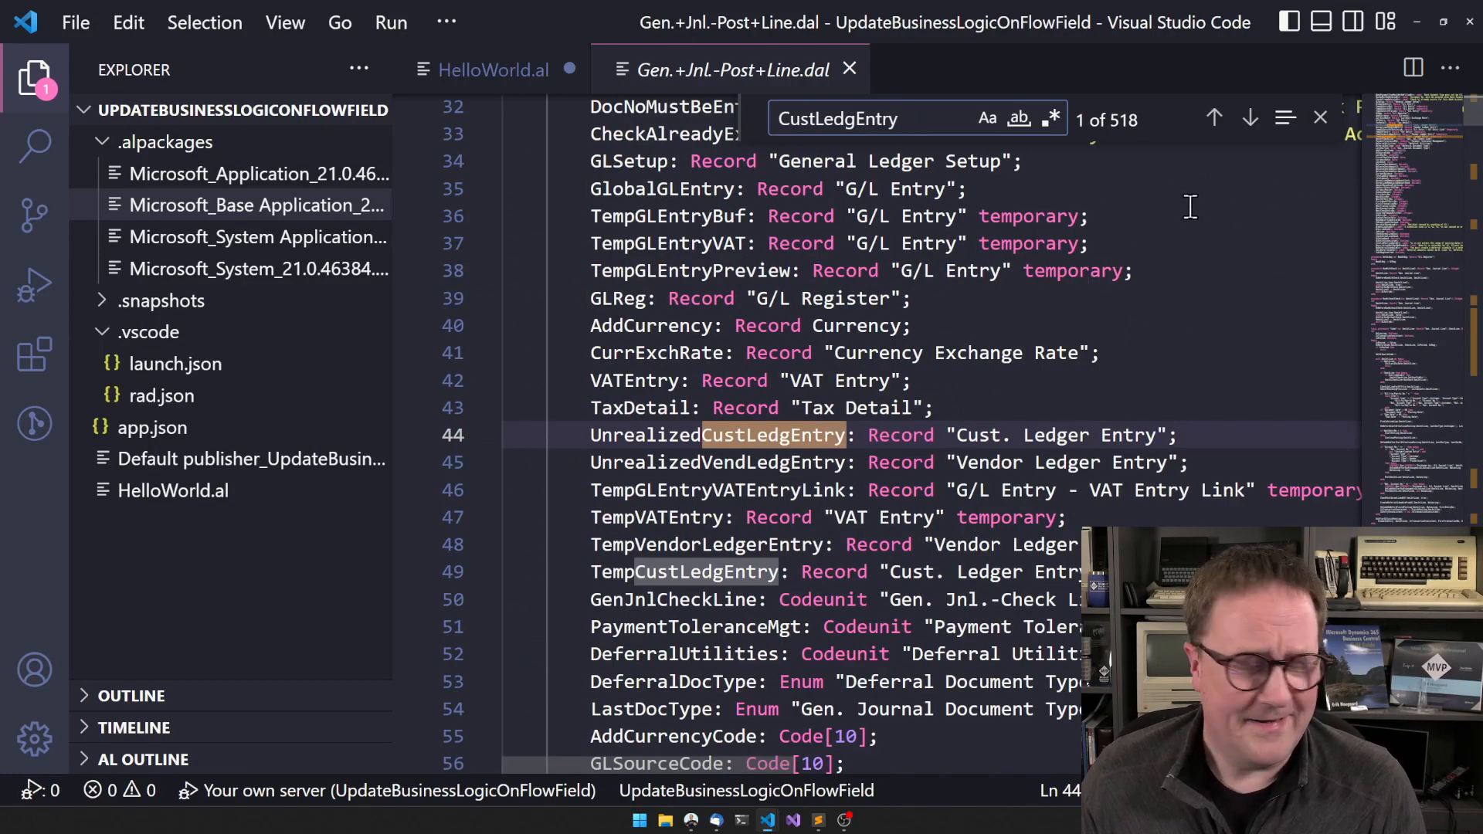
Jump to the file-end integration events and bring OnBeforeCustLedgEntryInsert publishers into view
click(1322, 118)
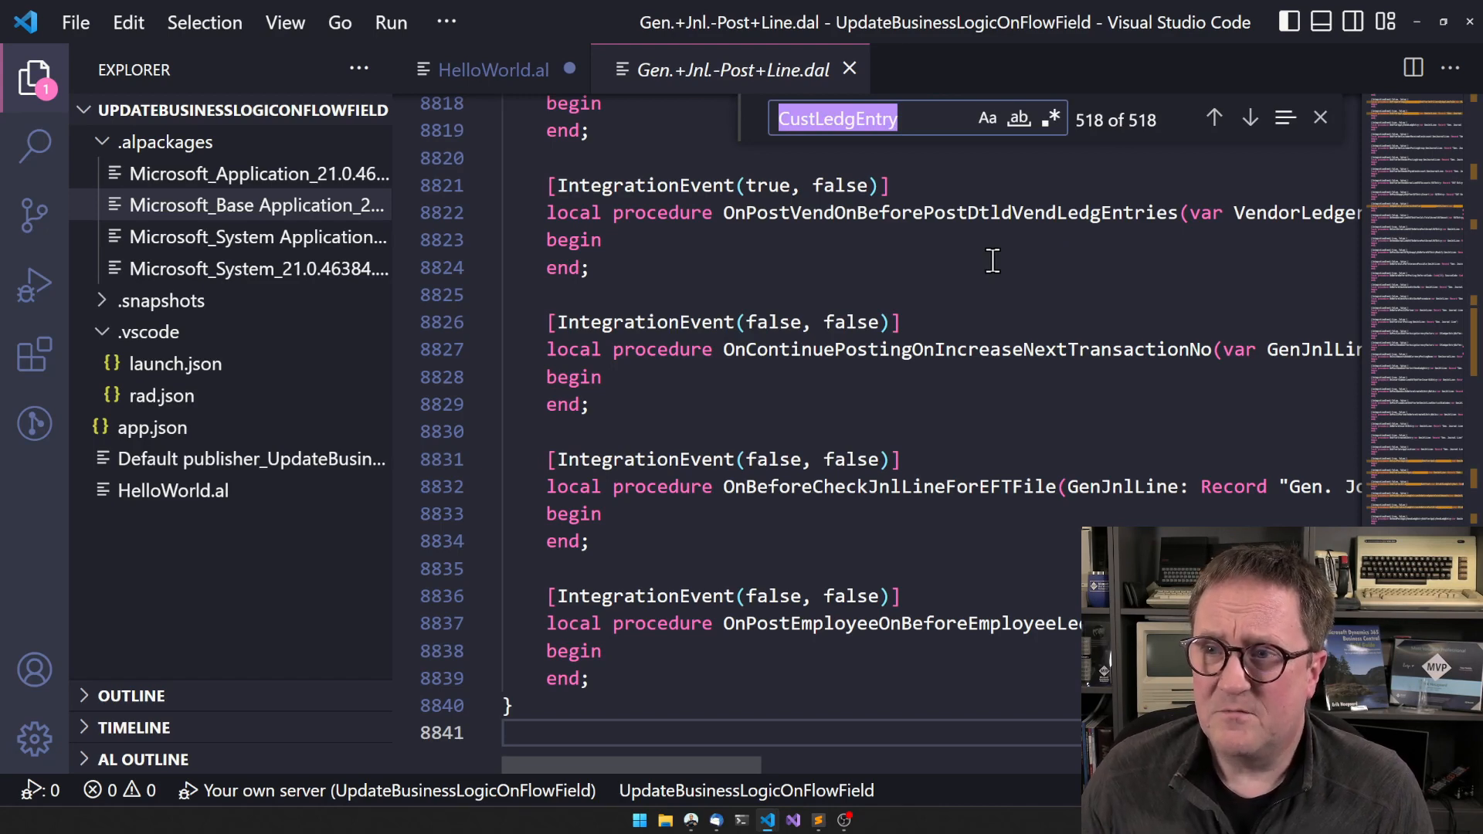
mouse_move(1052, 317)
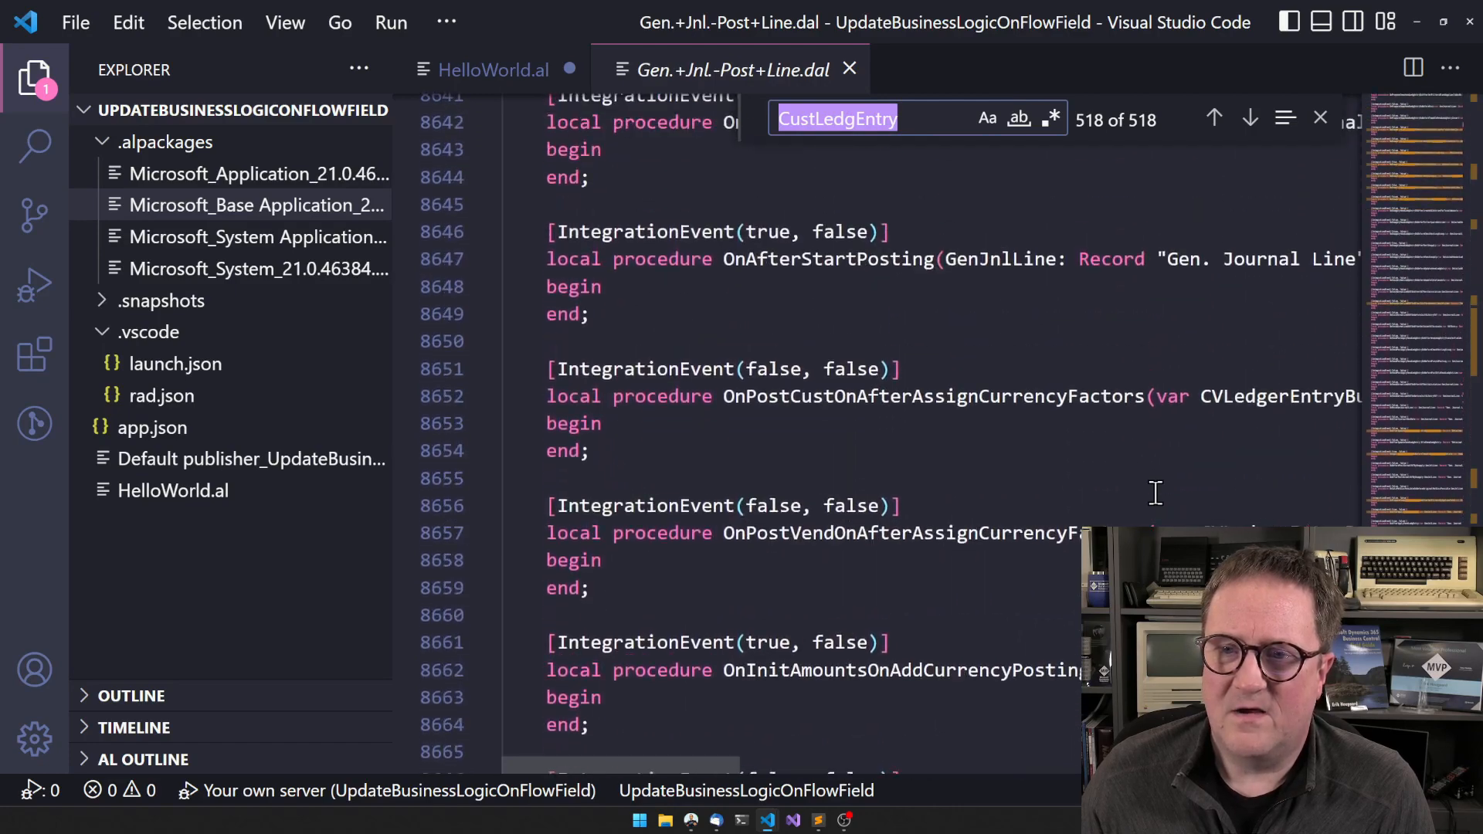
click(1215, 118)
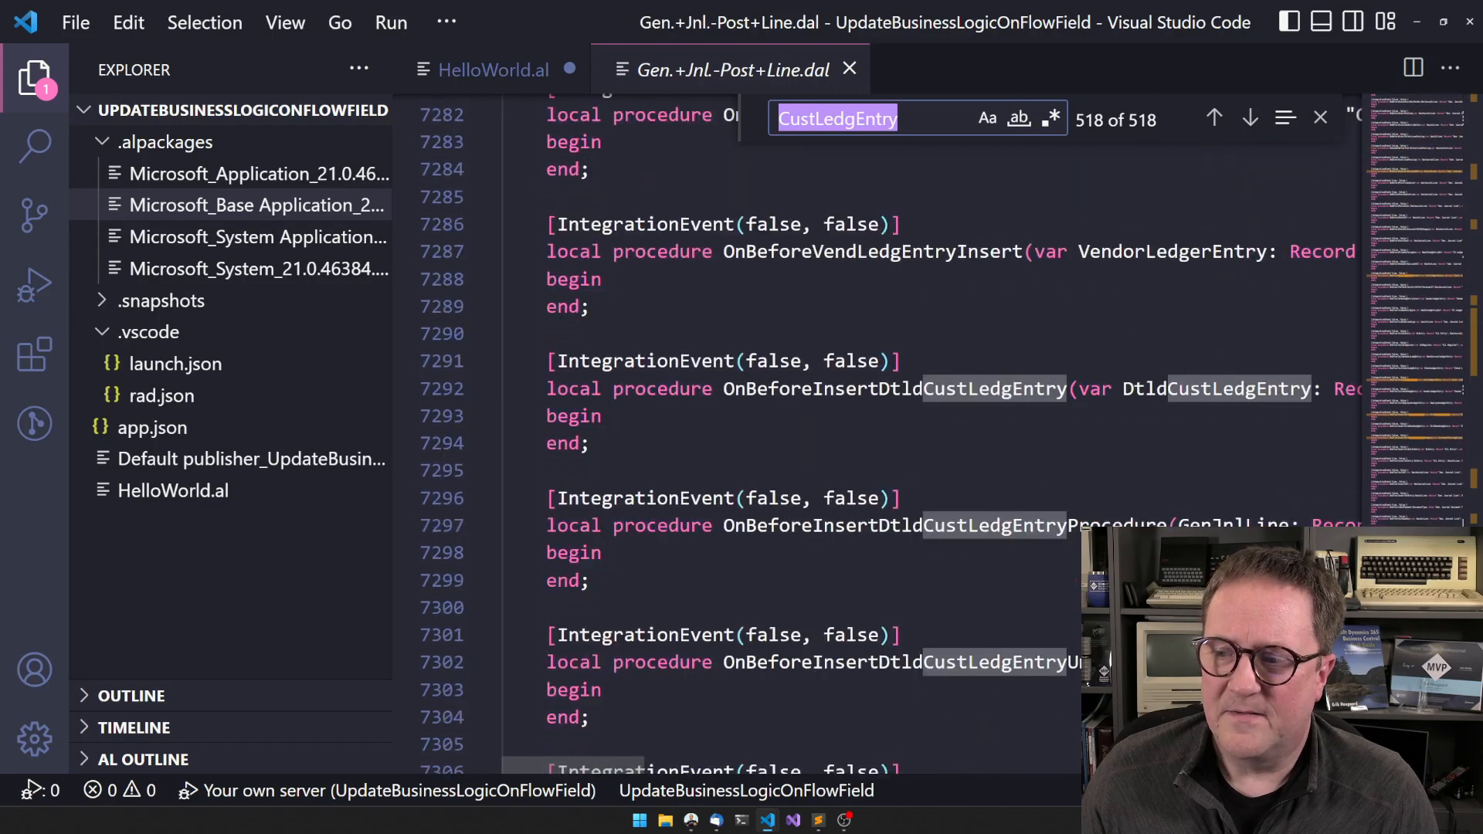
mouse_move(1097, 428)
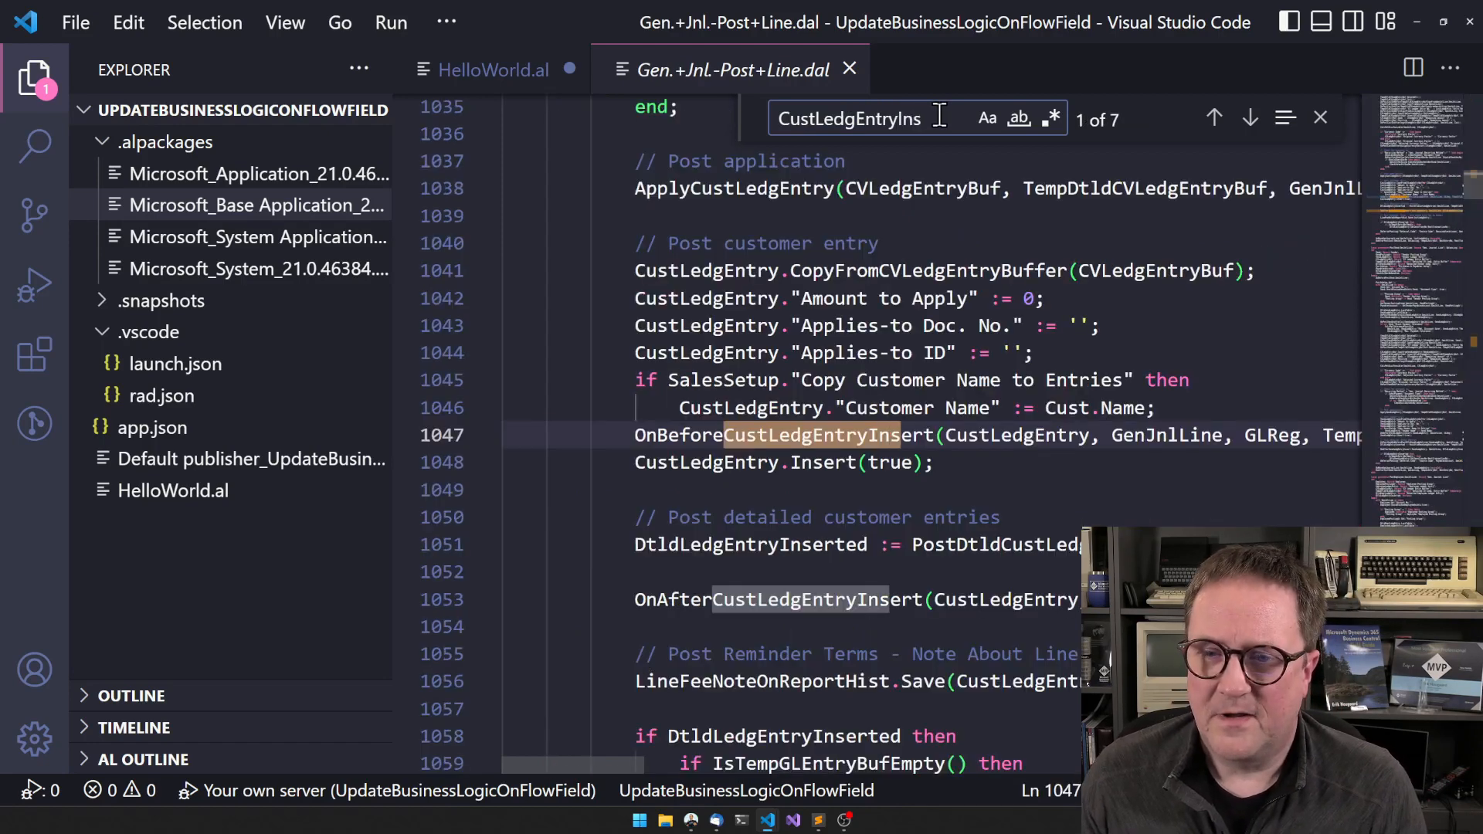
Complete the search as 'CustLedgEntryInsert' to find OnAfterCustLedgEntryInsert, then return to HelloWorld.al
text(ert)
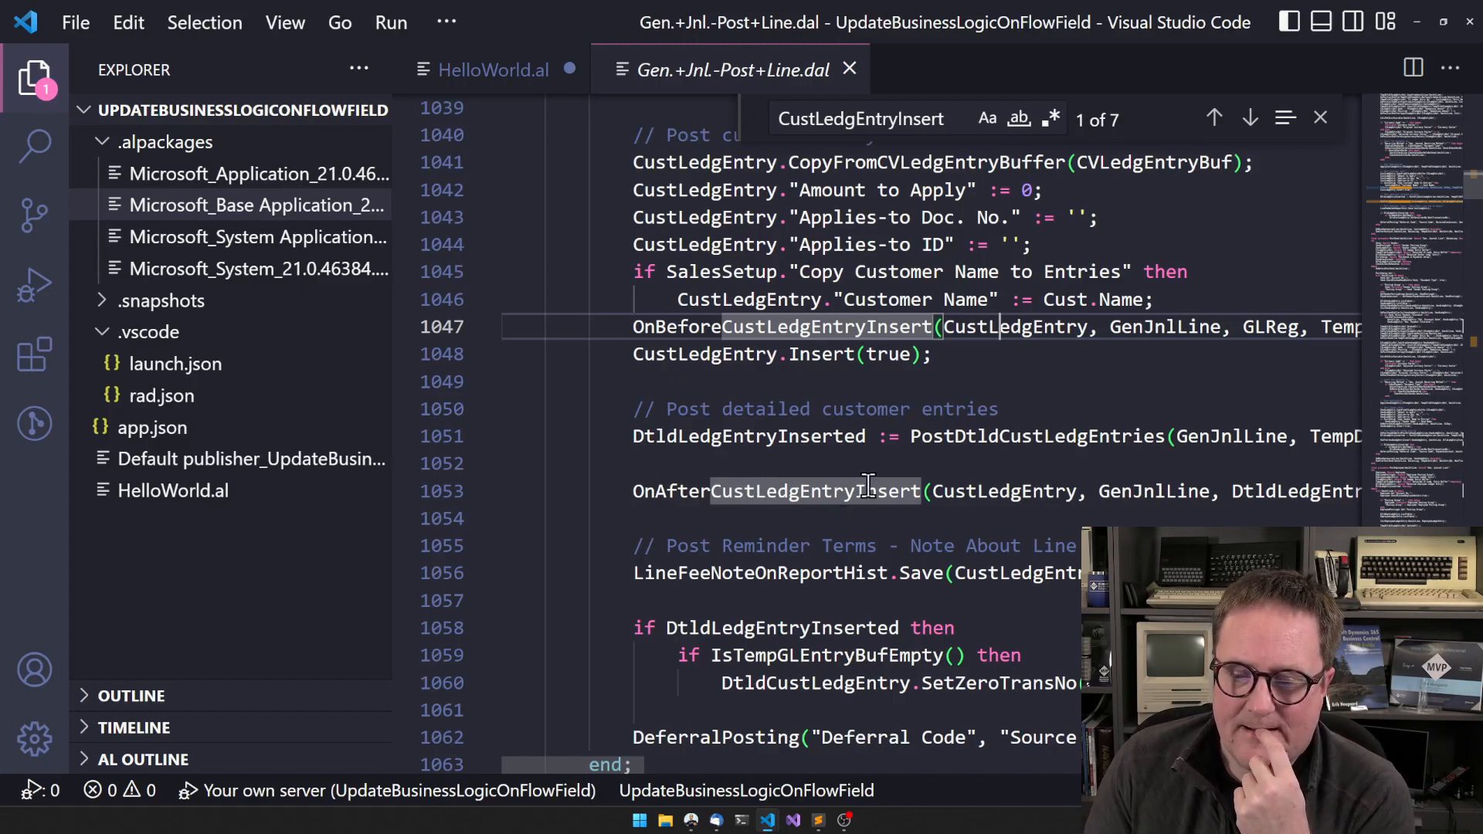
mouse_move(884, 479)
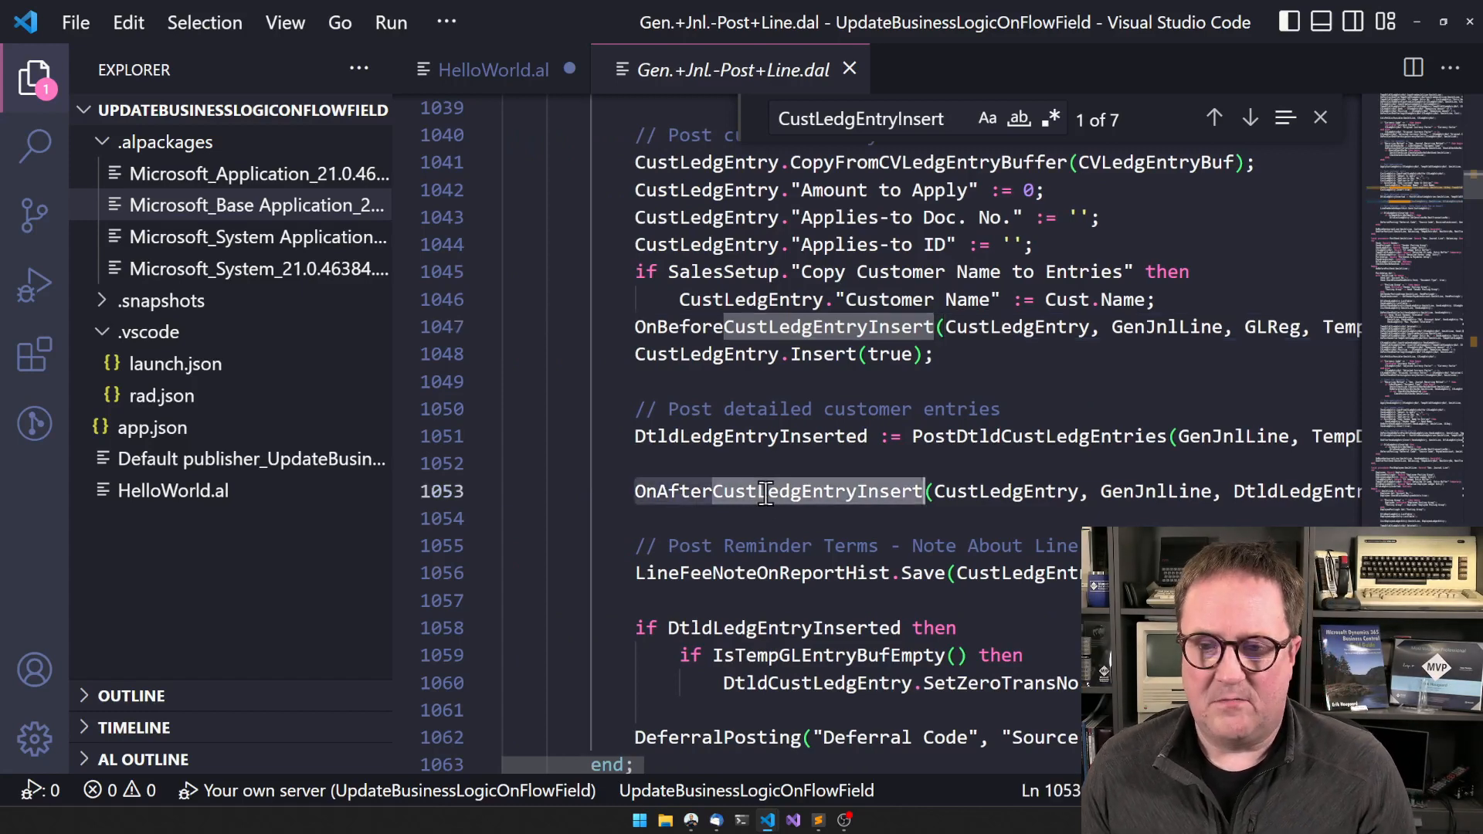
click(491, 69)
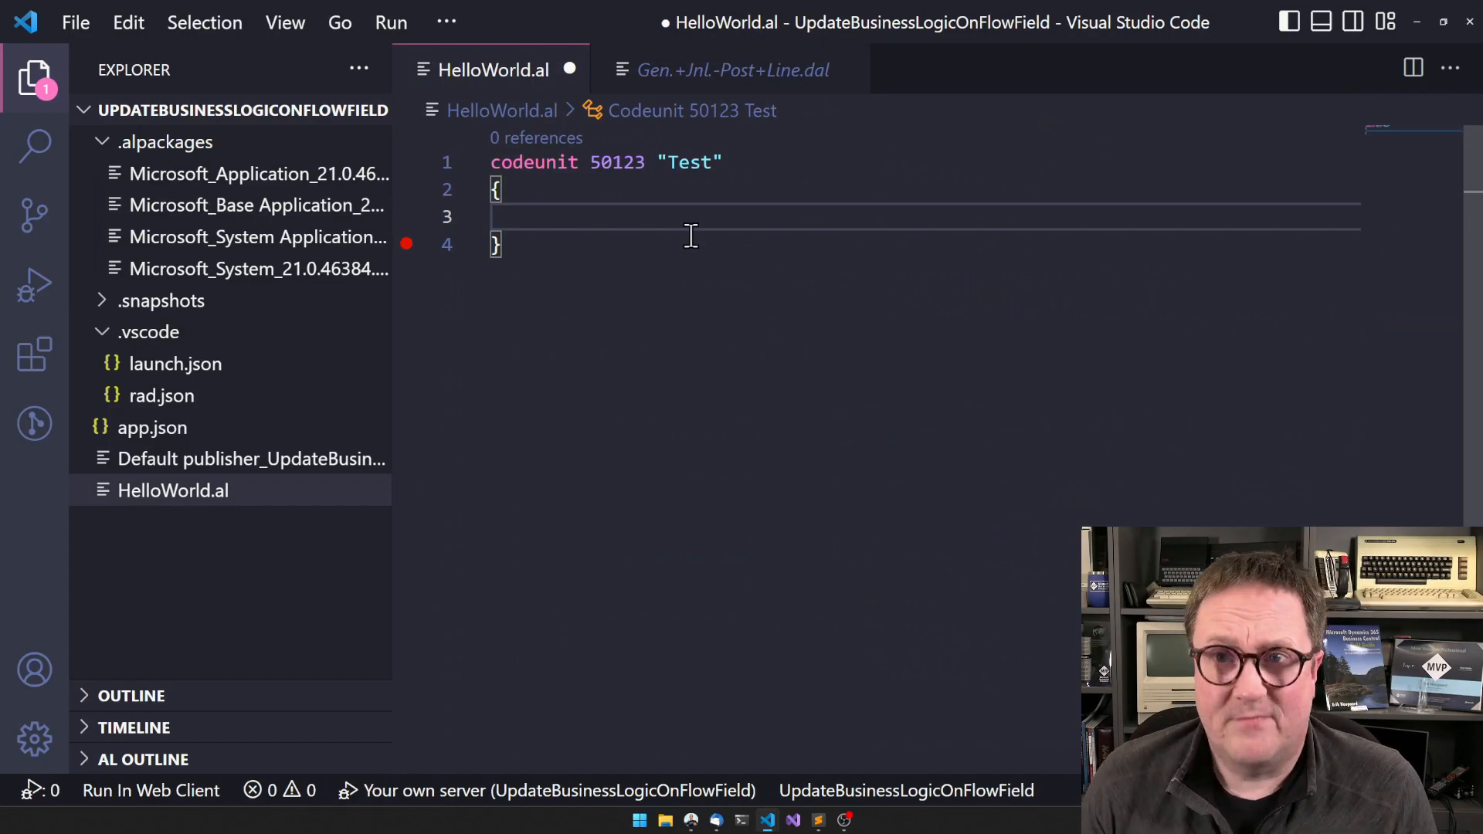
Insert the teventsub snippet in the Test codeunit, checking the OnAfterCustLedgEntryInsert call once more
text(t)
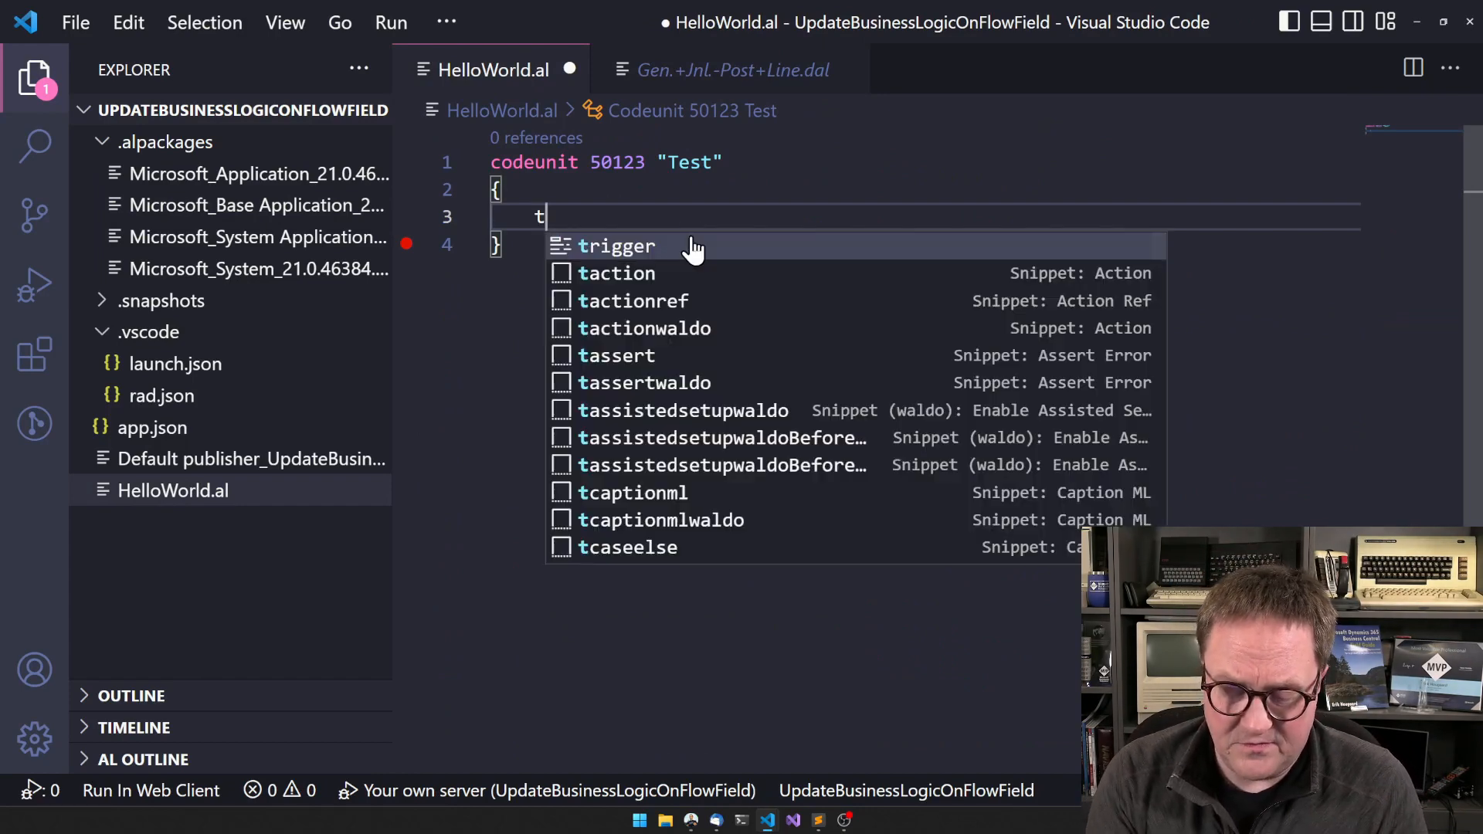
text(event)
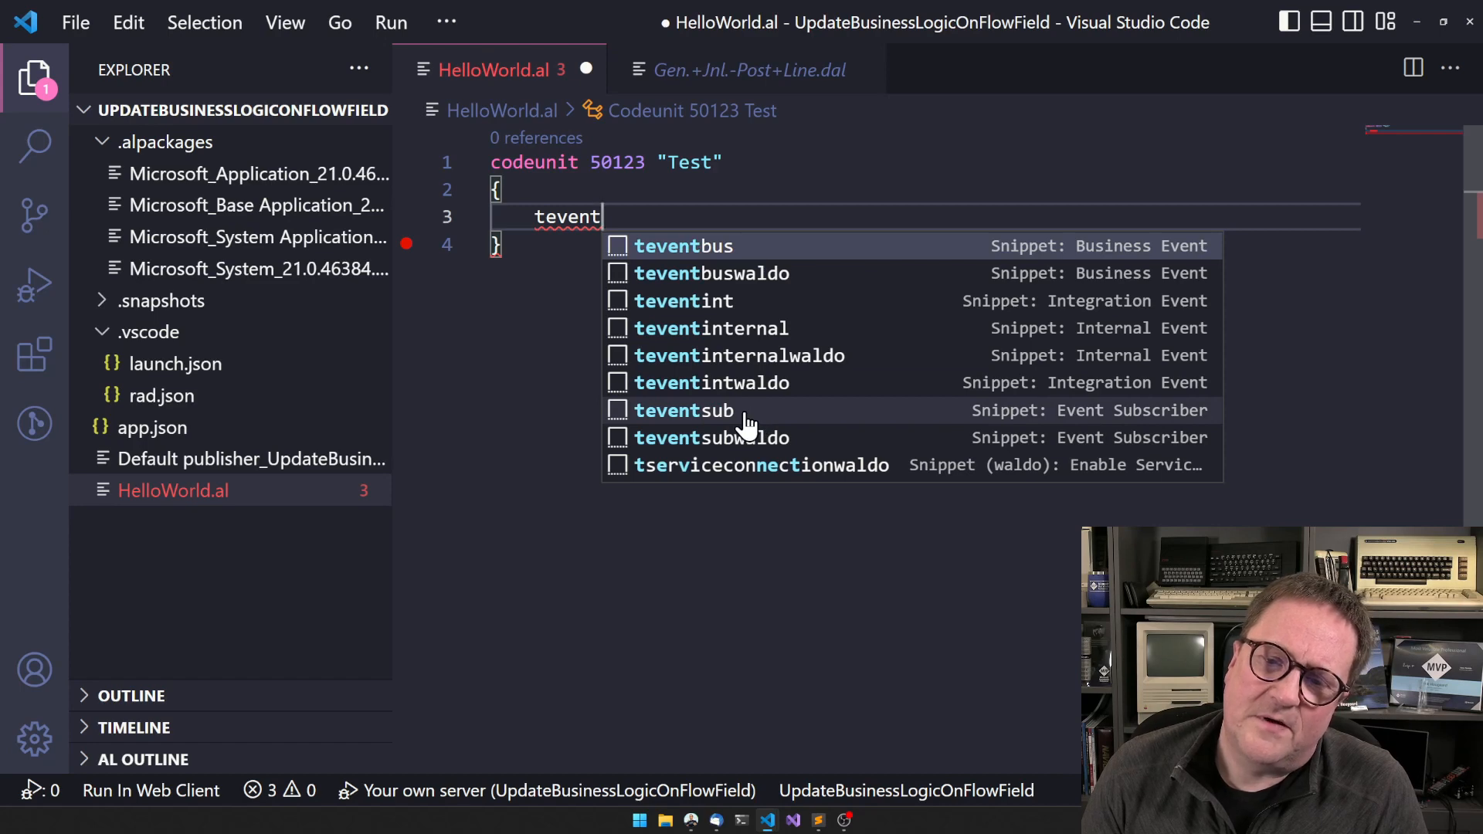
mouse_move(746, 445)
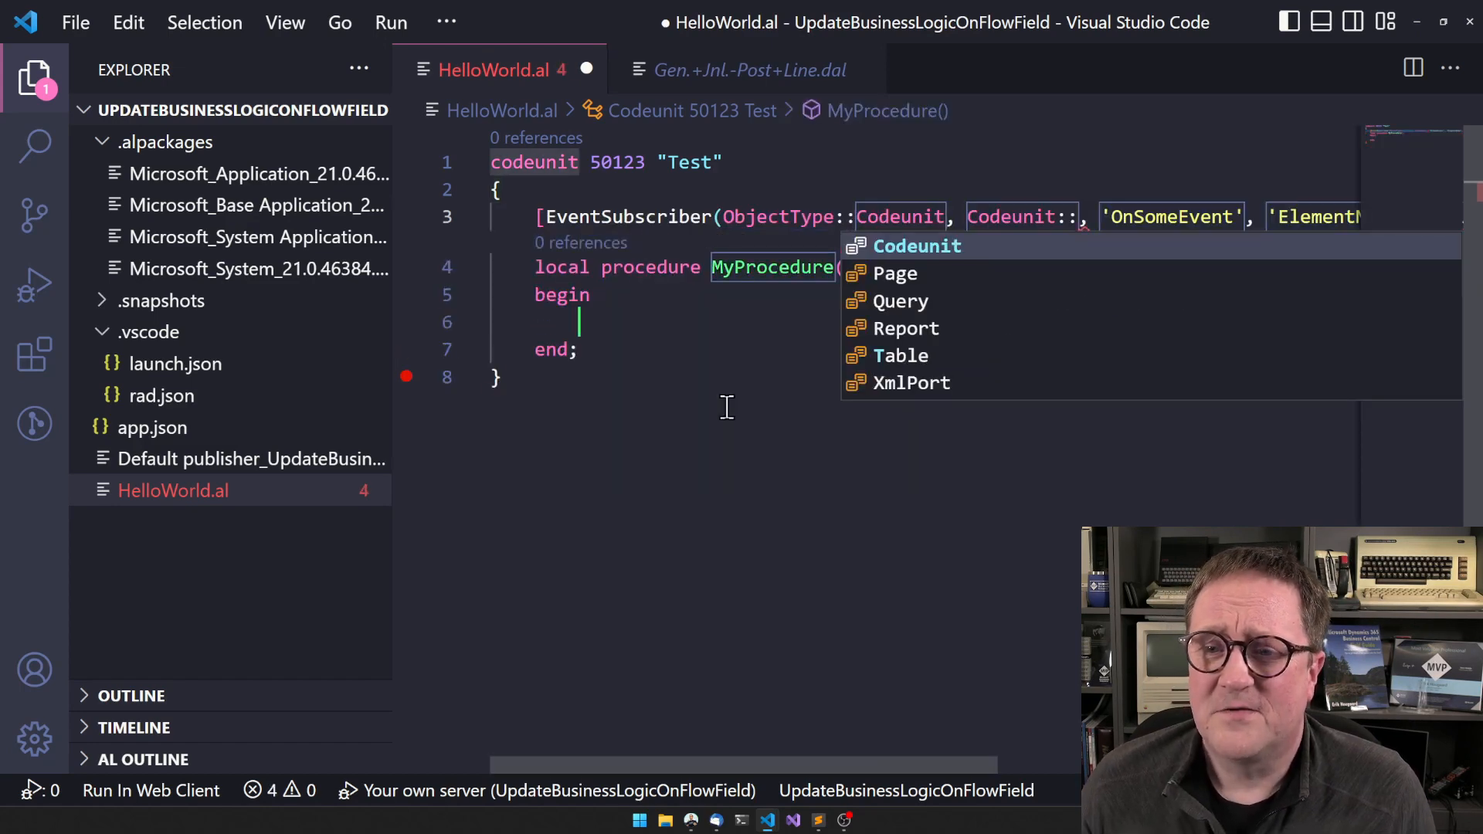
click(748, 70)
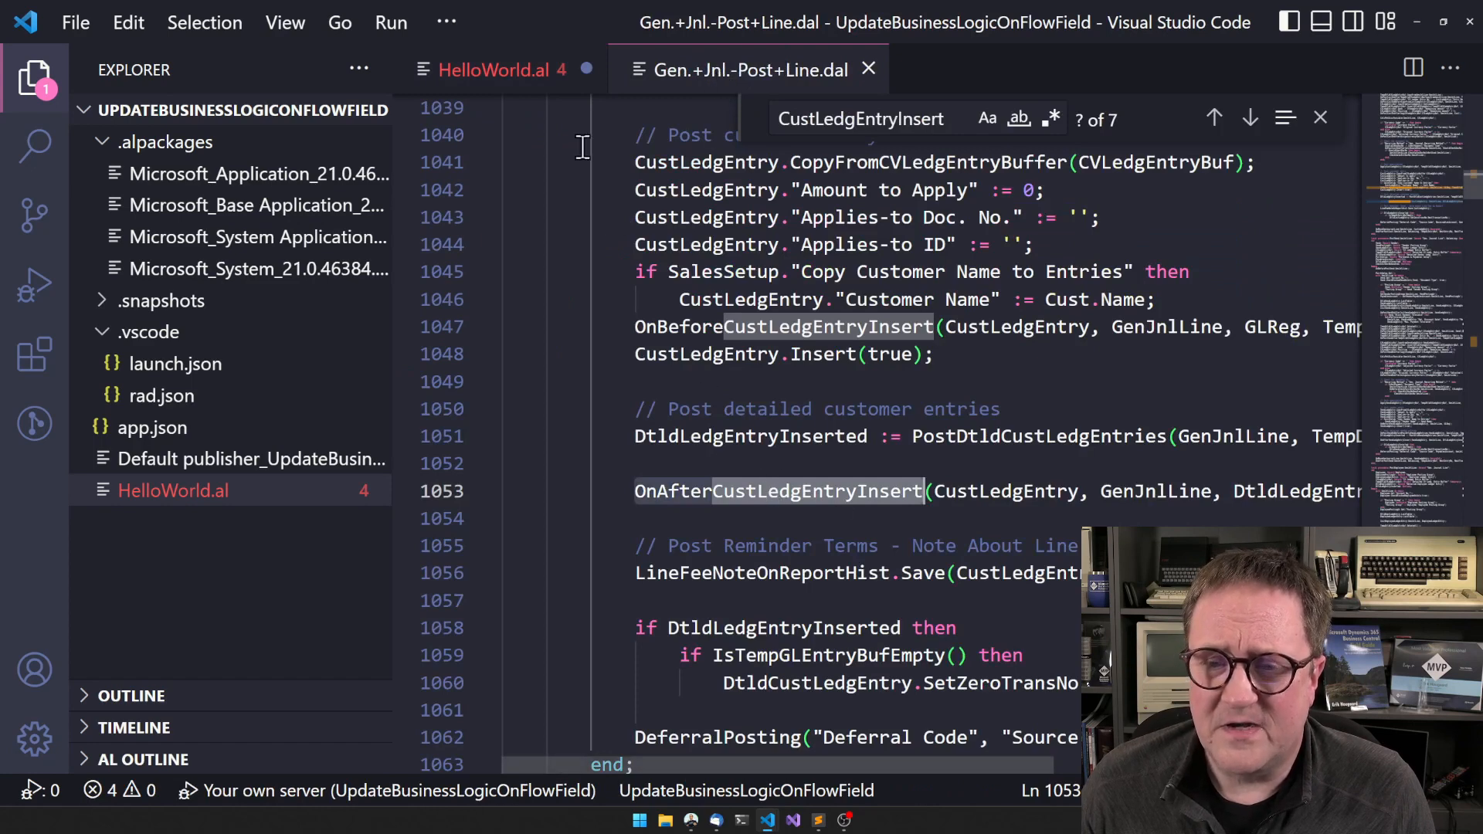
mouse_move(639, 507)
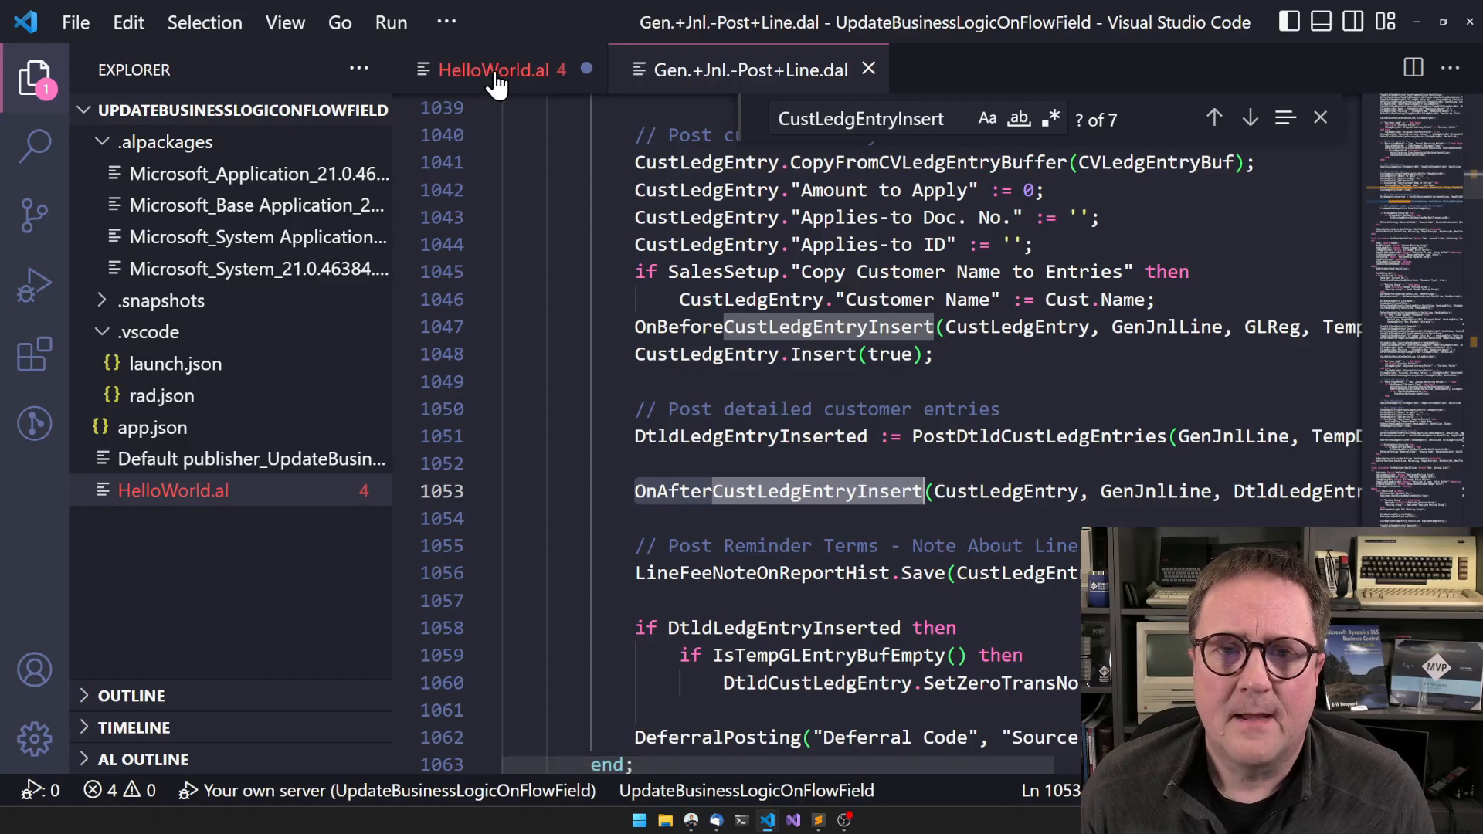
click(499, 70)
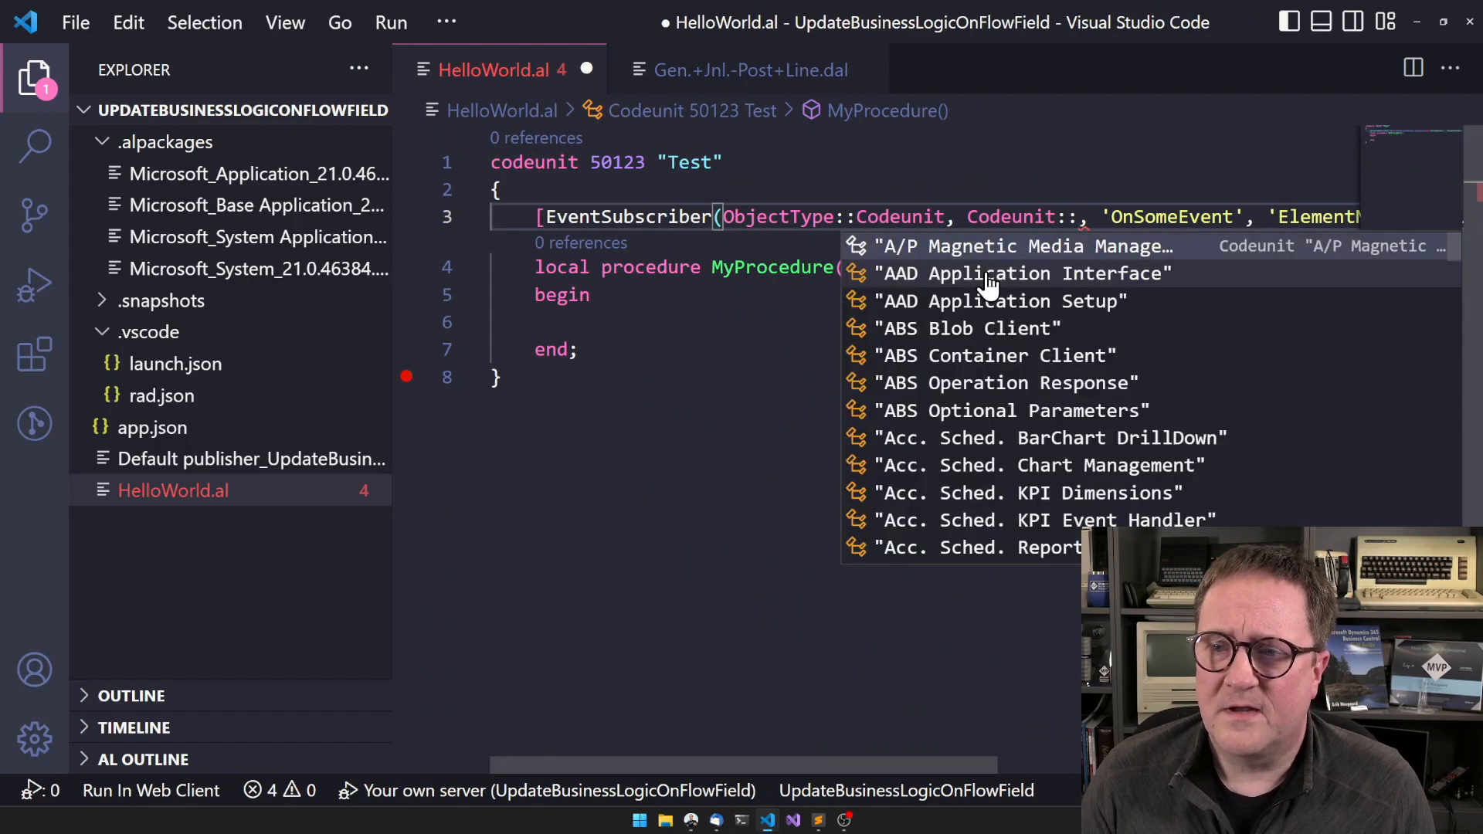
Set the subscriber's publisher to Codeunit::"Gen. Jnl.-Post Line" via IntelliSense
text(Gen jnl)
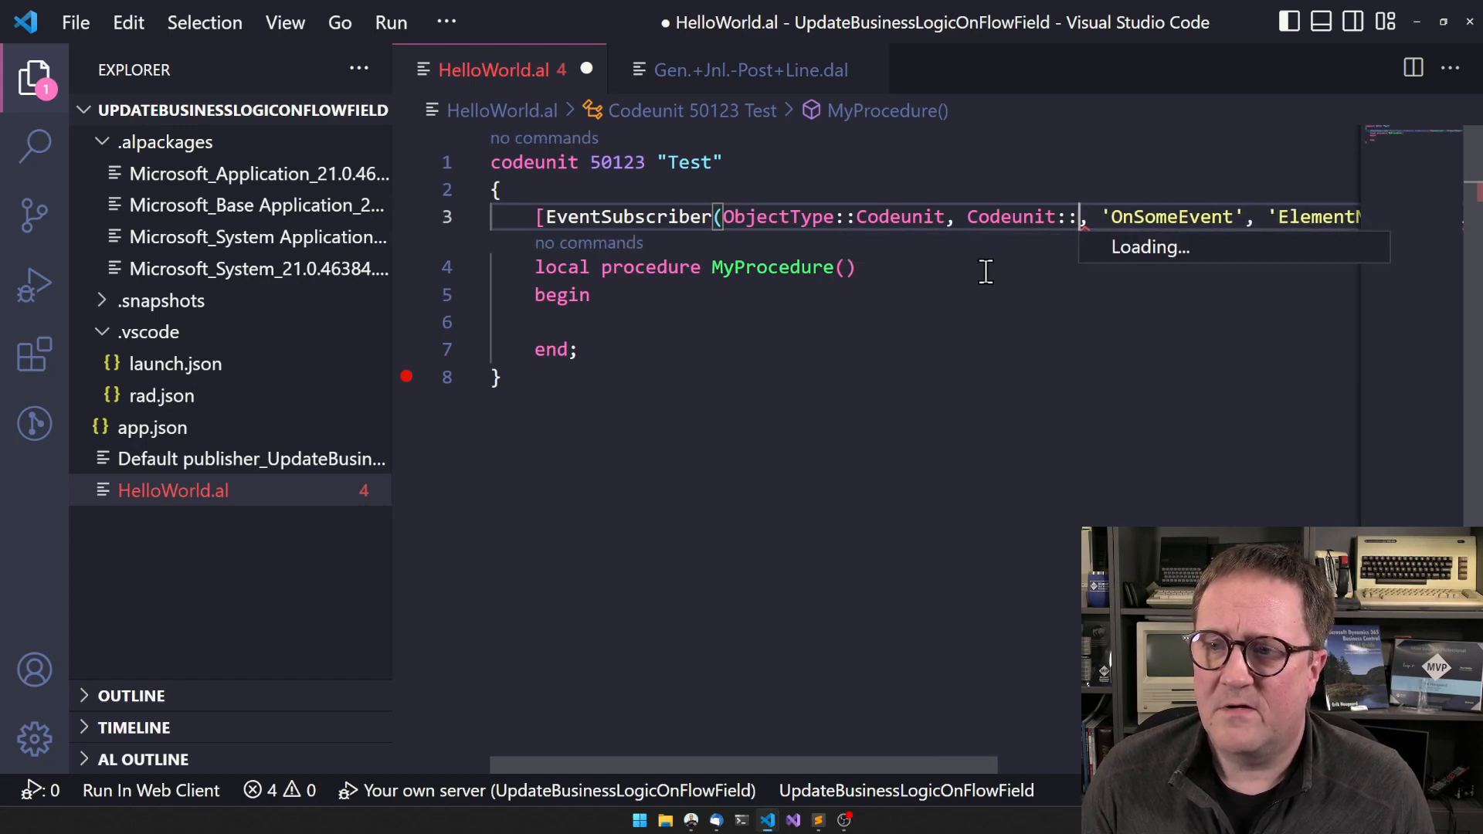
text(Hen)
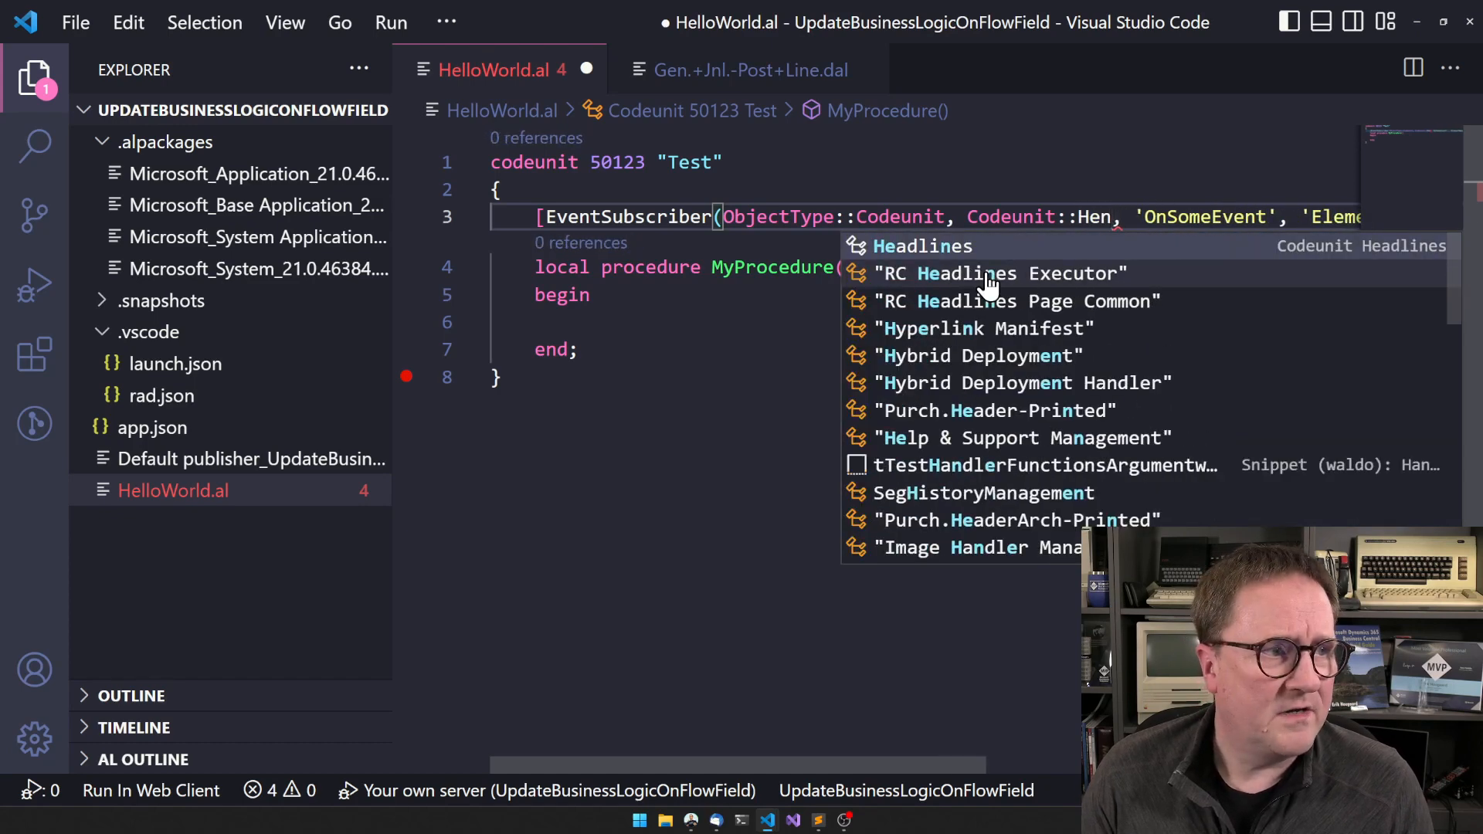
text(J)
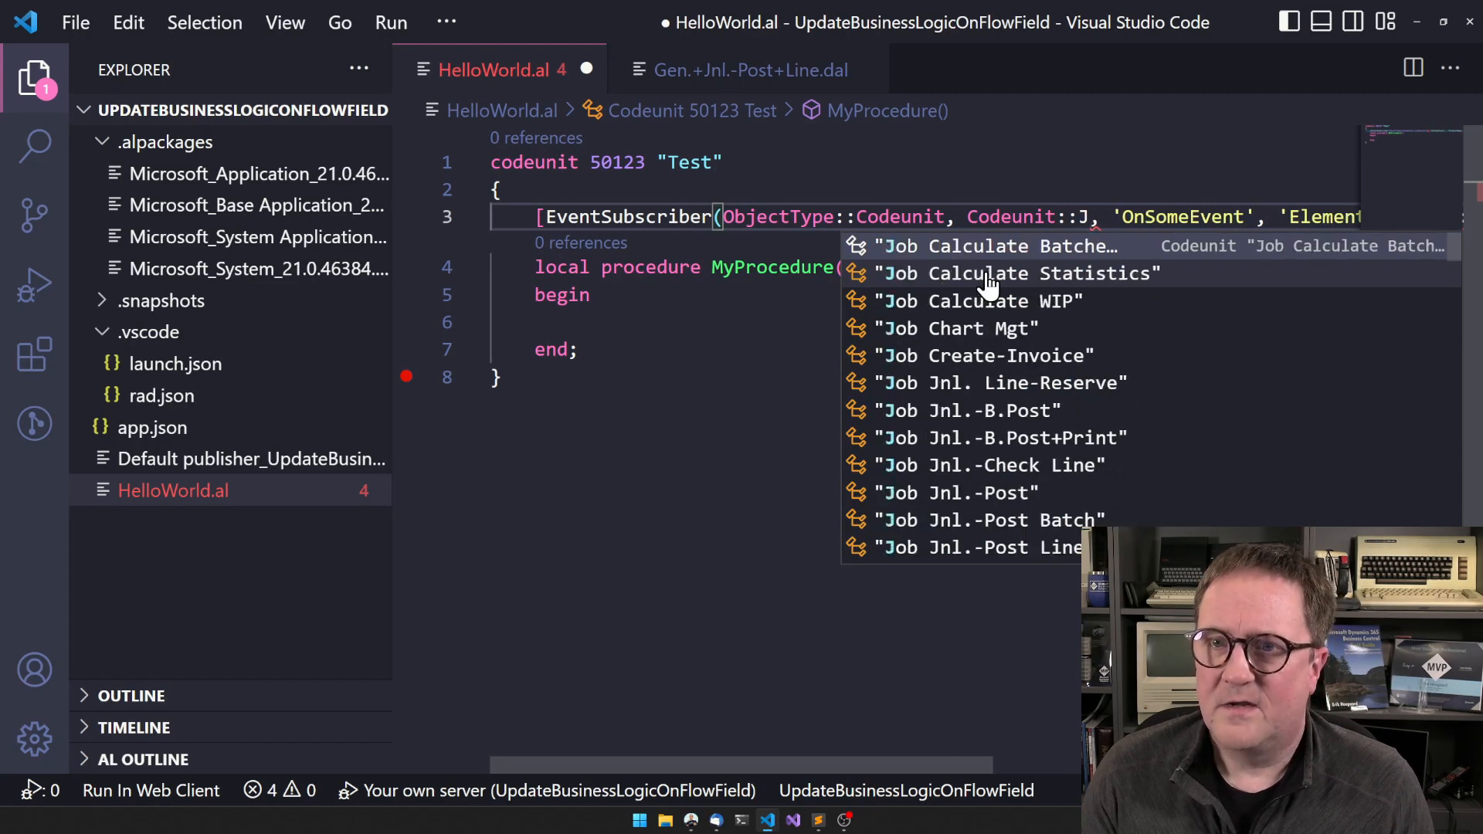
text(Gen)
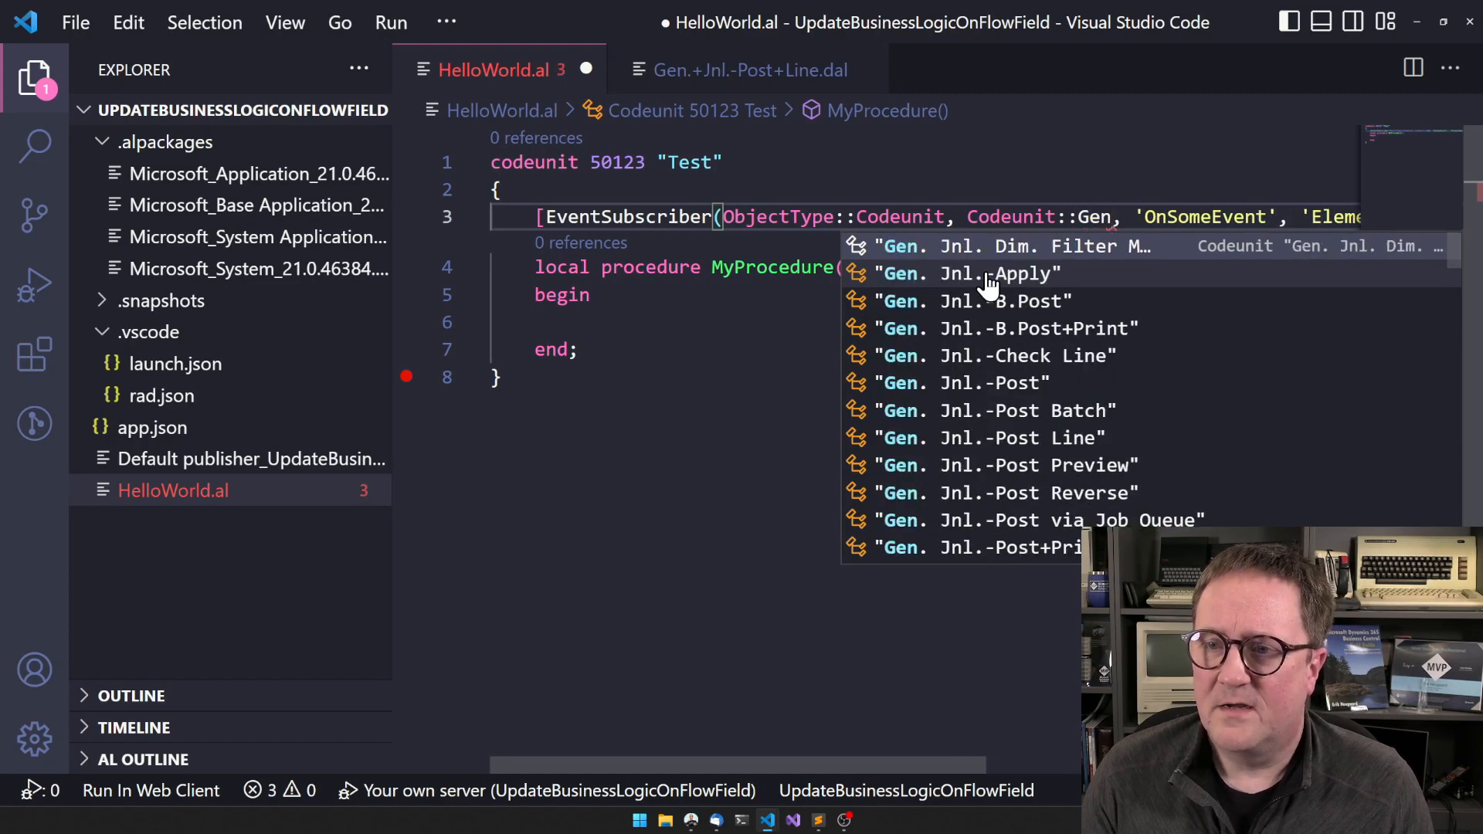
text(jnl)
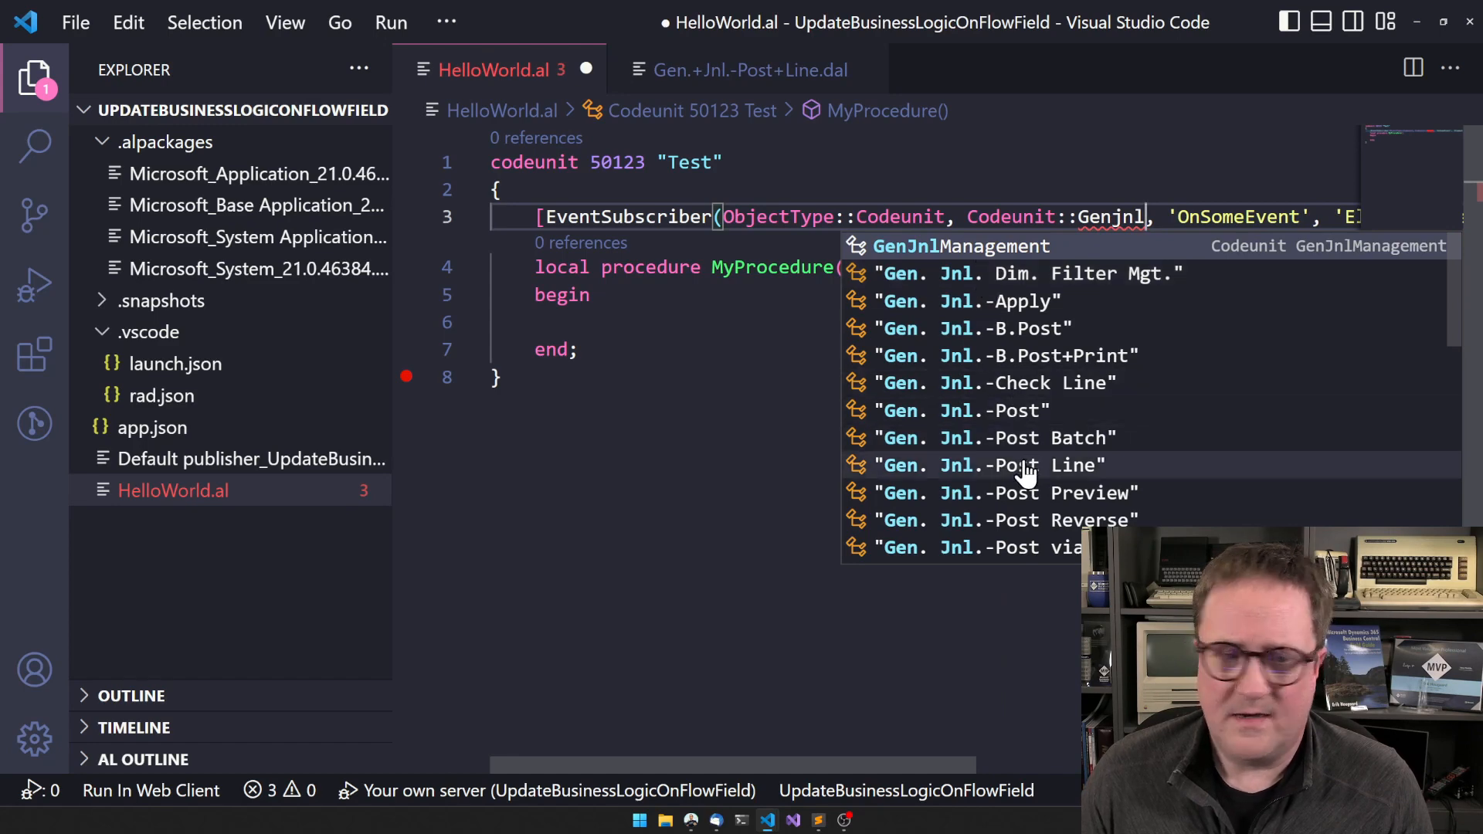
click(989, 465)
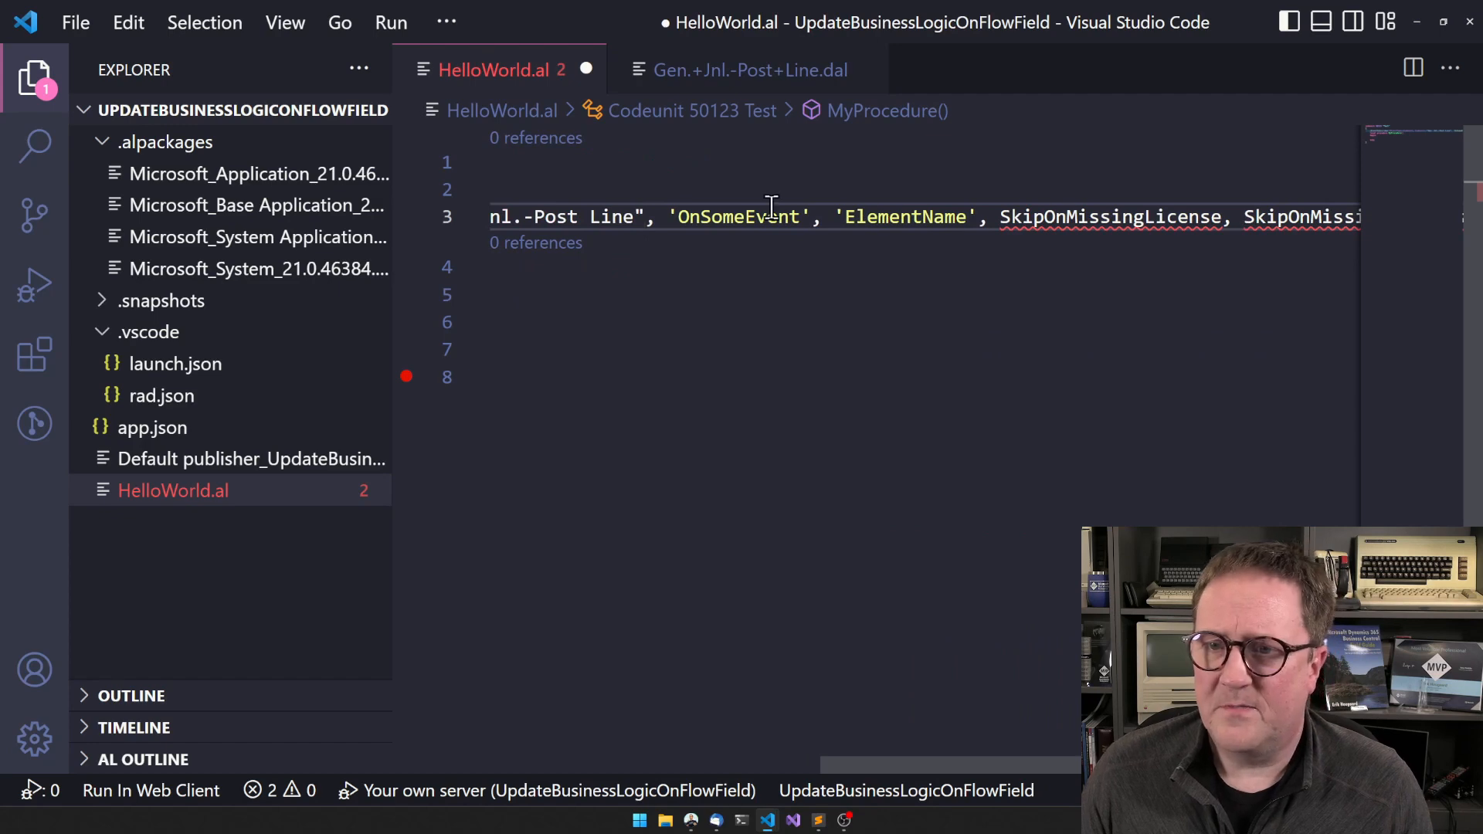
Subscribe to OnAfterCustLedgEntryInsert and keep only the var CustLedgerEntry parameter
double_click(740, 216)
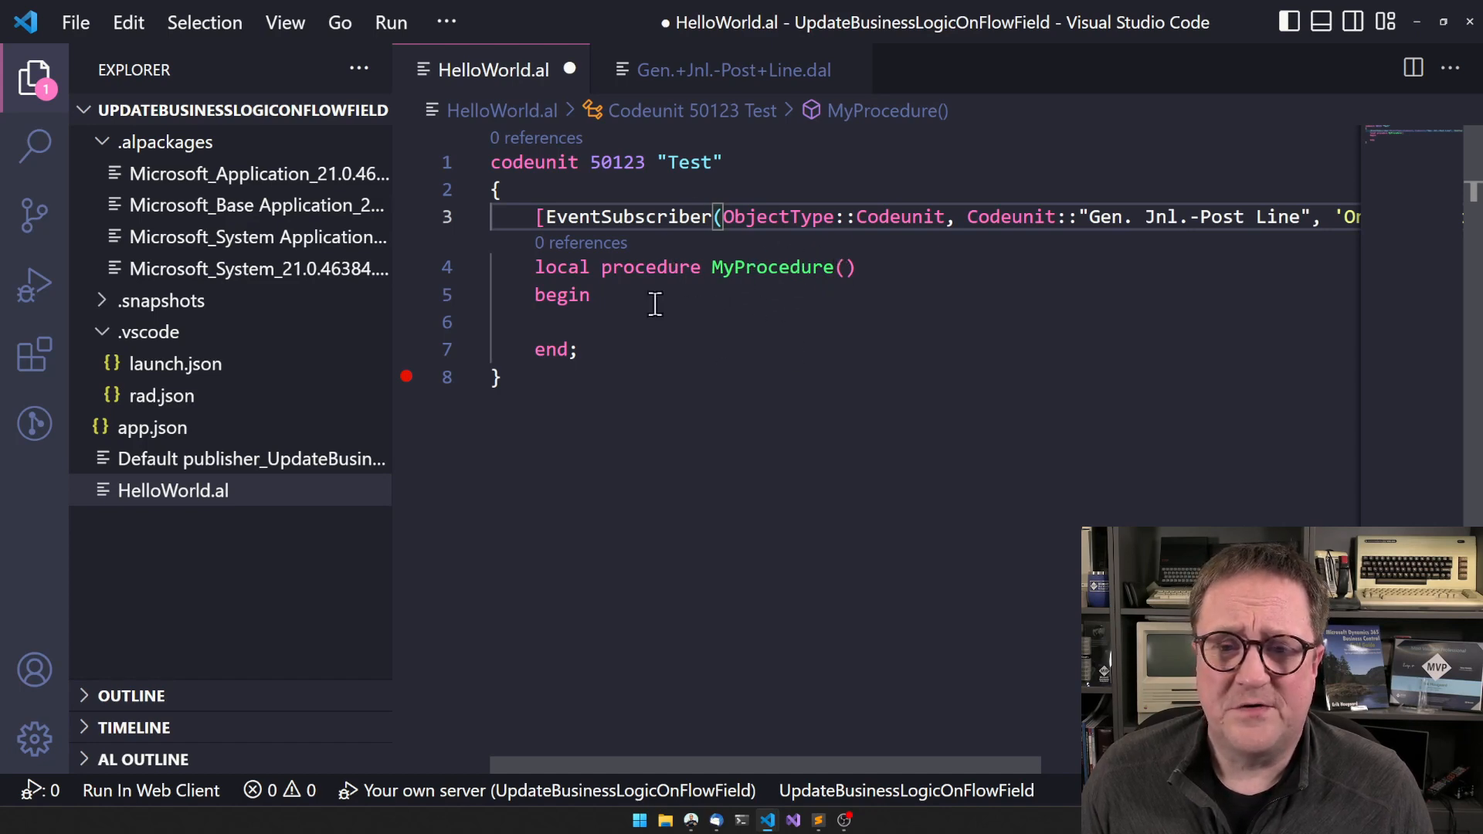
mouse_move(377, 383)
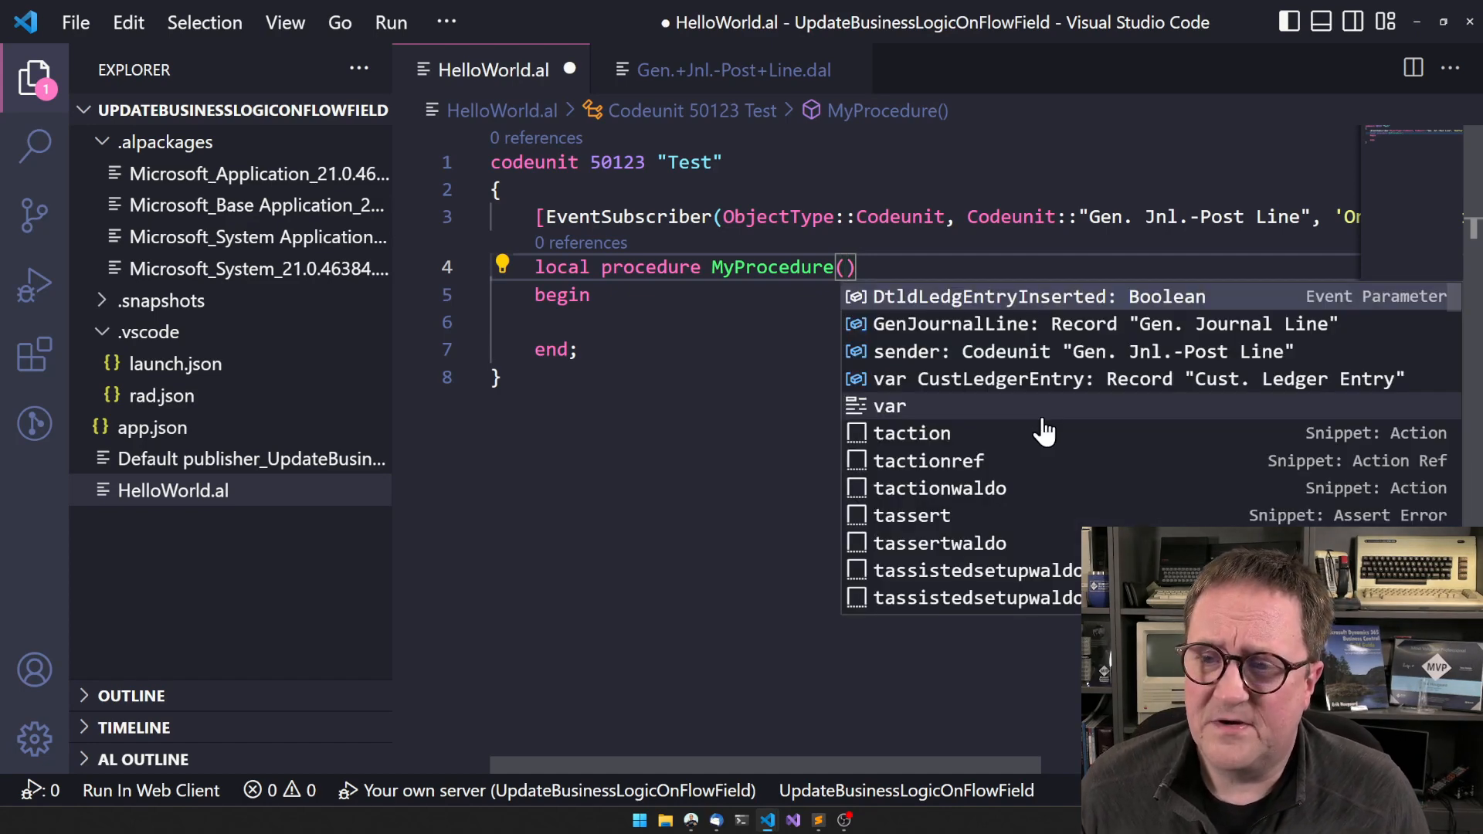
click(1030, 296)
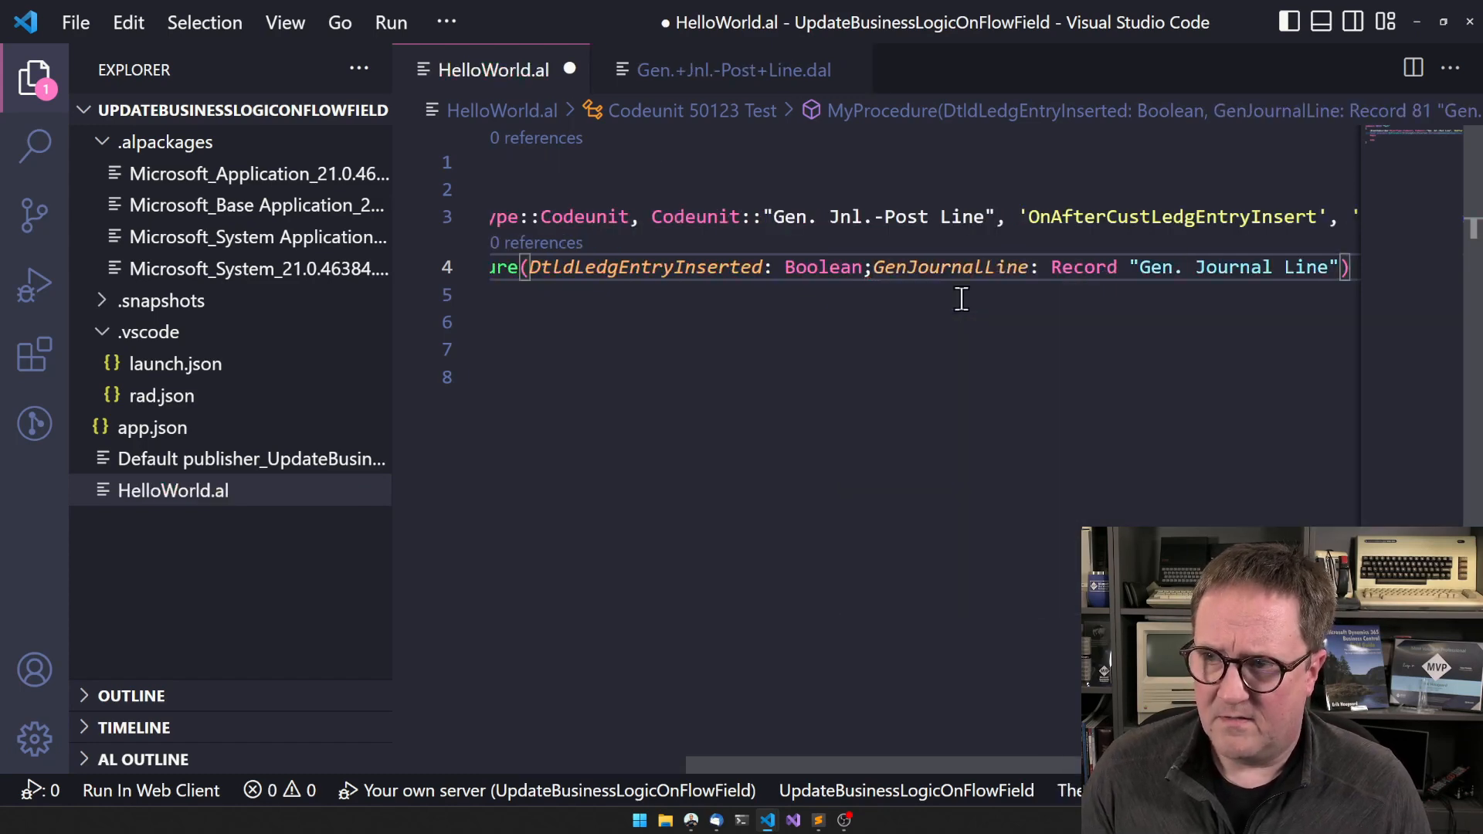
mouse_move(1333, 423)
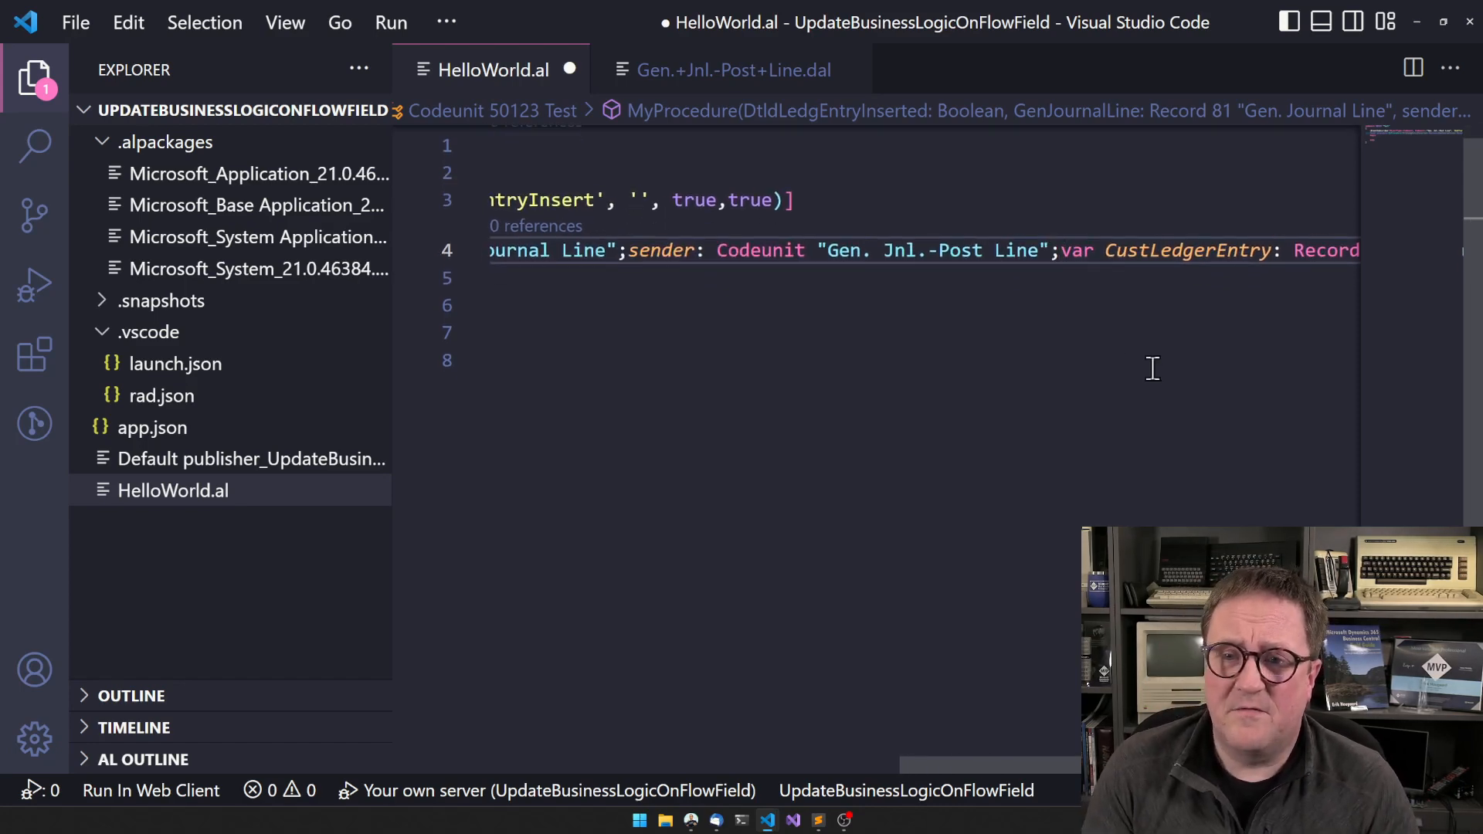
scroll(left, 3)
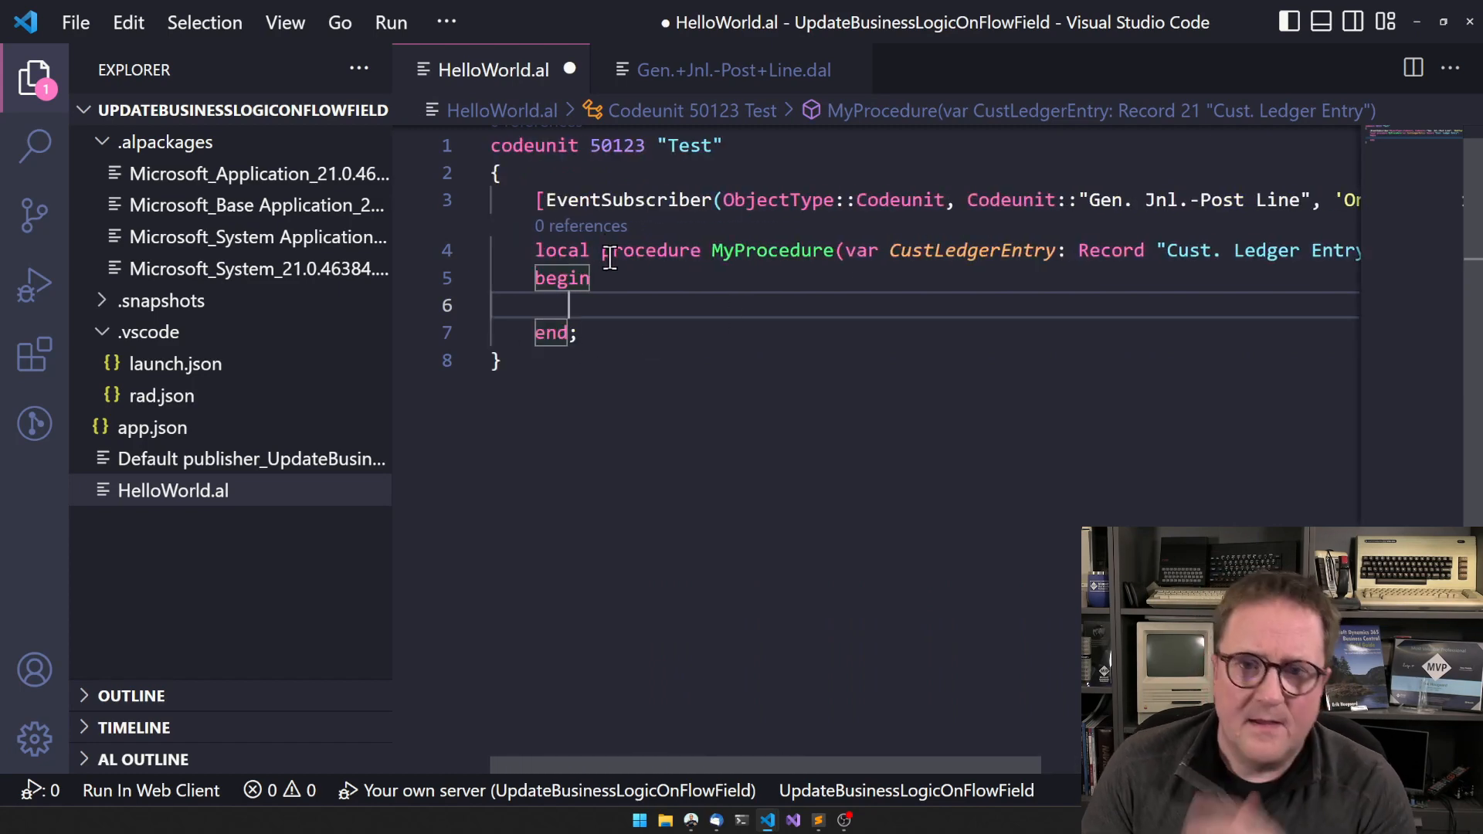
Declare the local variable CustRec: Record Customer in the subscriber
key(Enter)
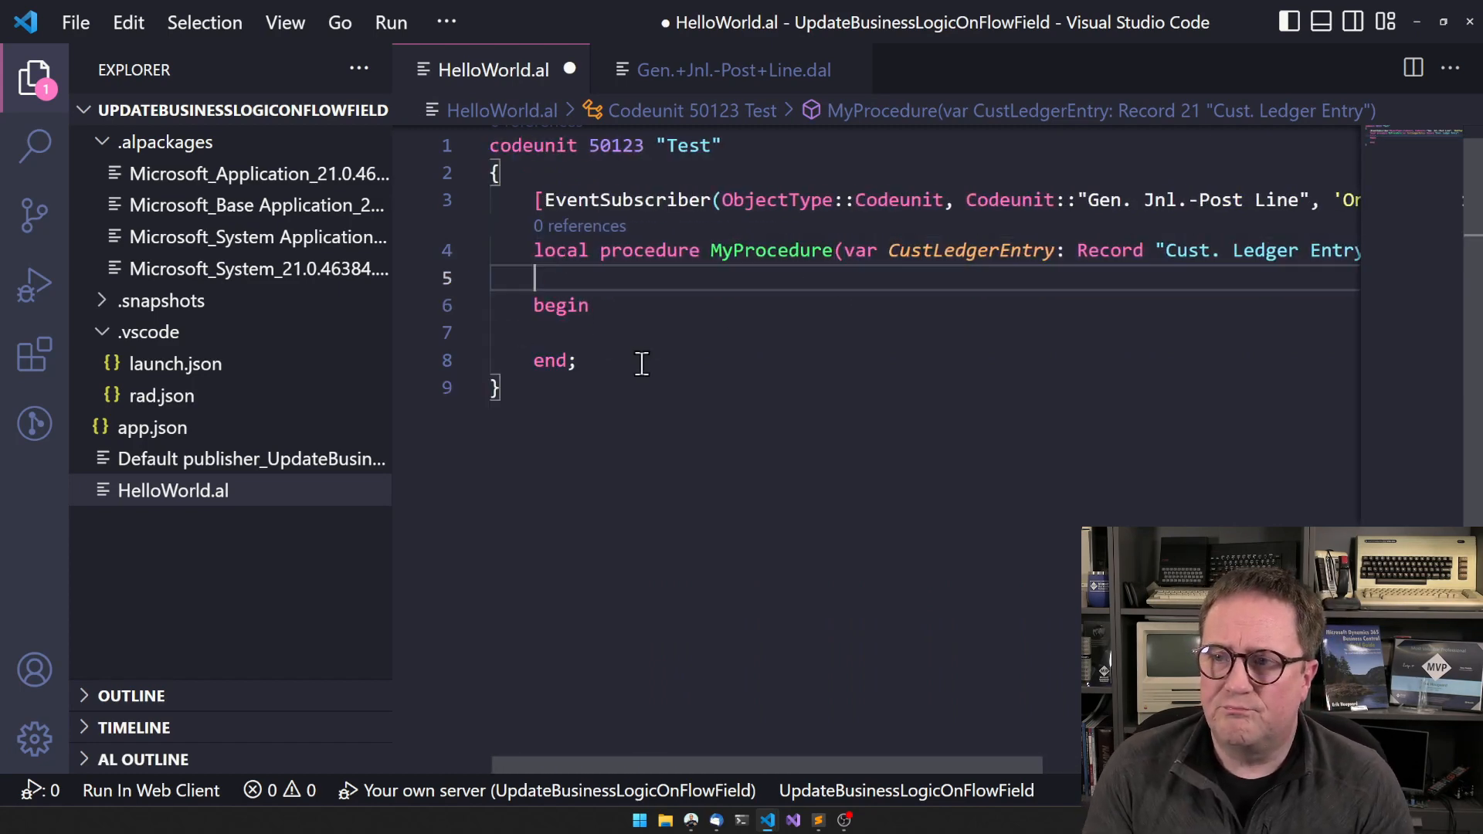
text(var)
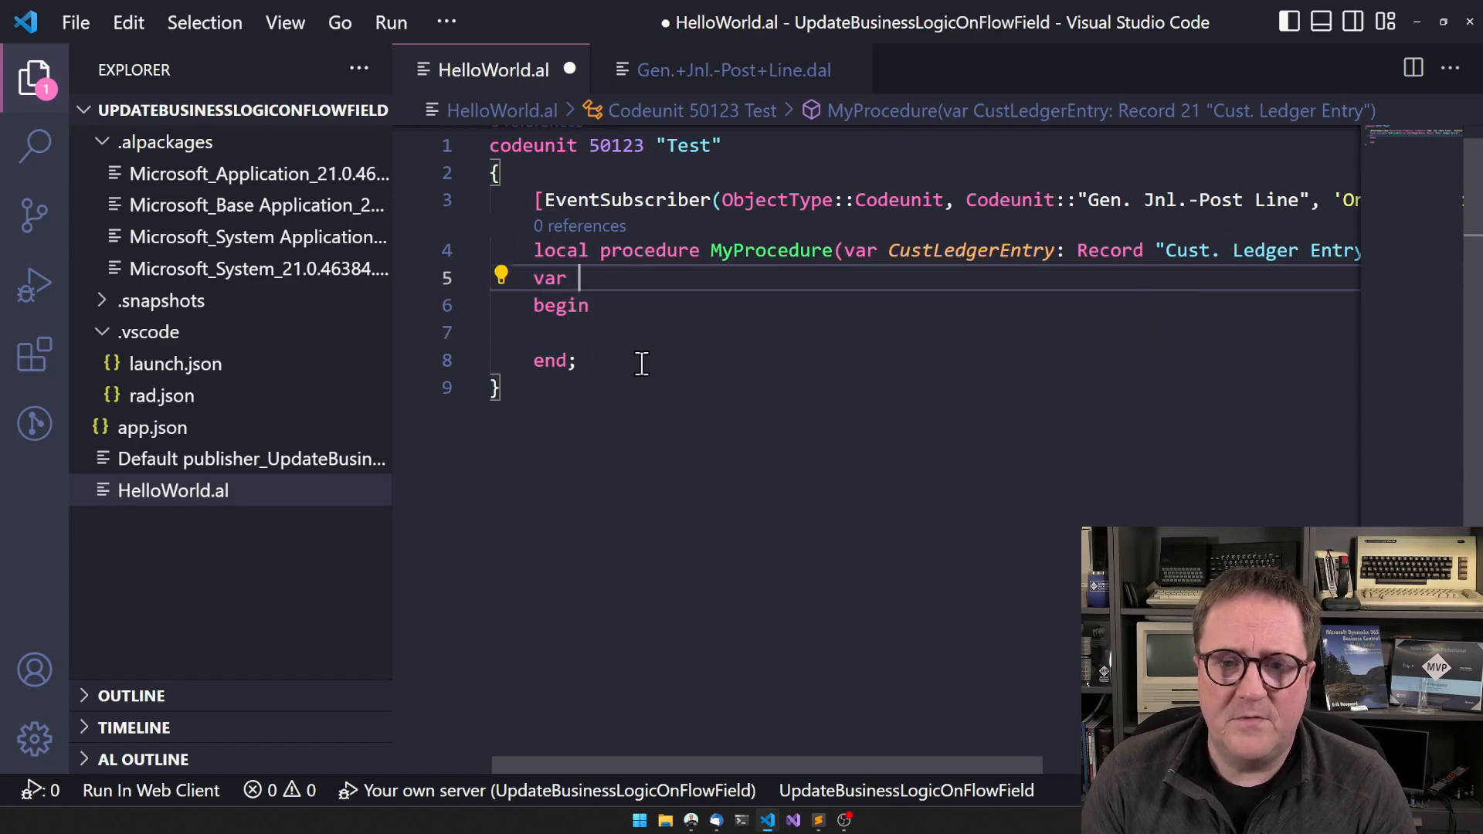
text(CustRec :)
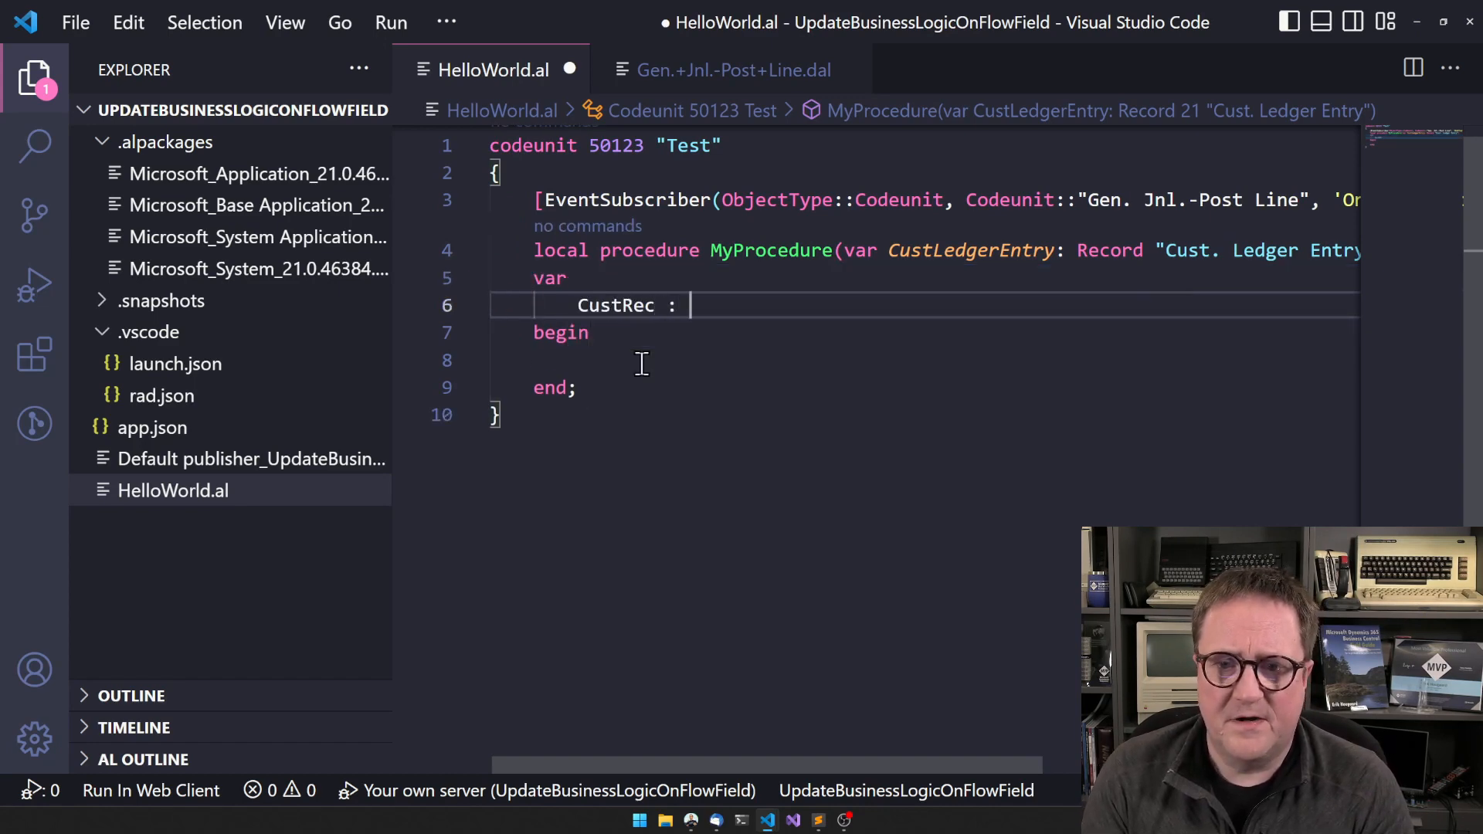
text(Record Customer;)
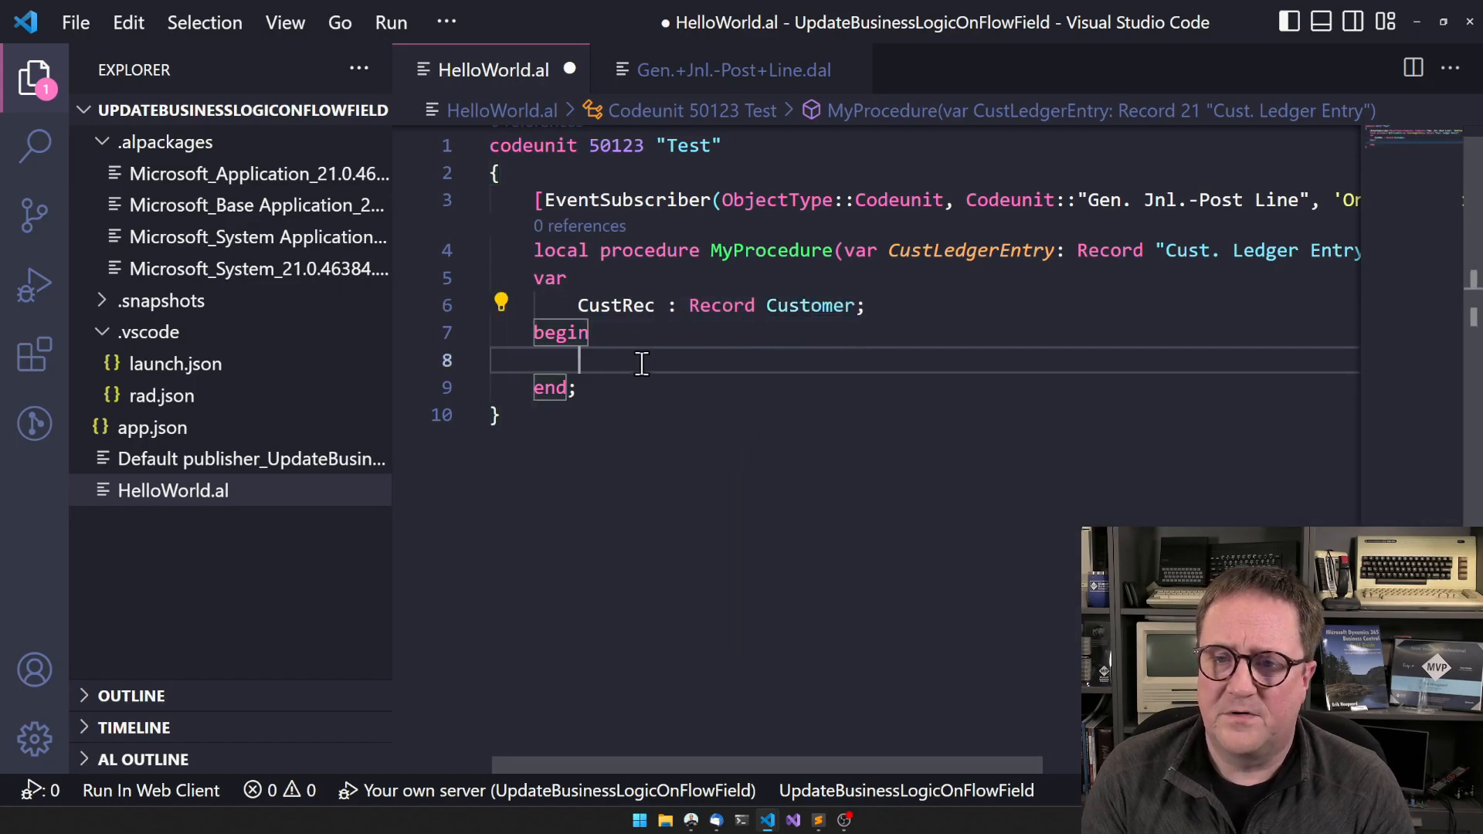
Write if CustRec.Get(CustLedgerEntry."Customer No.") then begin … end
text(if)
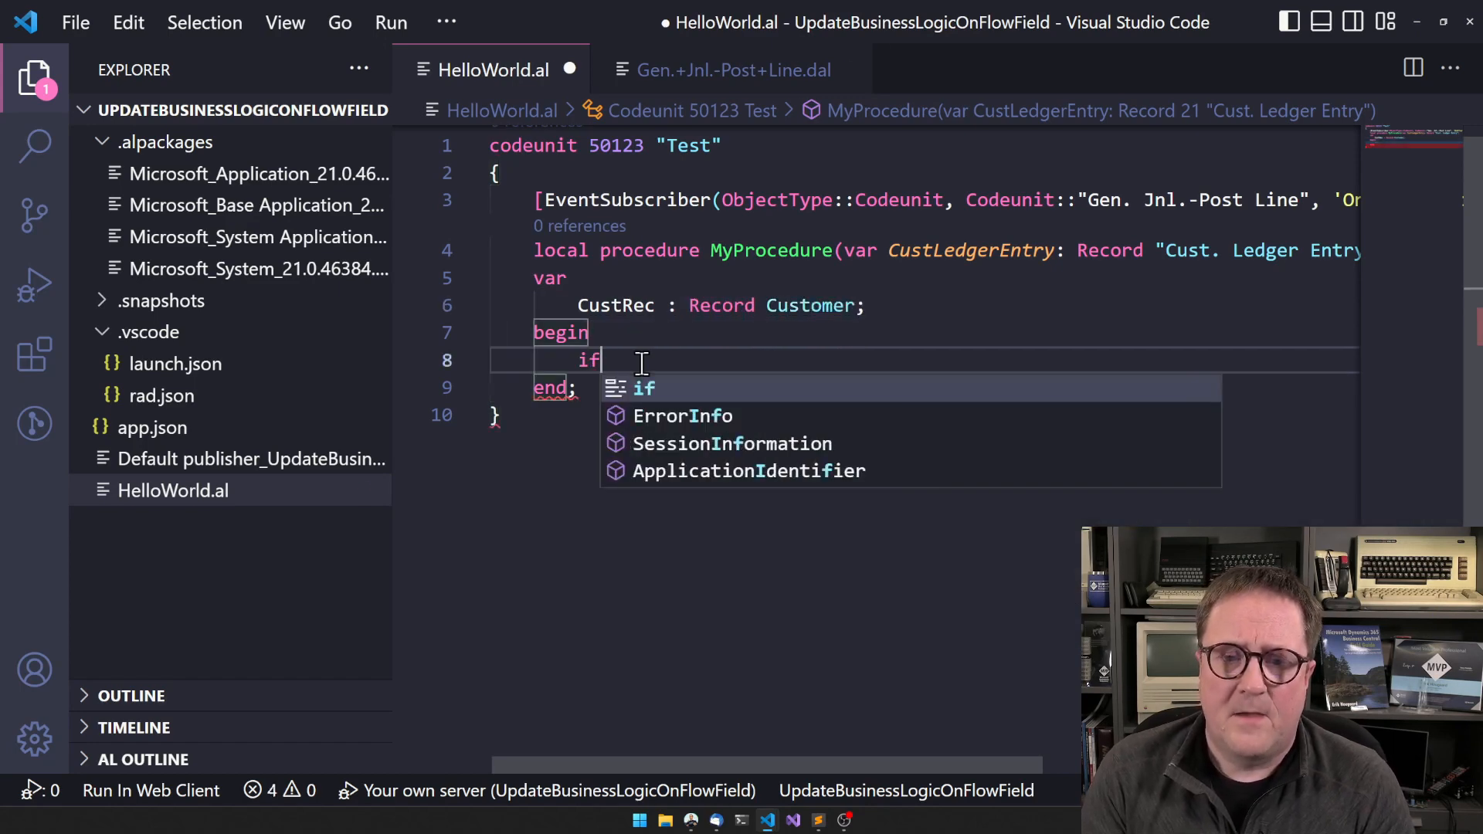
text(CustReg)
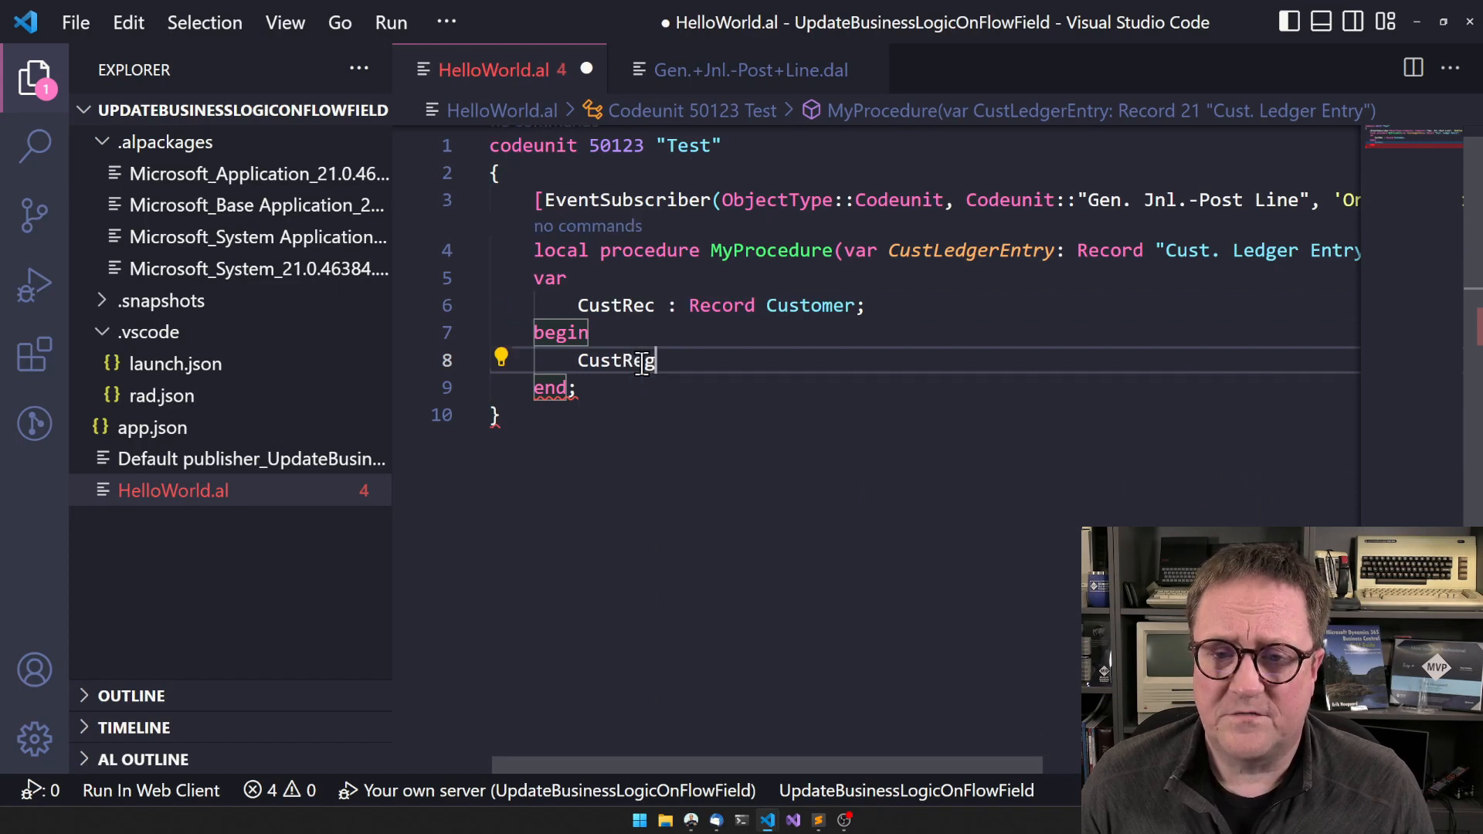
text(c)
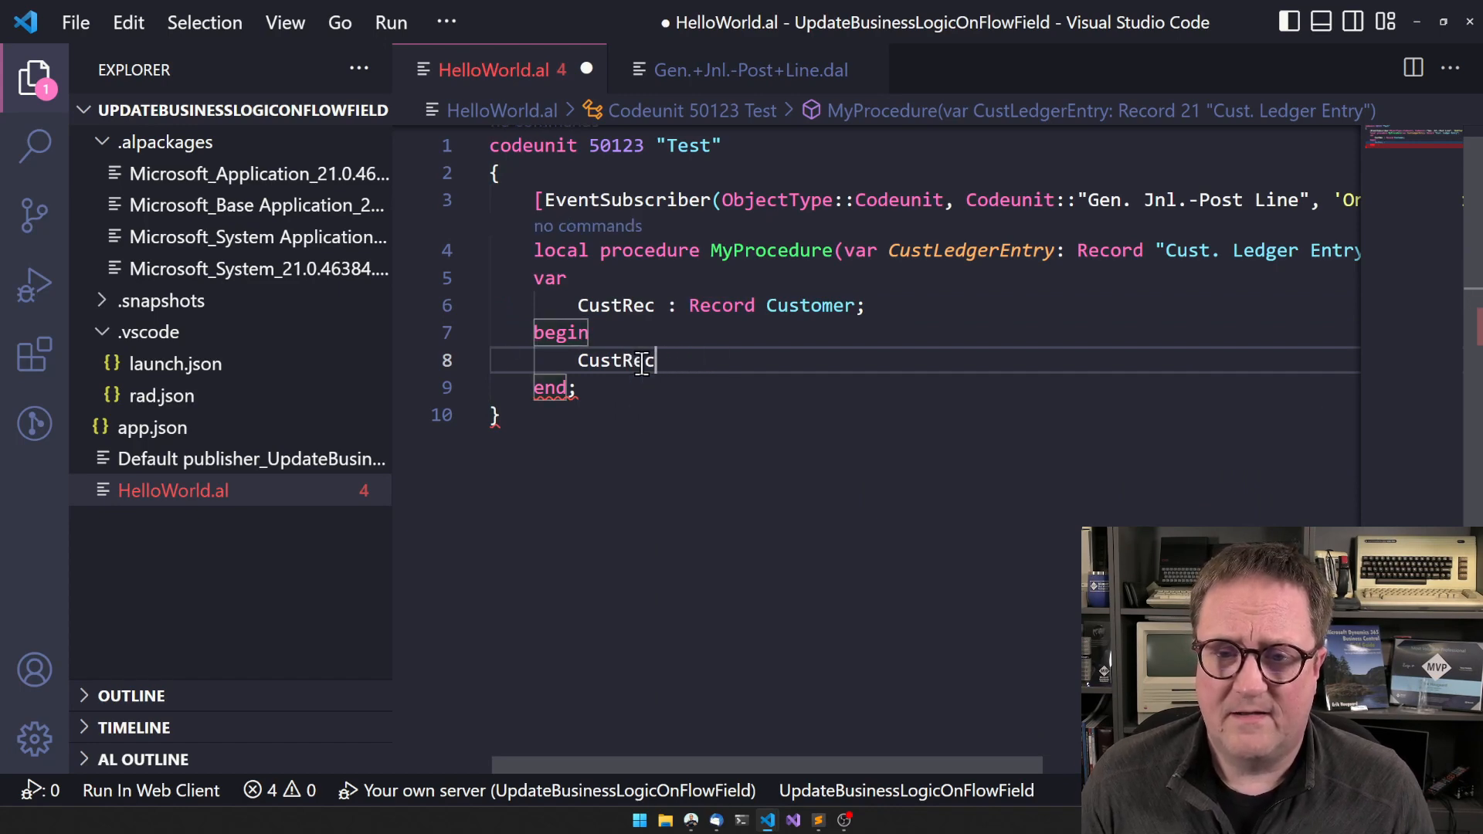
text(.Get()
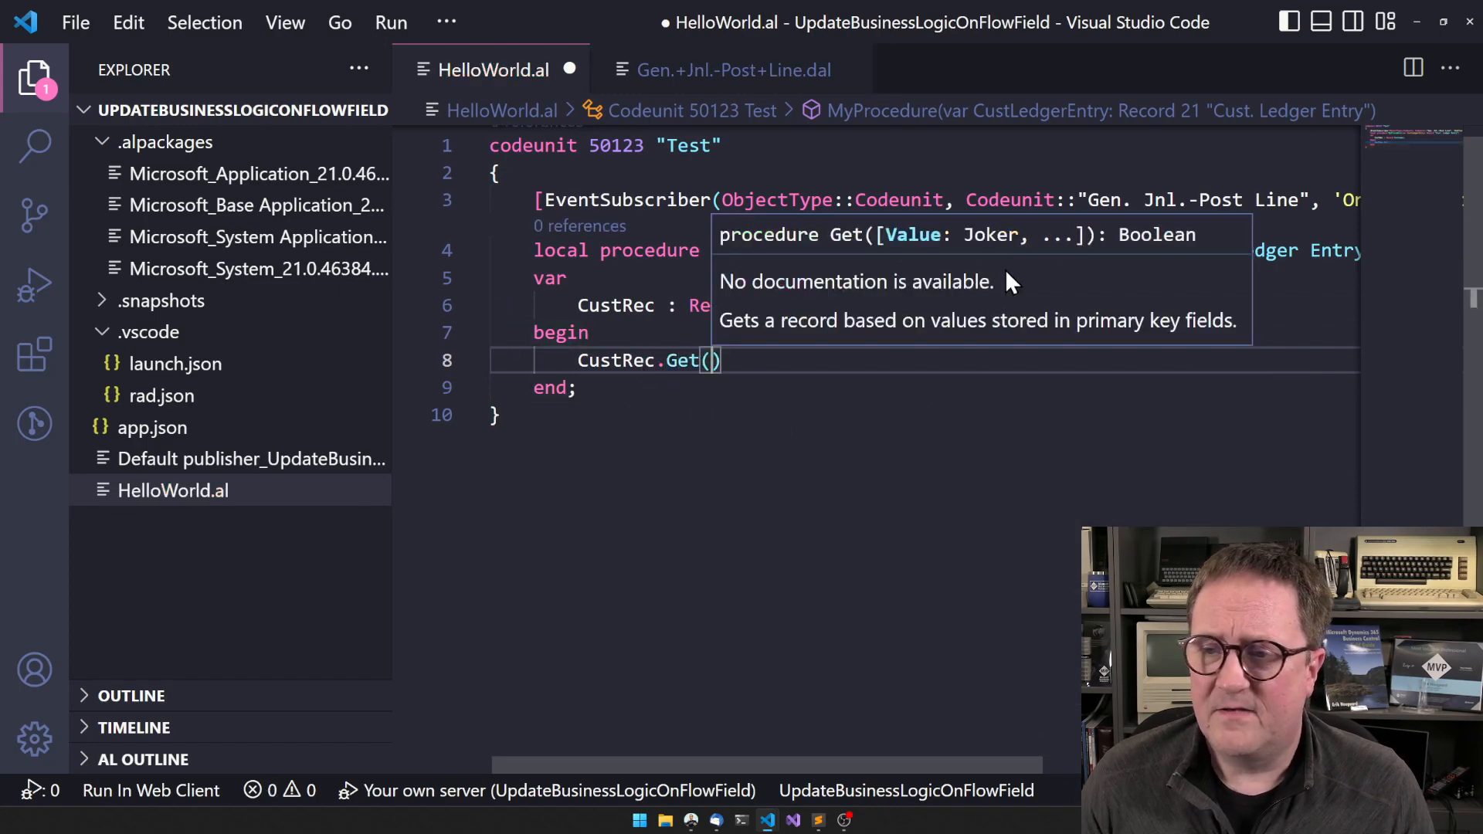
text(CustLedgerEntry)
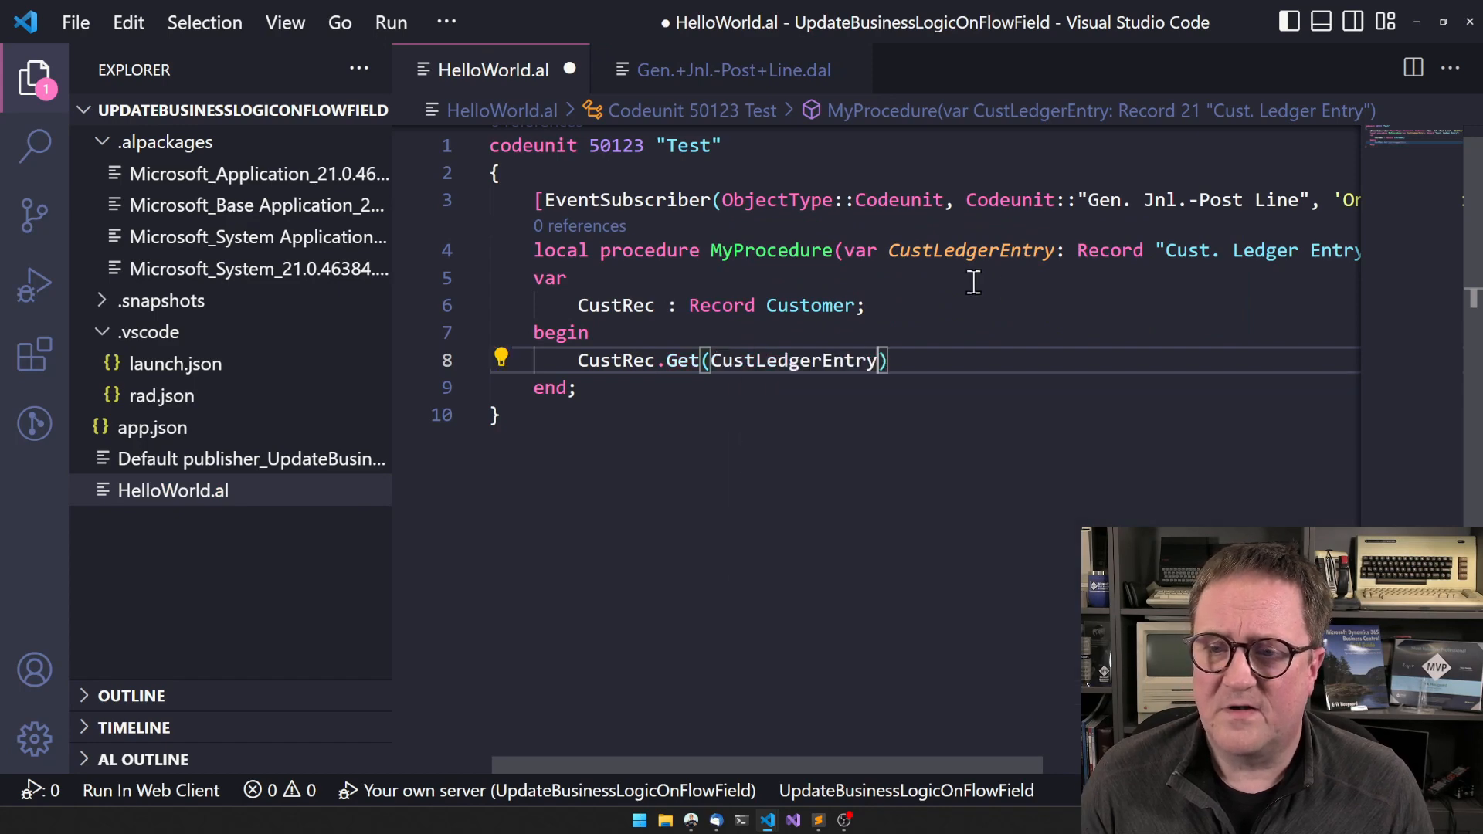
text(."Customer No.")
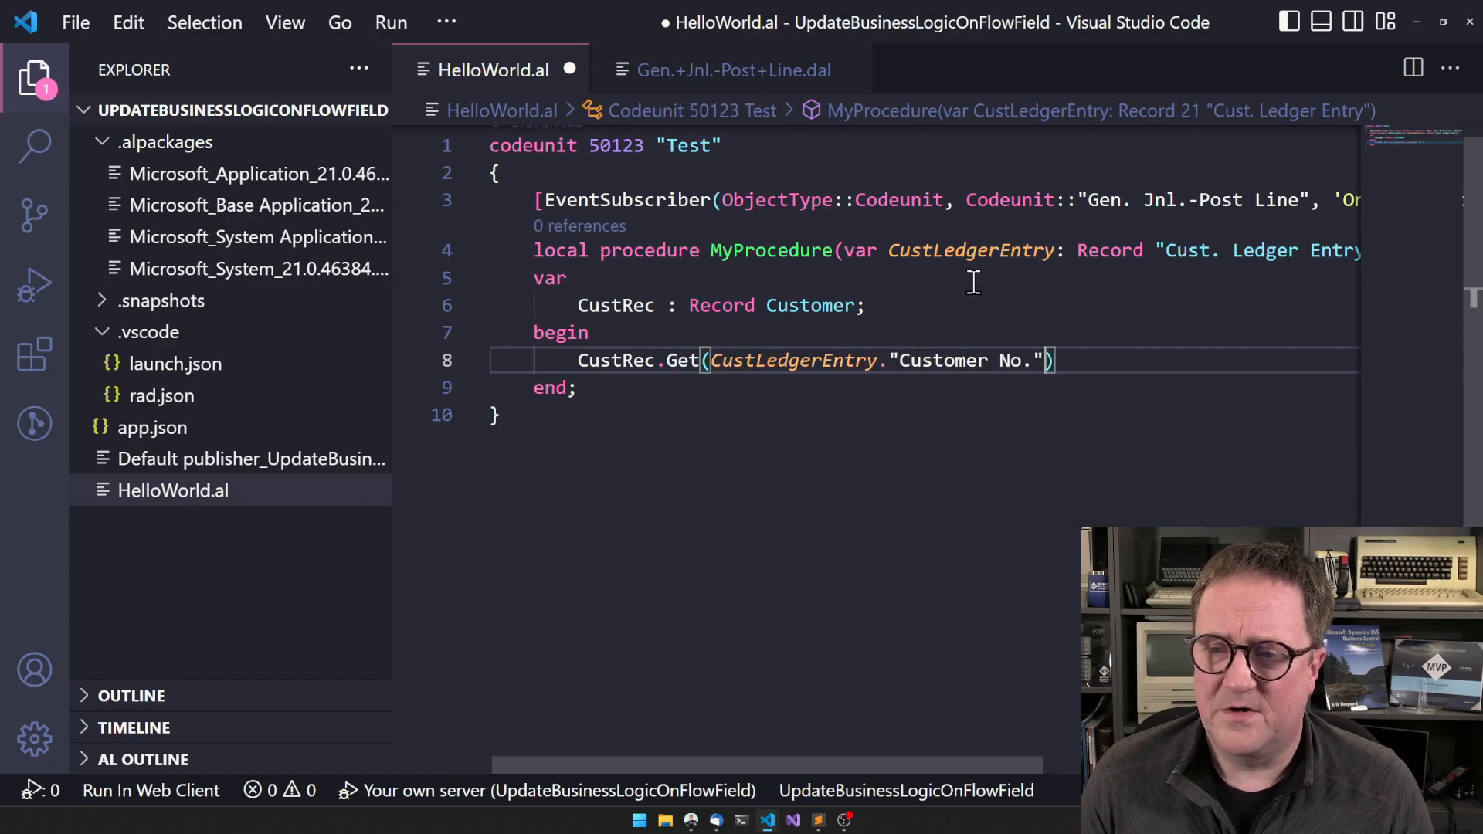
text(;)
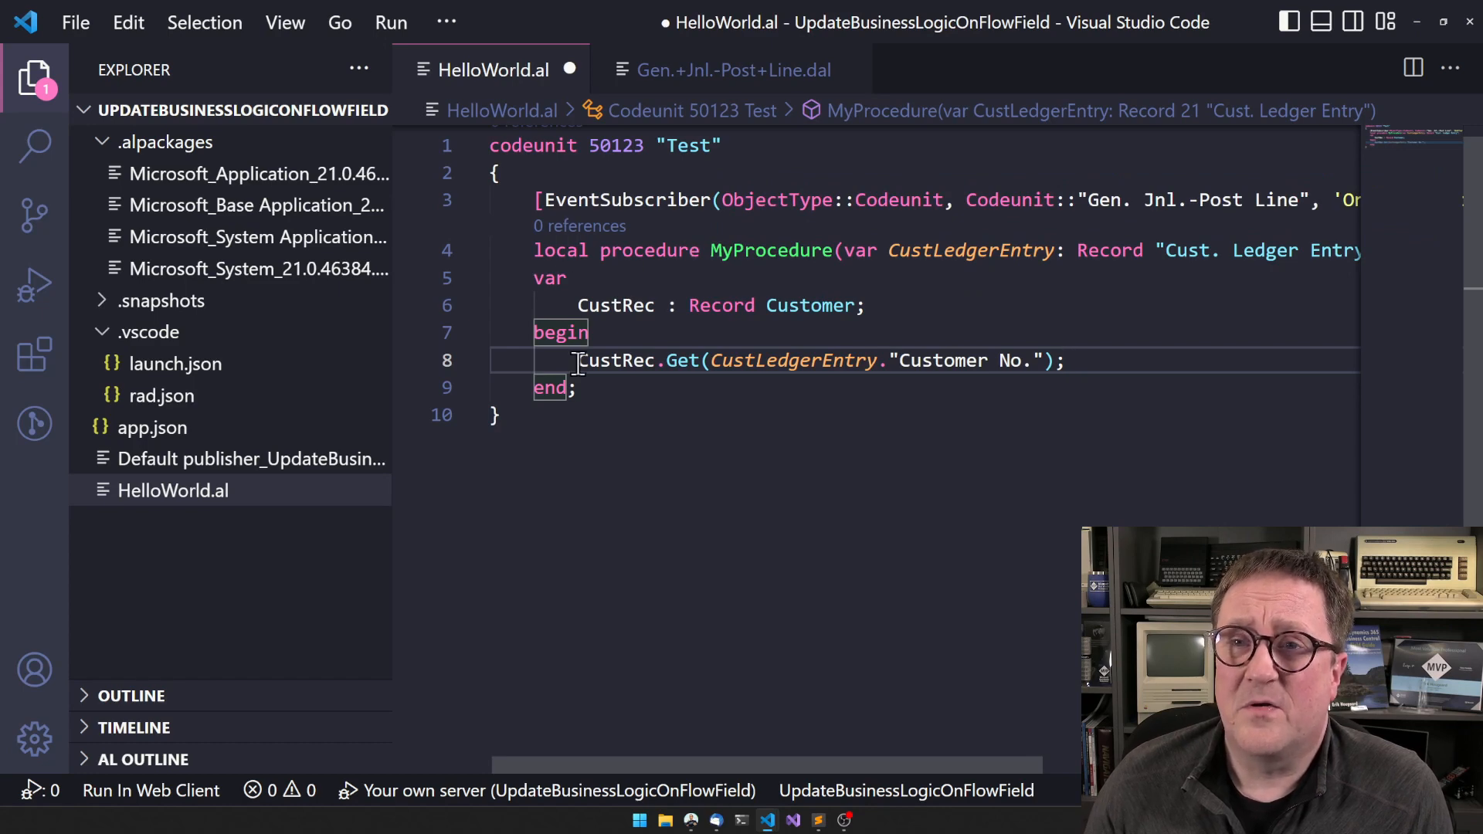
mouse_move(588, 388)
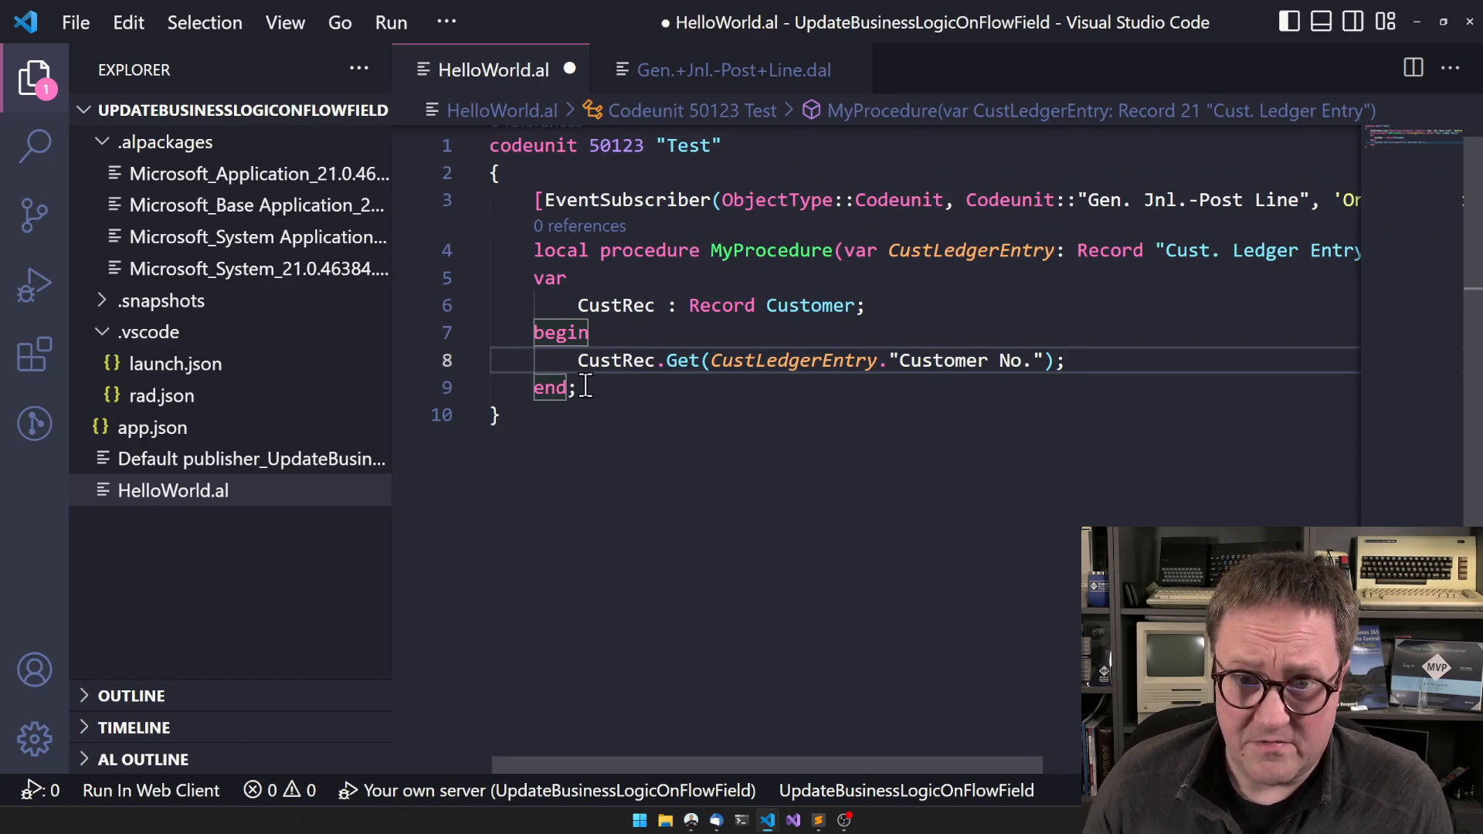
text(if)
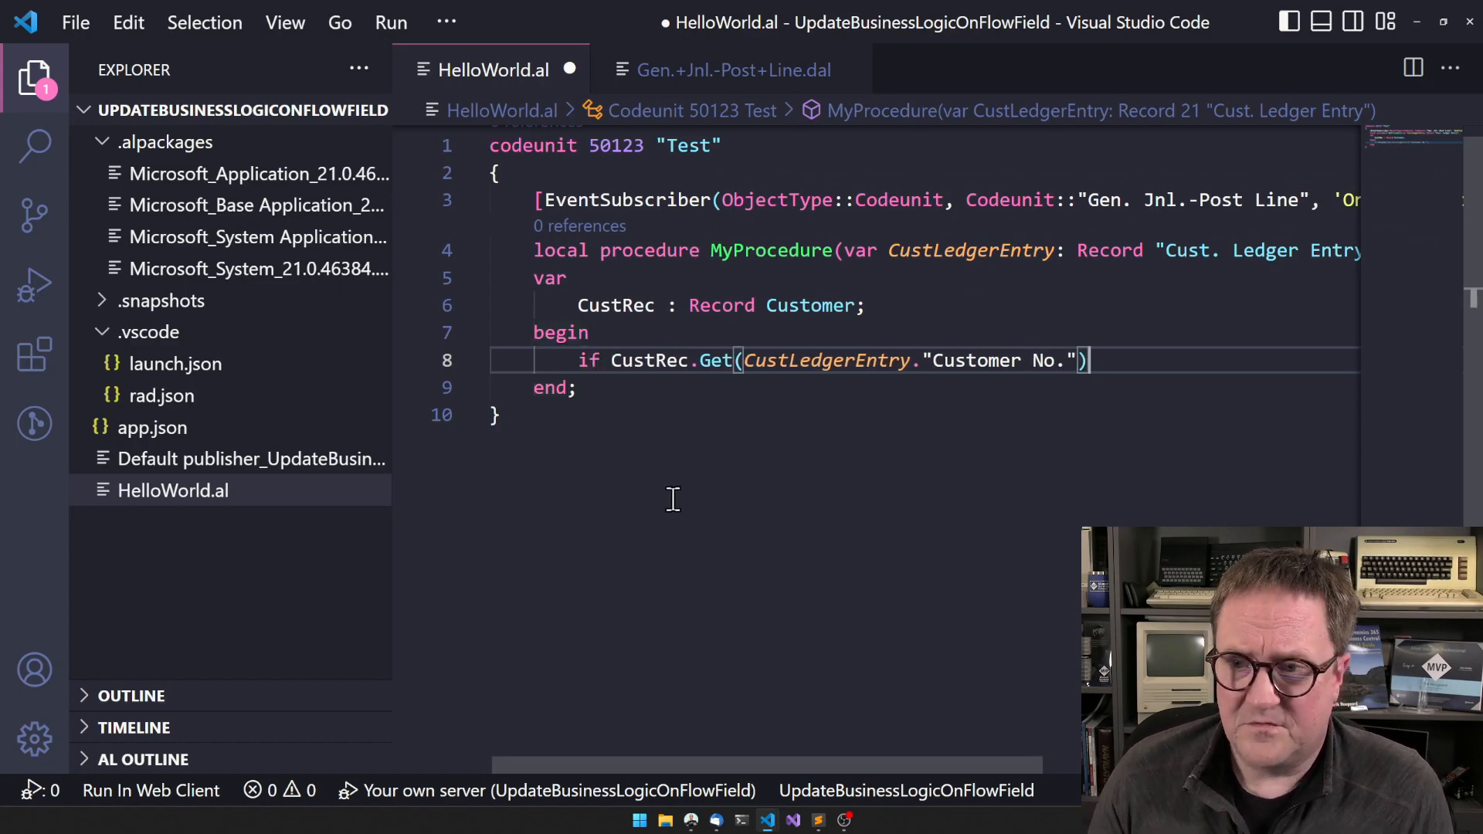
text(then)
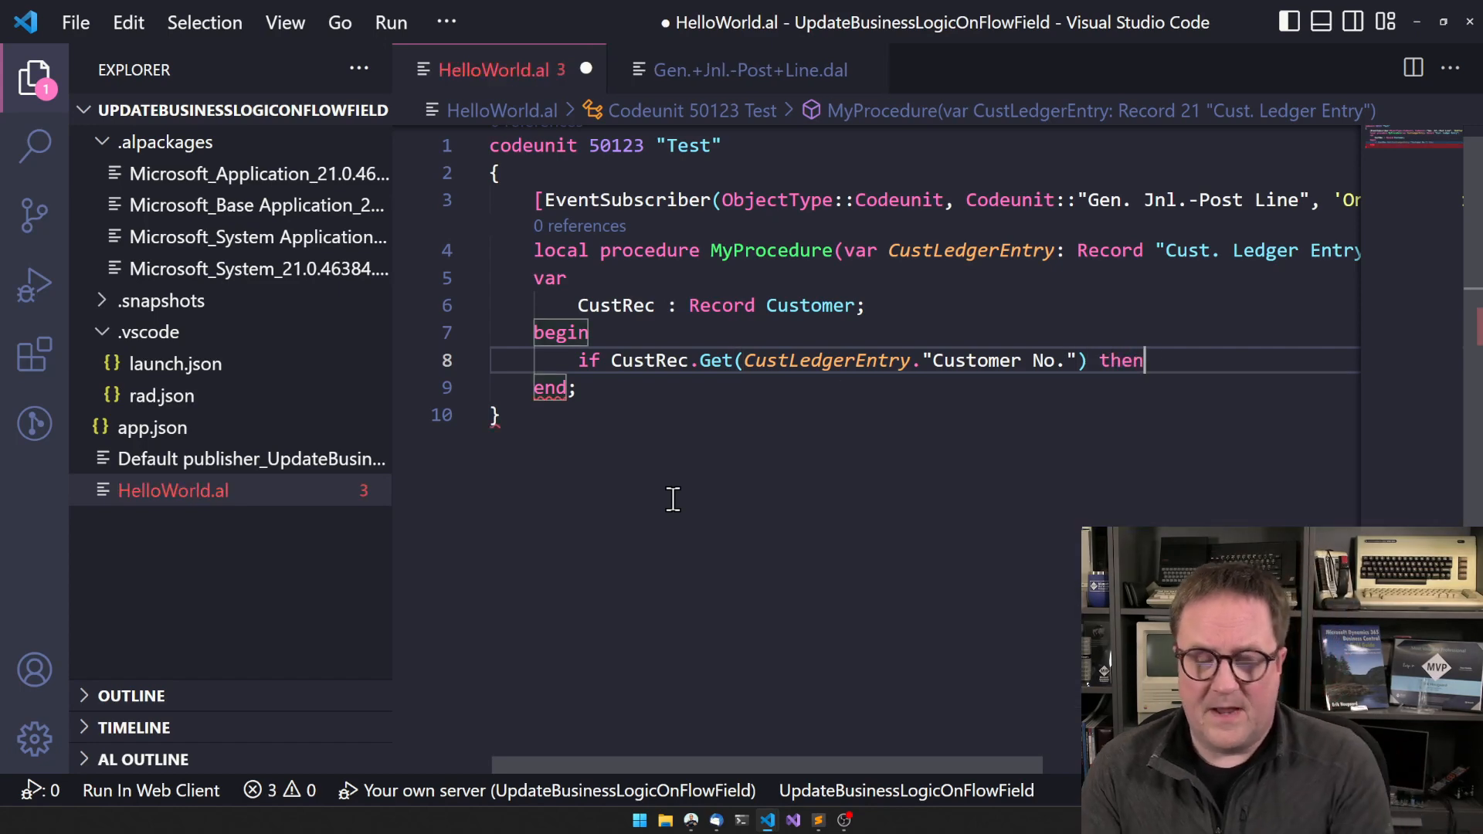
text(begin)
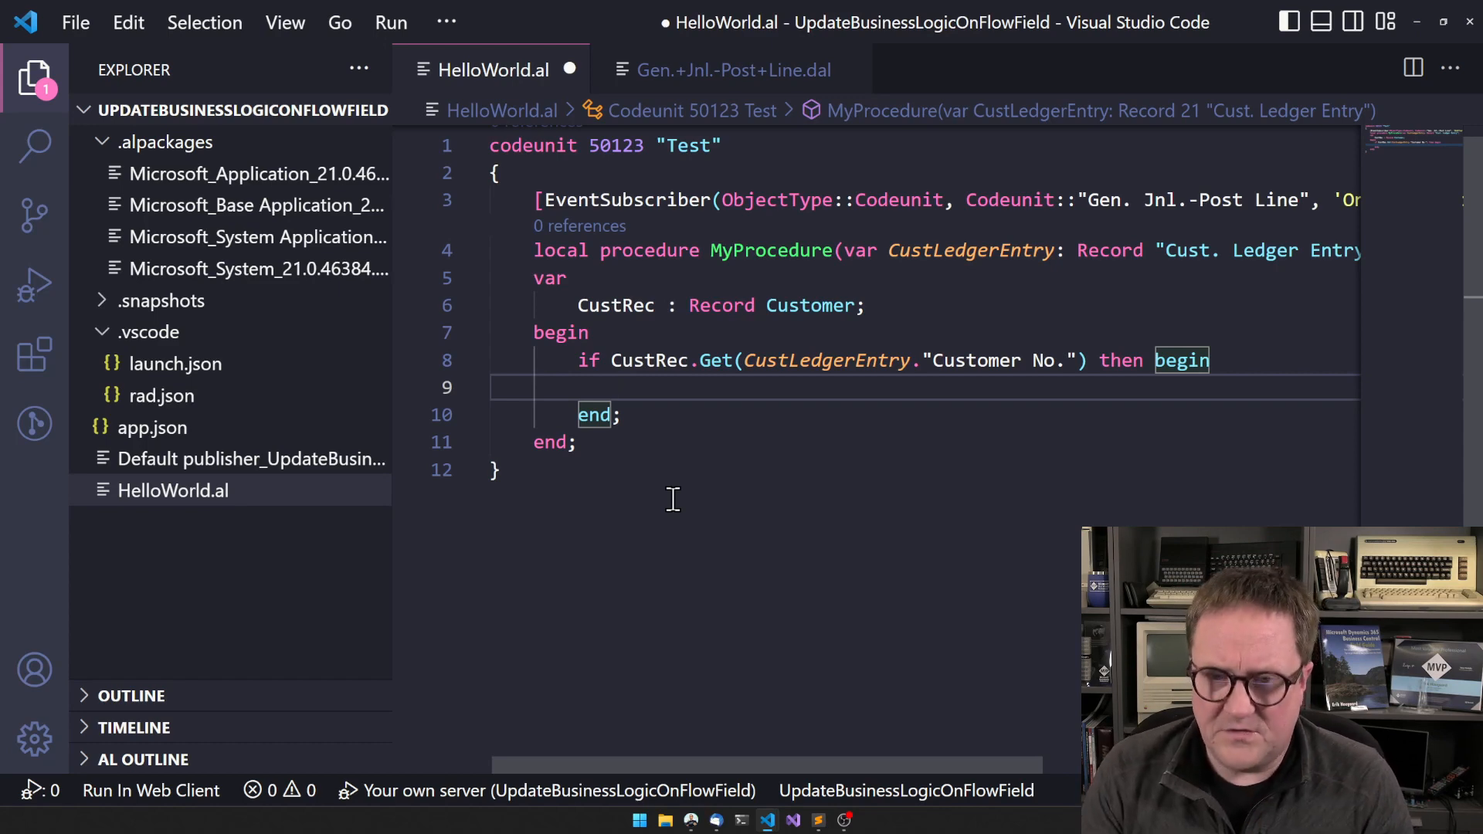
Call CustRec.CalcFields("Balance (LCY)") inside the begin block via IntelliSense
text(Cust.Calc)
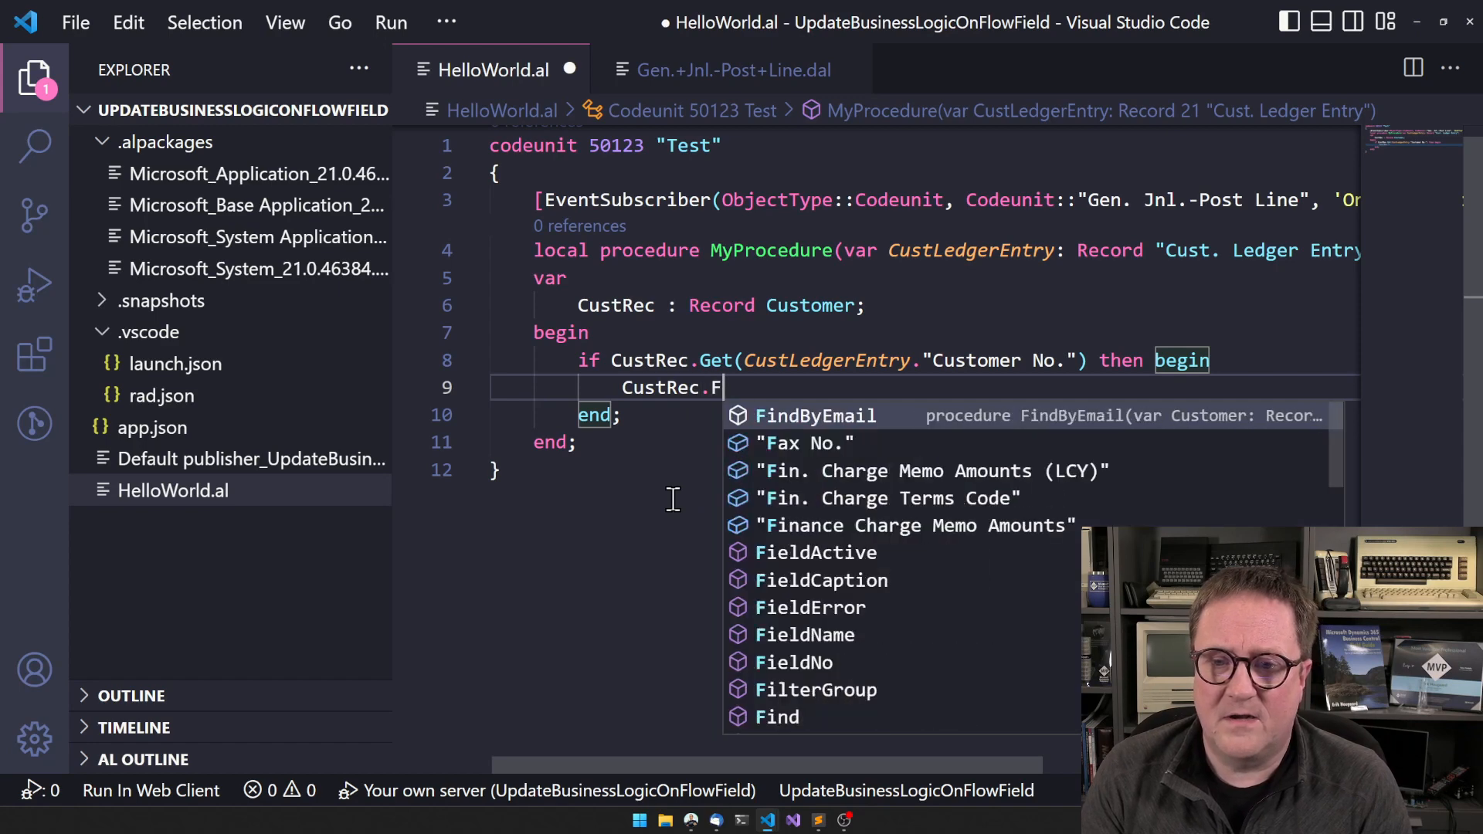
text(alcFields("Balance (LCY)");)
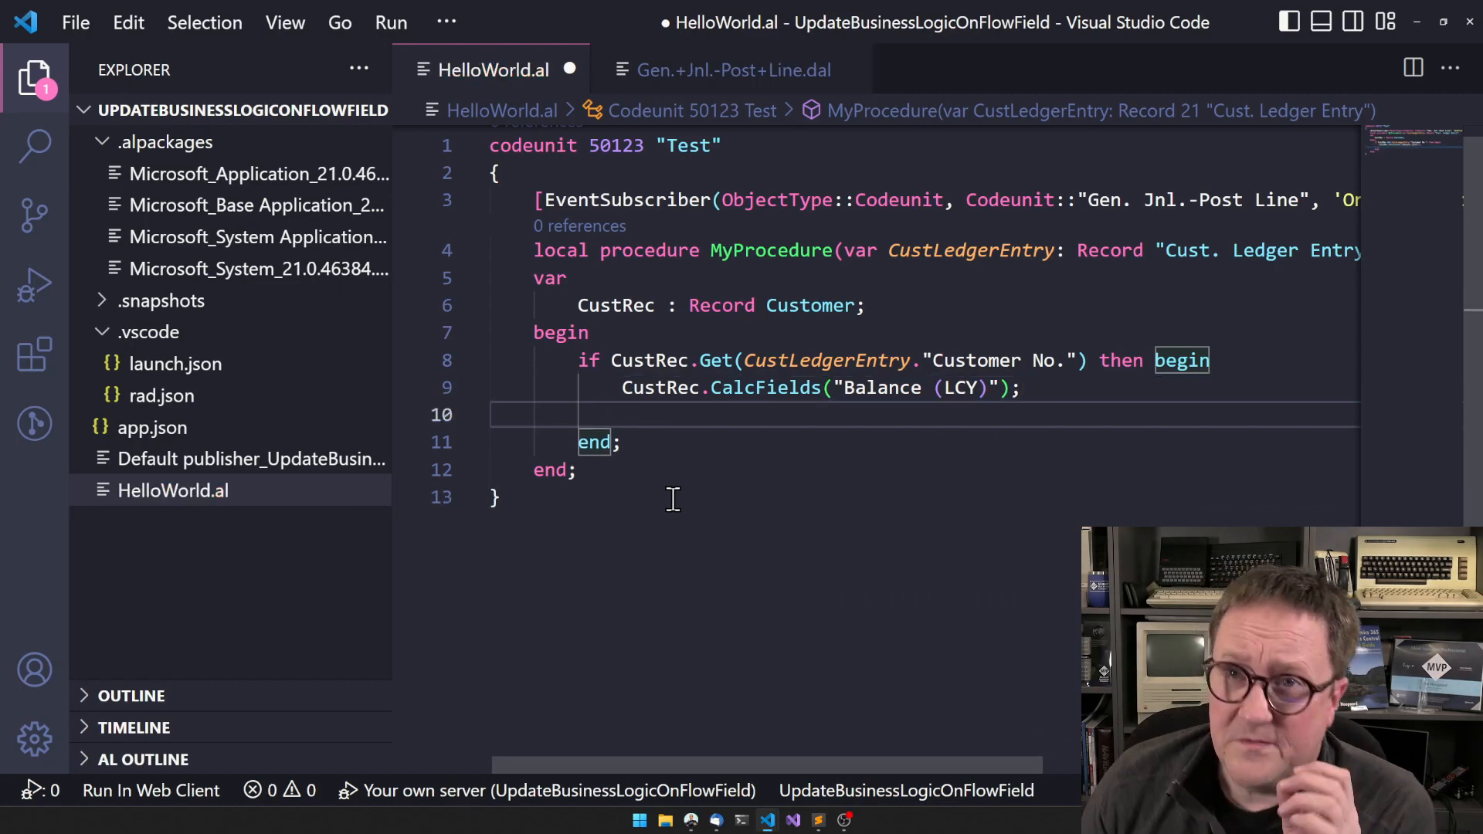
mouse_move(802, 360)
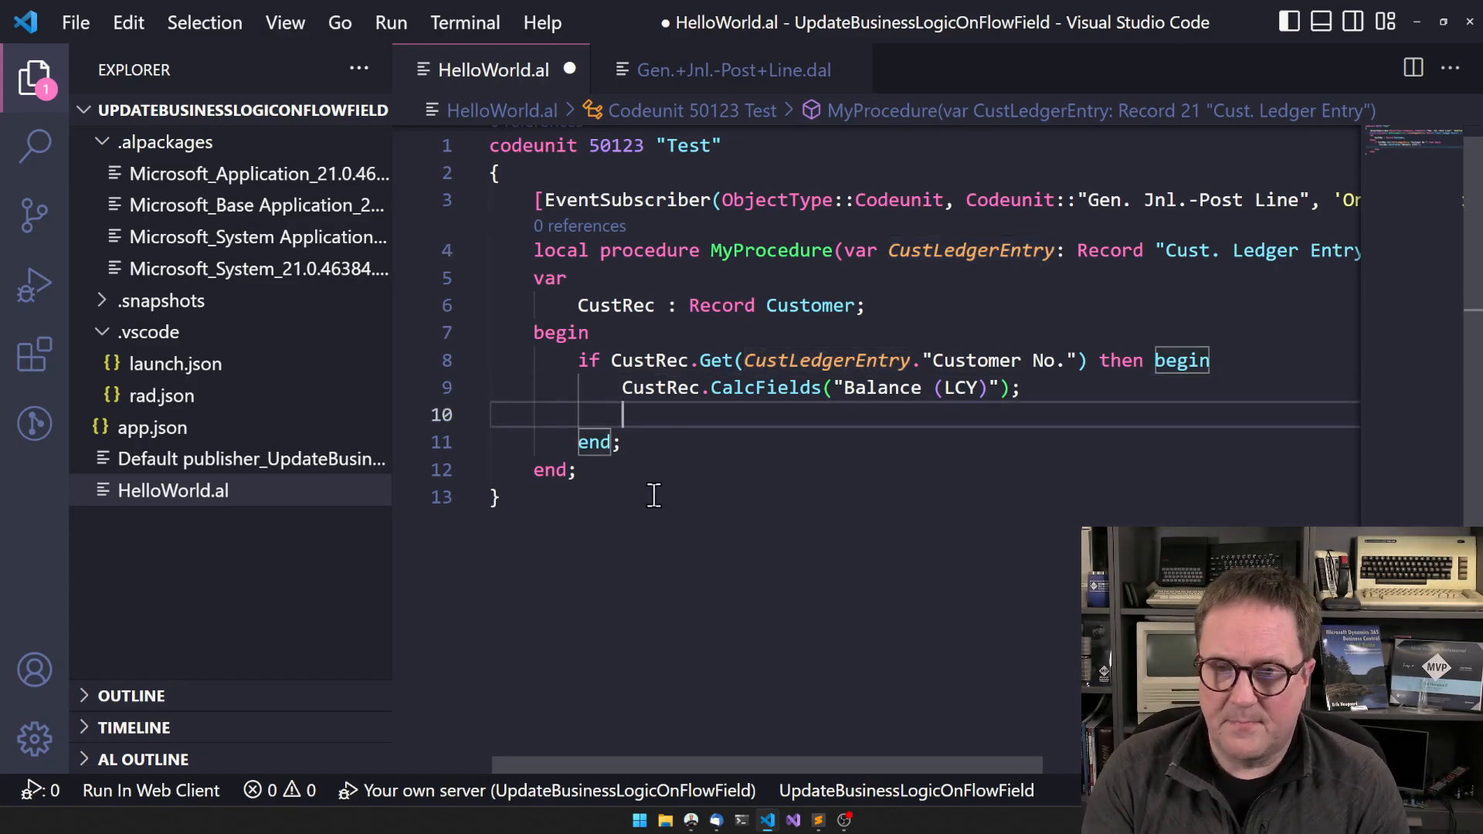
Write the condition if CustRec."Balance (LCY)" > CustRec."Credit Limit (LCY)" then begin
text(if Cust)
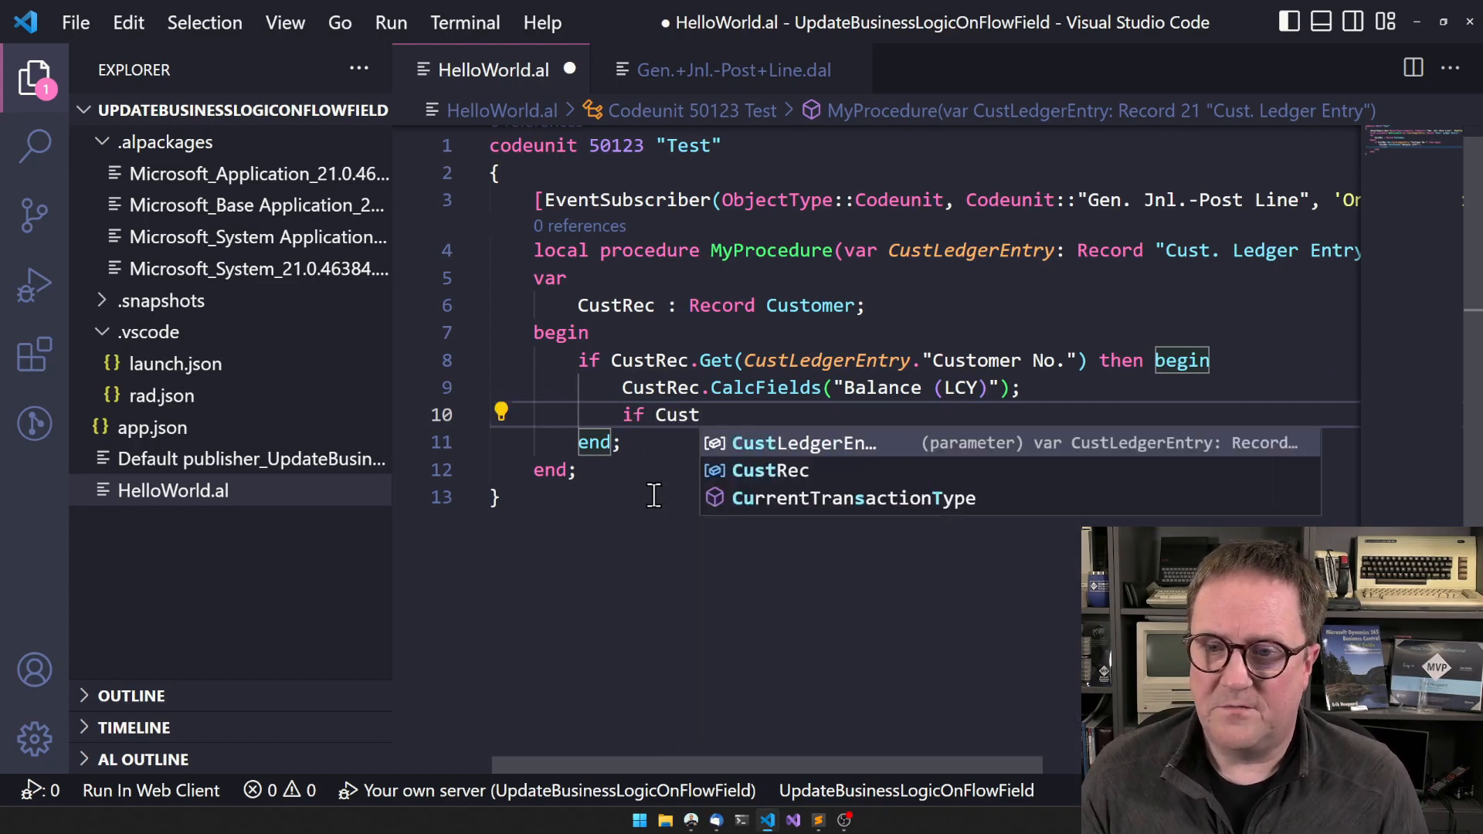
text(Rec.B)
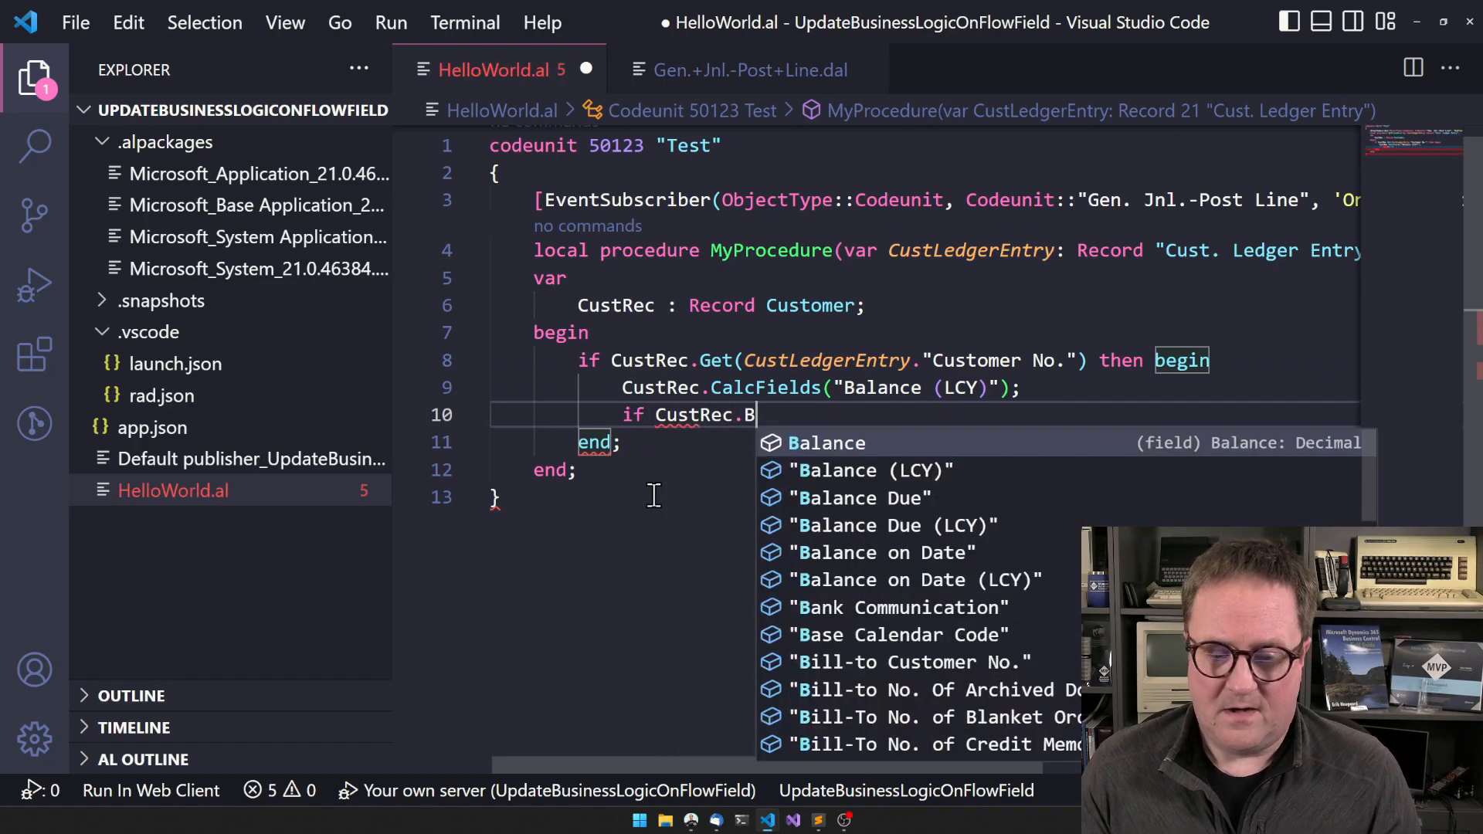
text("Balance (LCY)" >)
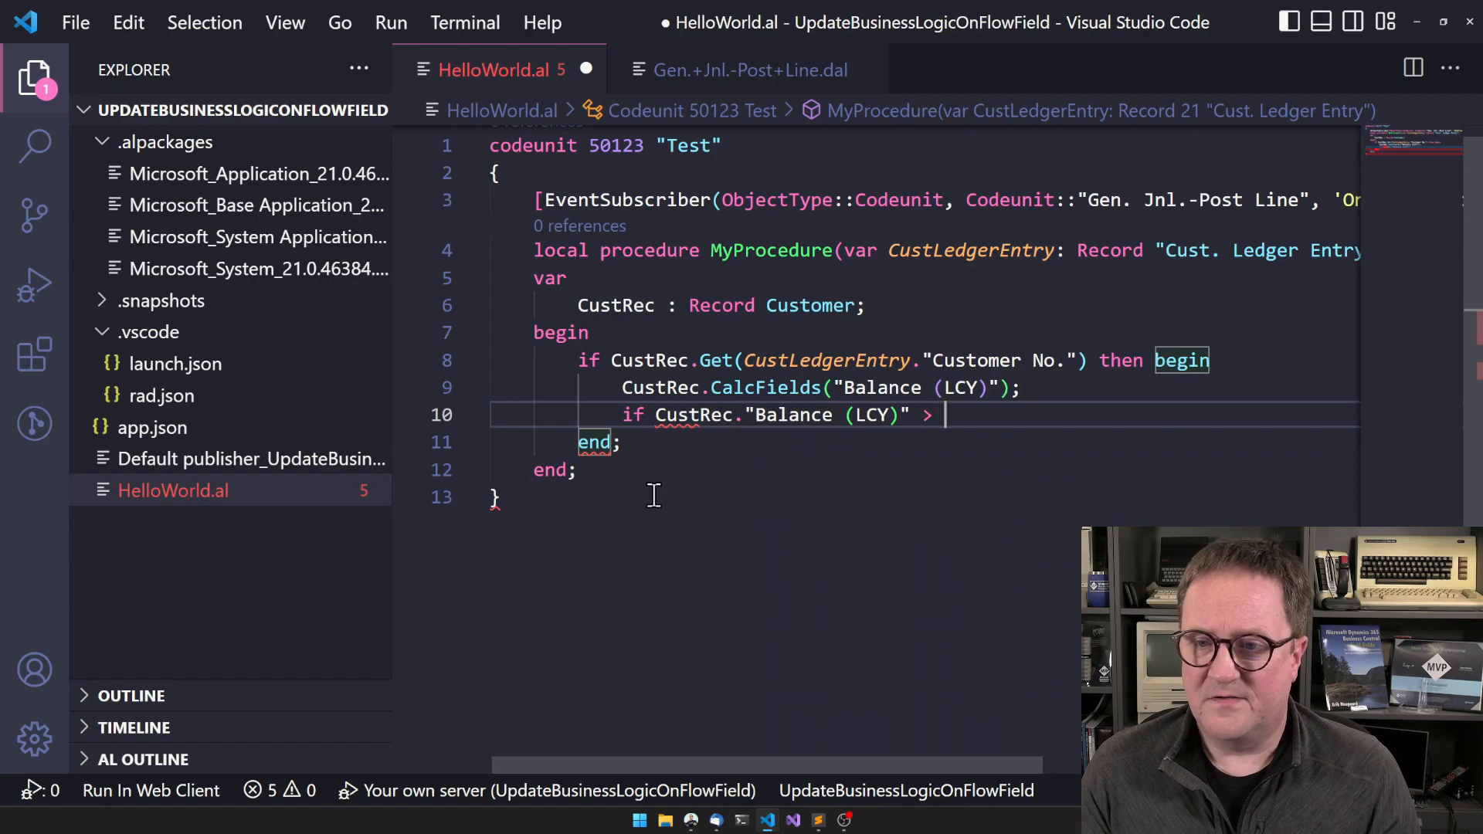
text(CustRec.Cr)
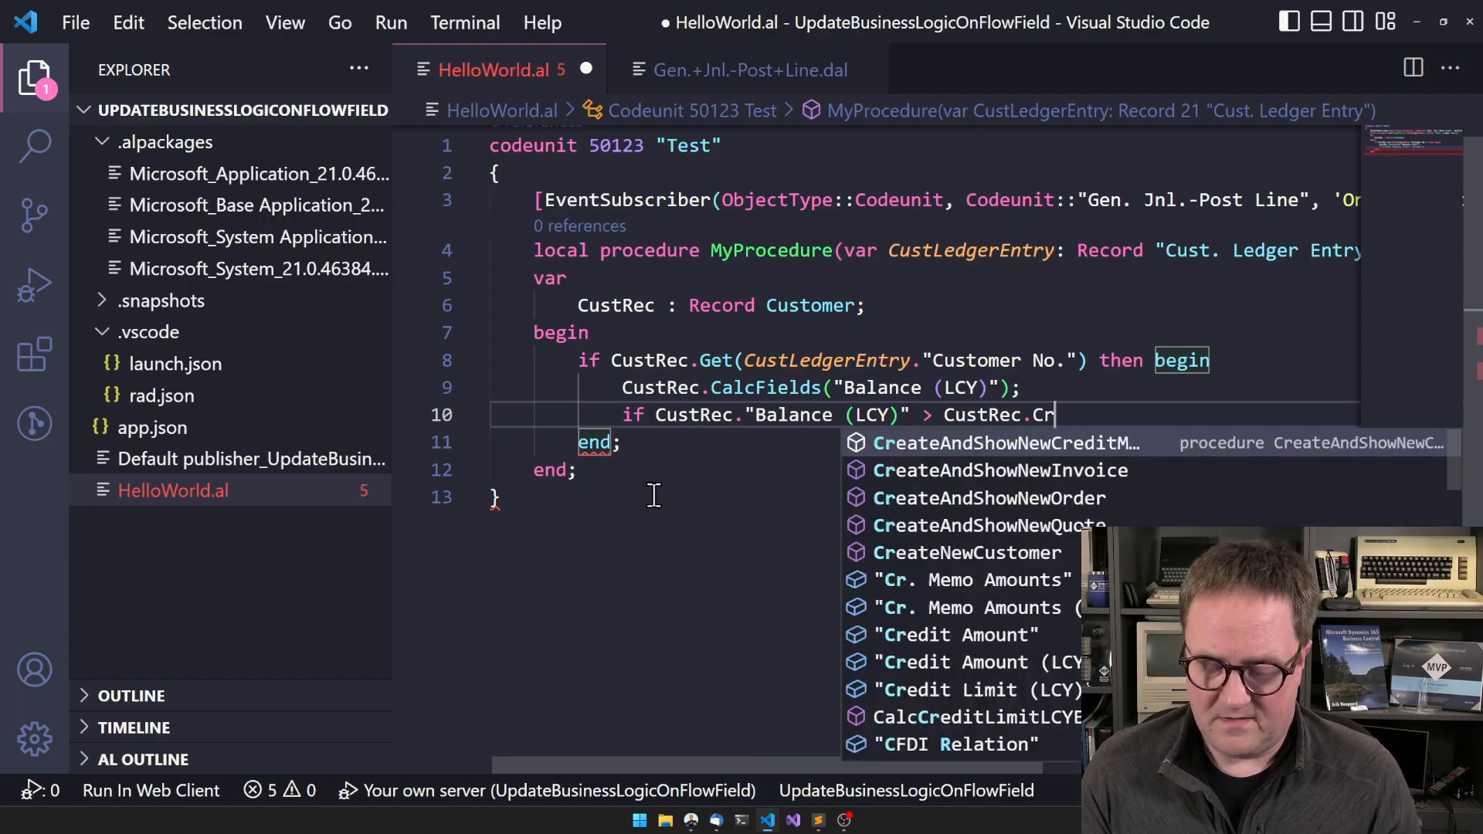
text(edit Limit (LCY)" then begin)
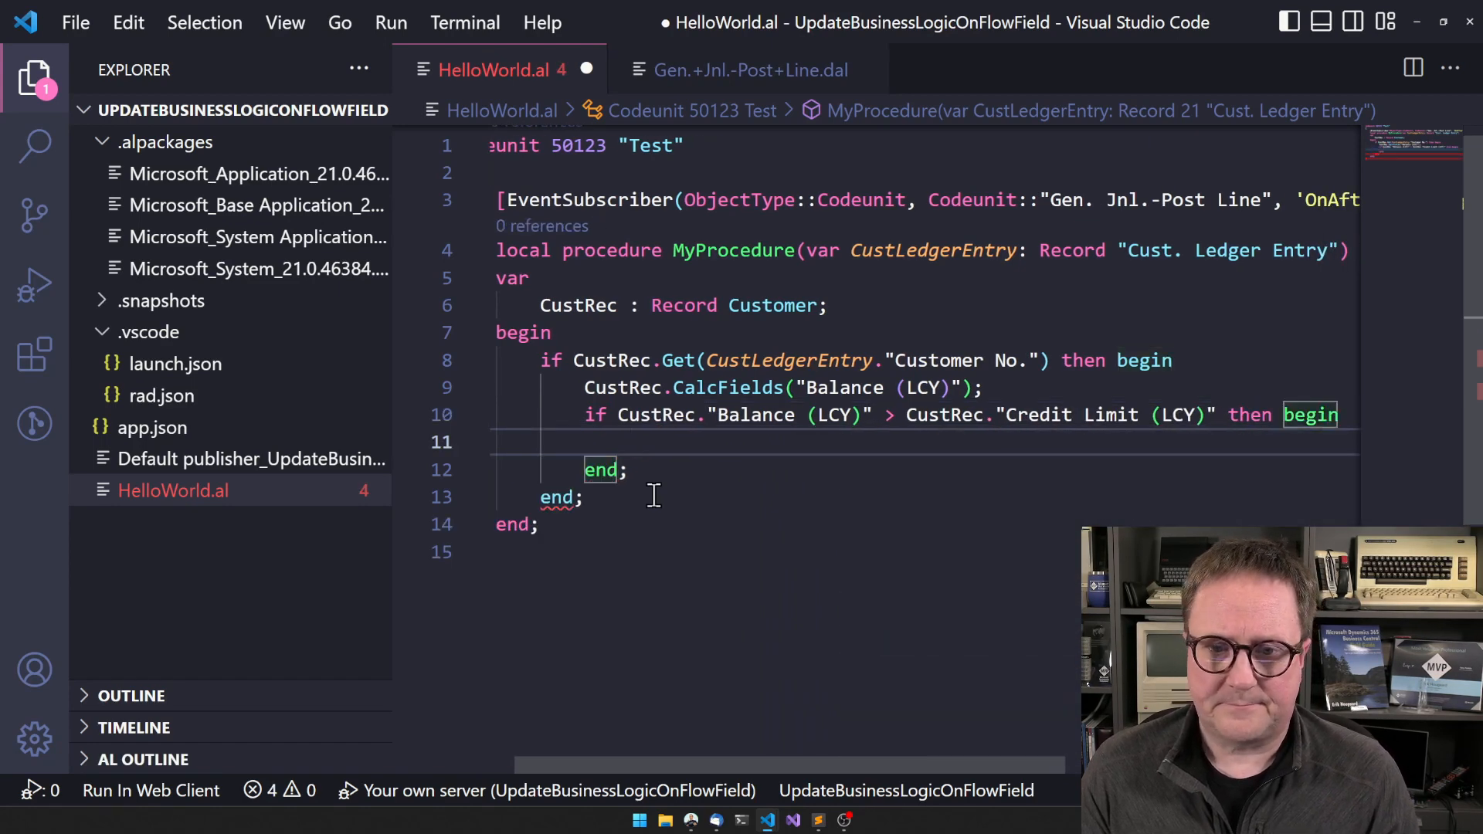
Set CustRec.Blocked := CustRec.Blocked::Invoice and call CustRec.Modify(true)
text(Cust.)
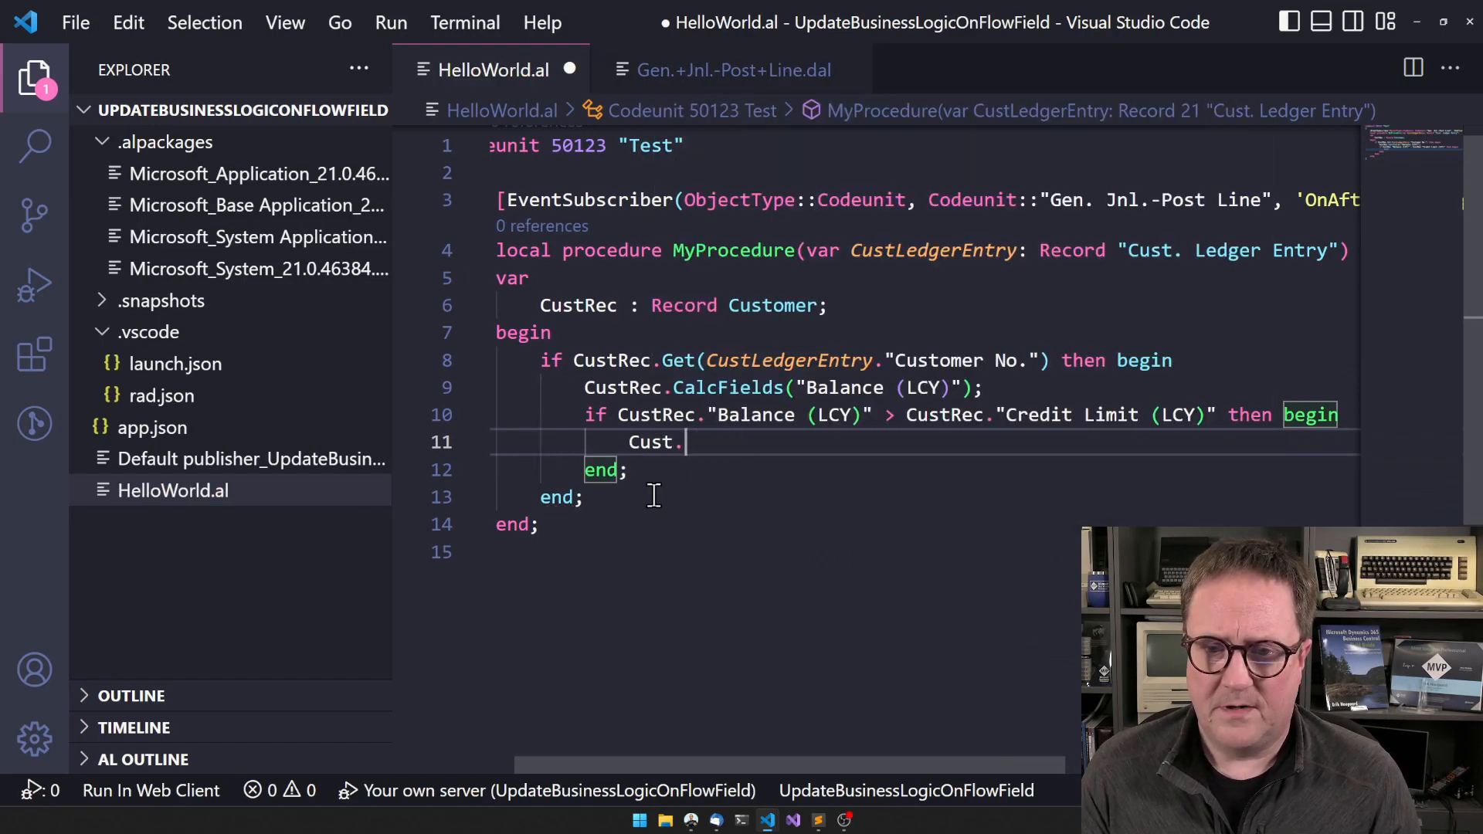
text(.)
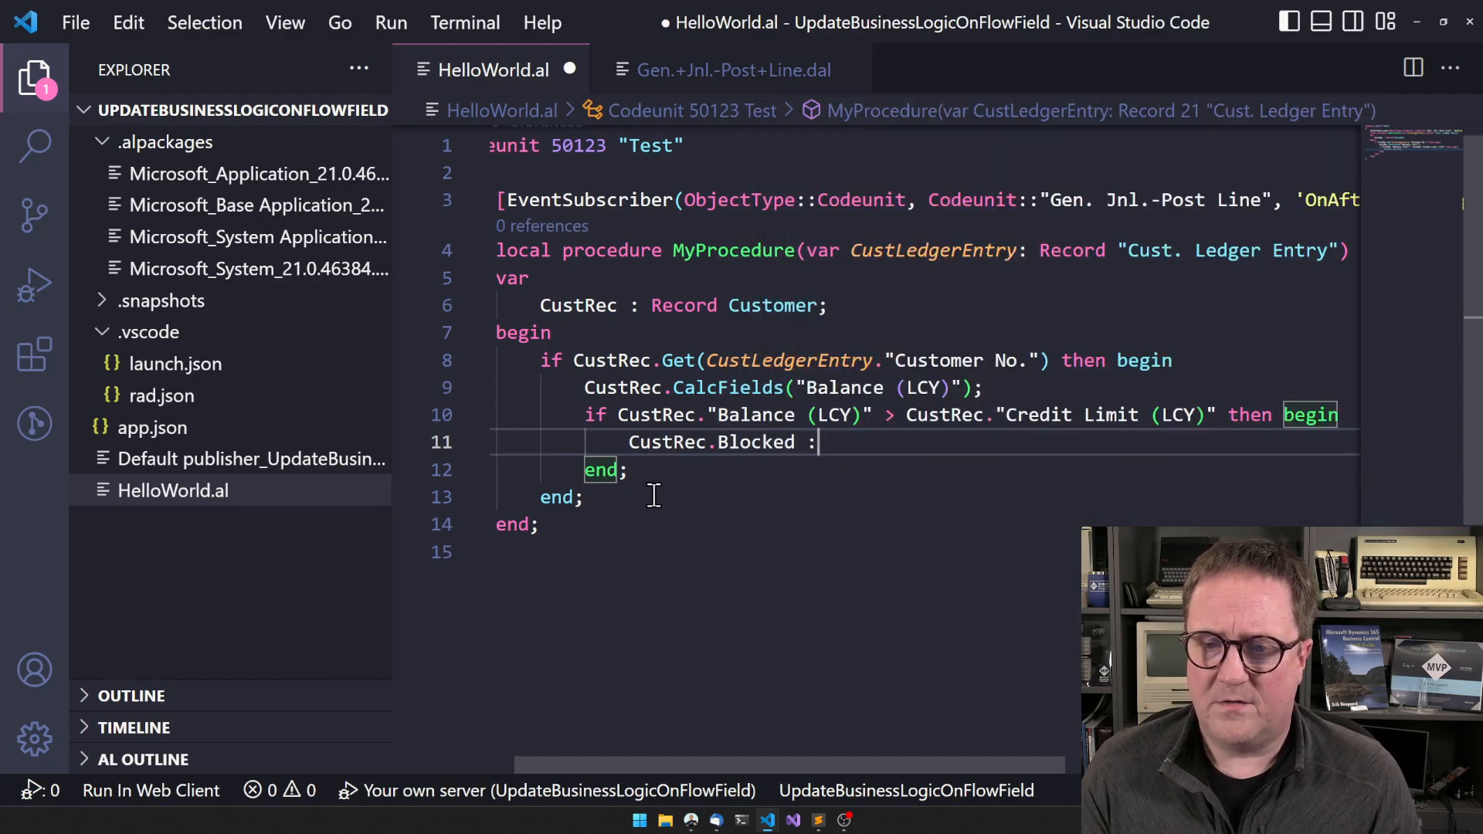
text(:= CustRec.C)
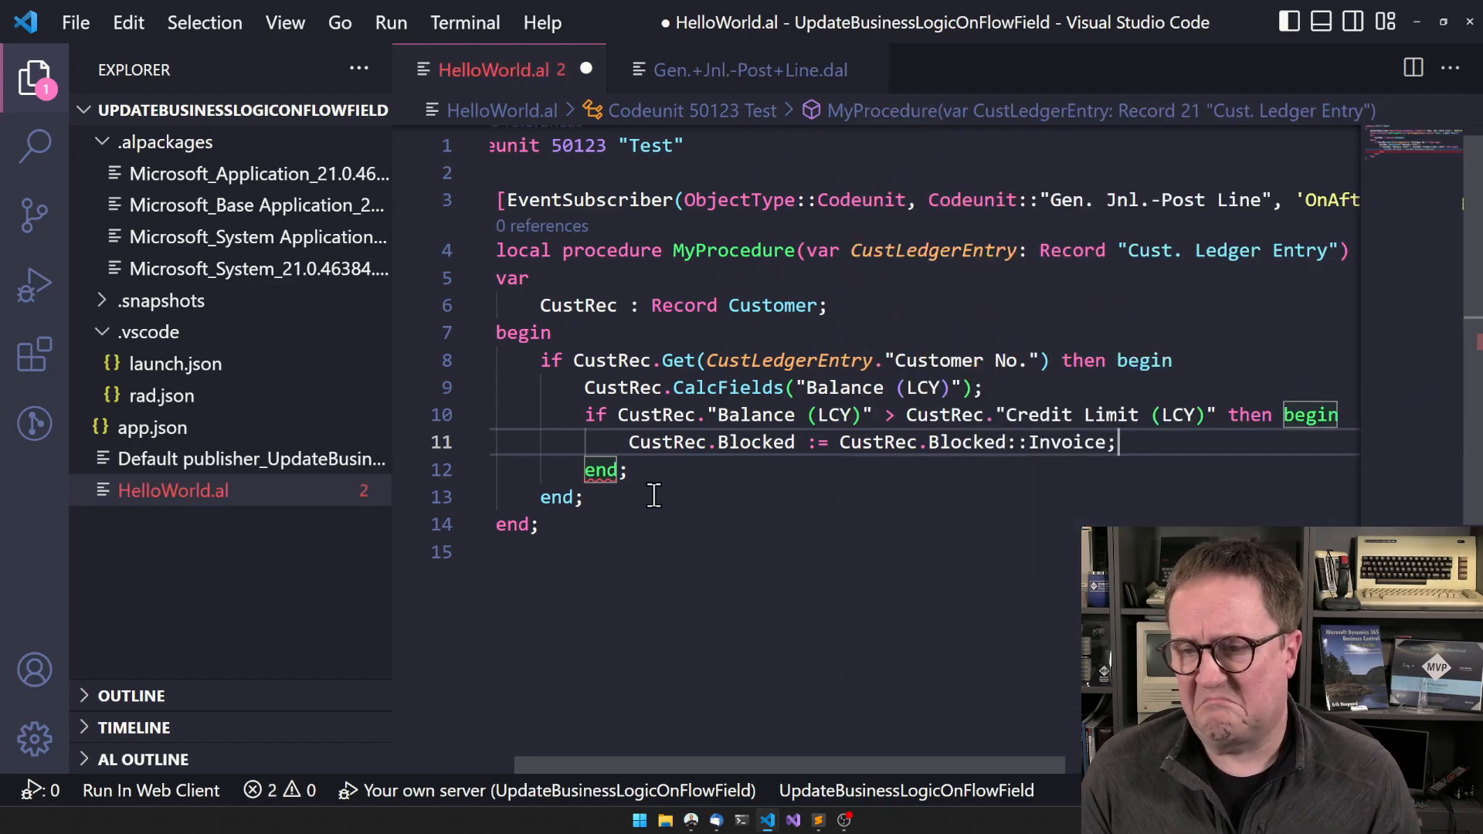
text(CustRec)
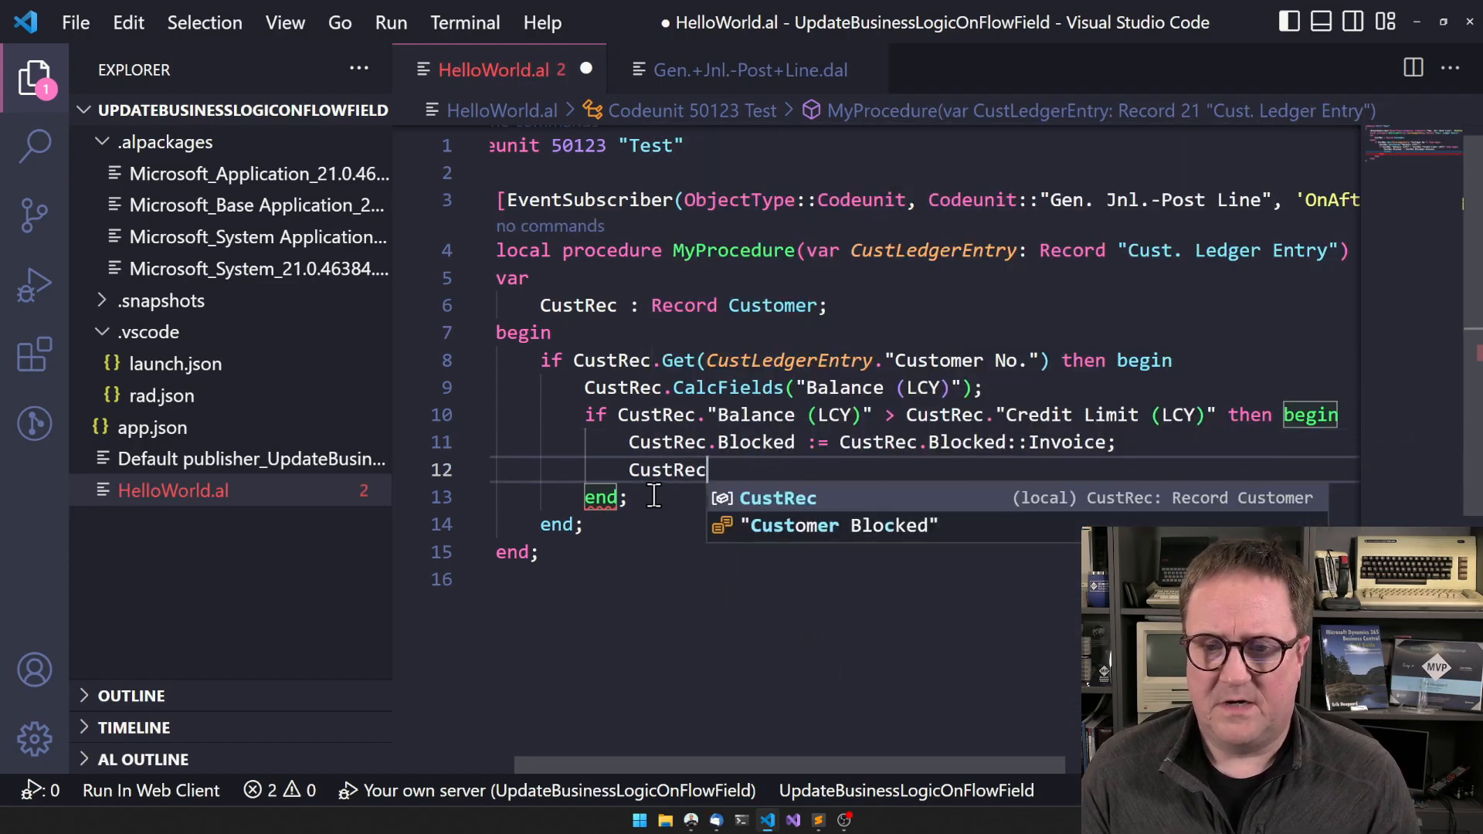
text(.Modifu)
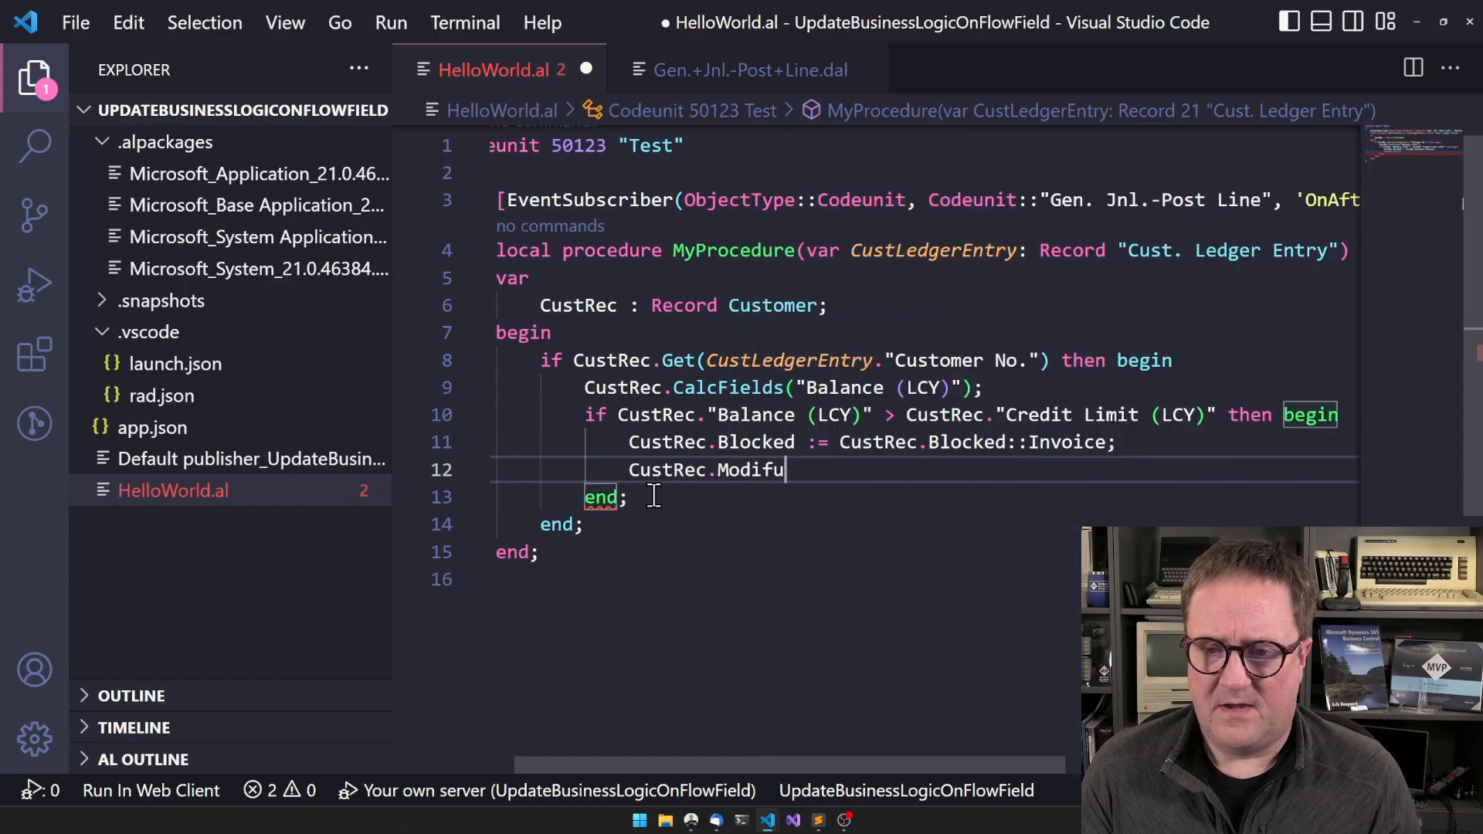
text(y(true);)
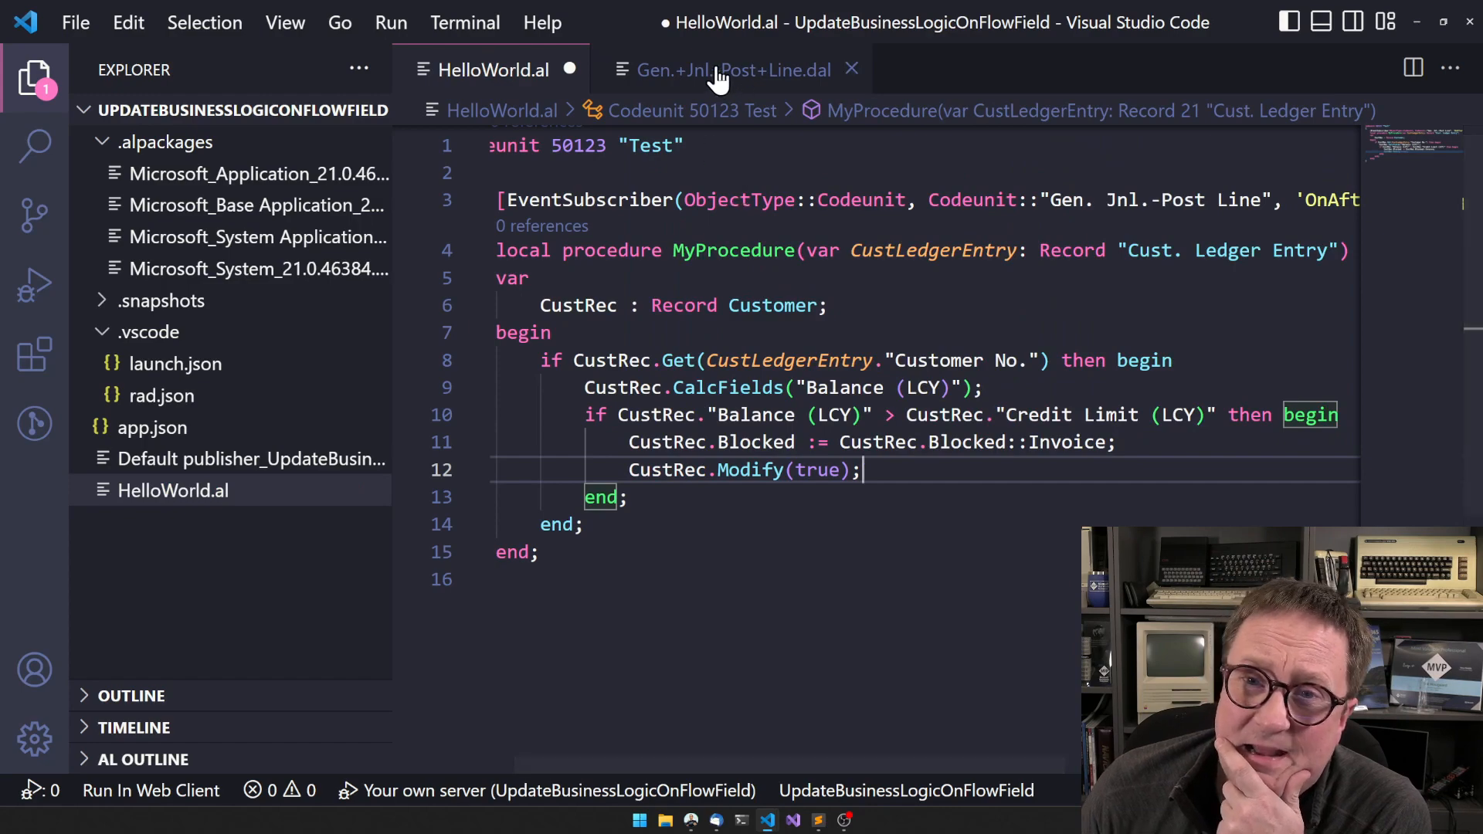
click(728, 69)
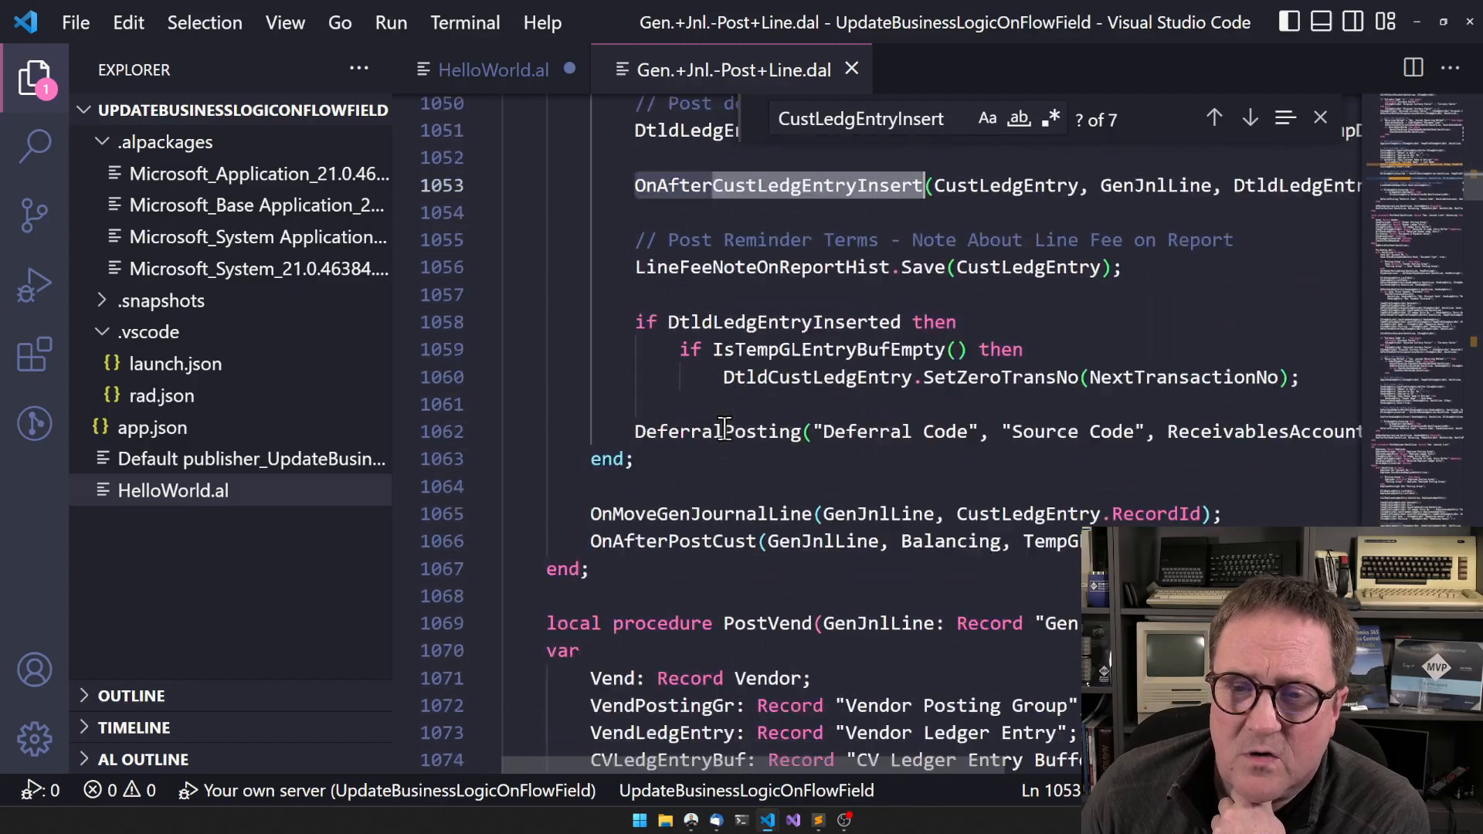
scroll(down, 3)
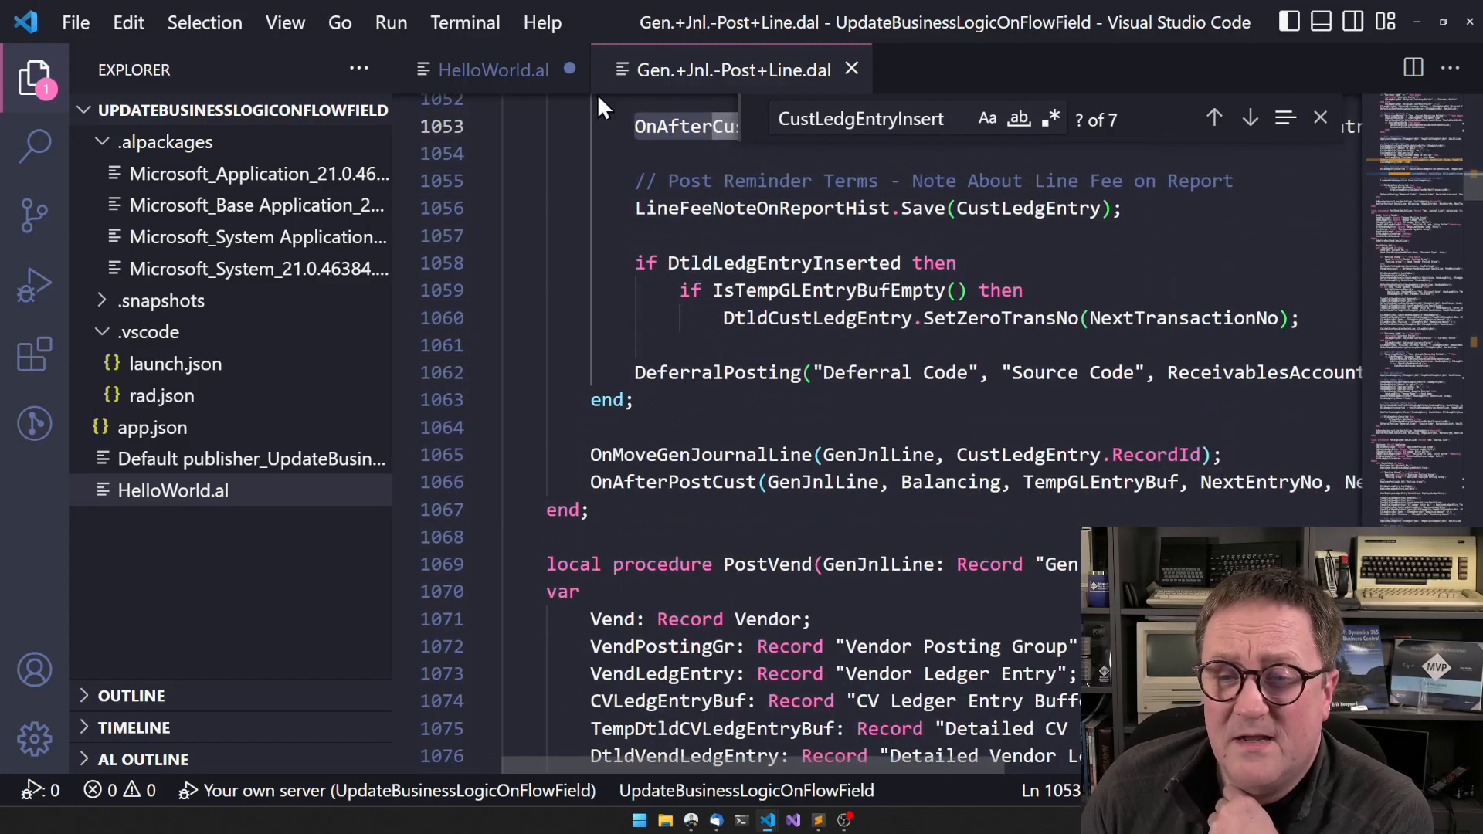
click(491, 70)
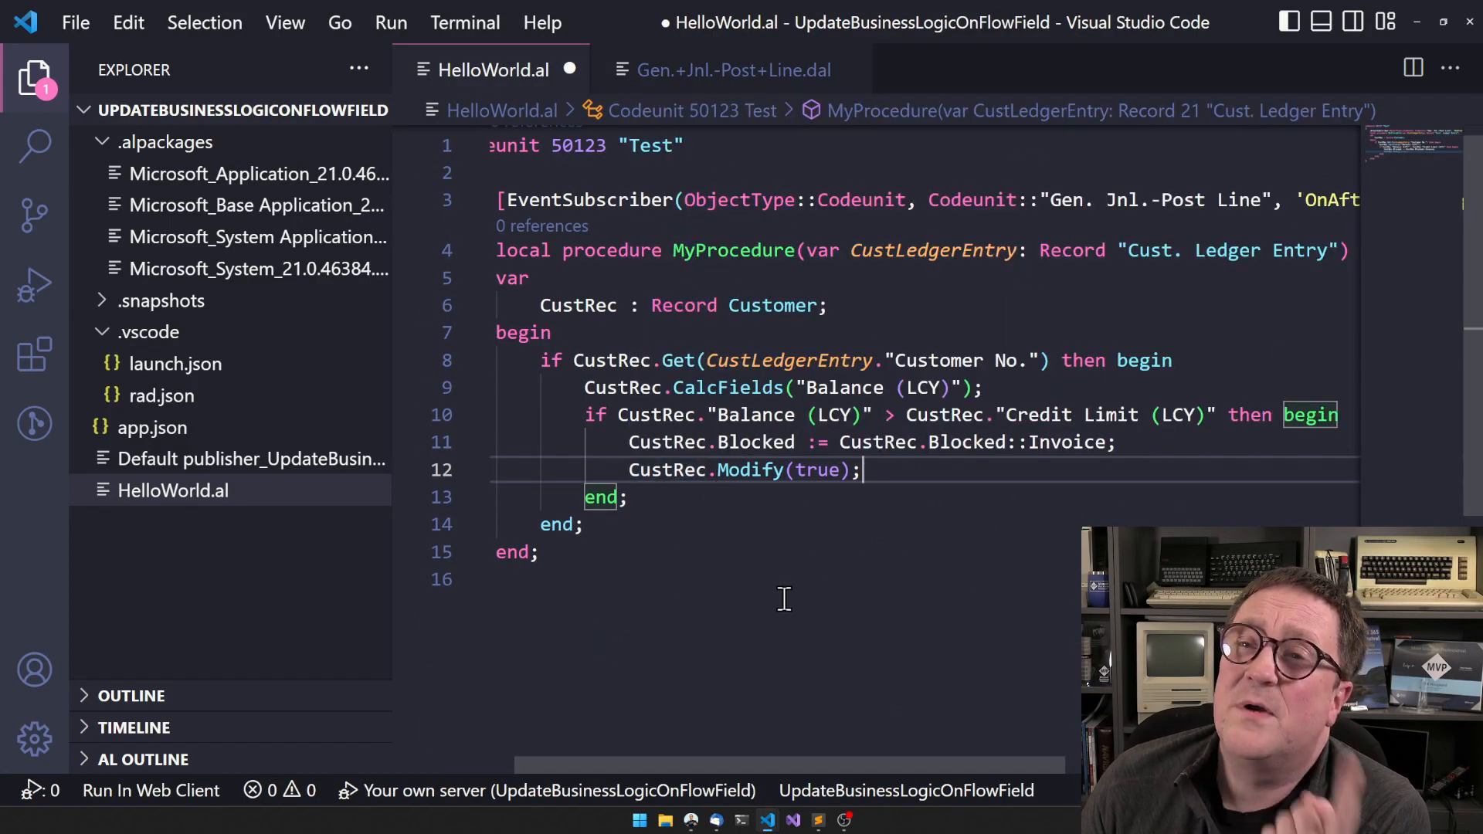
mouse_move(789, 548)
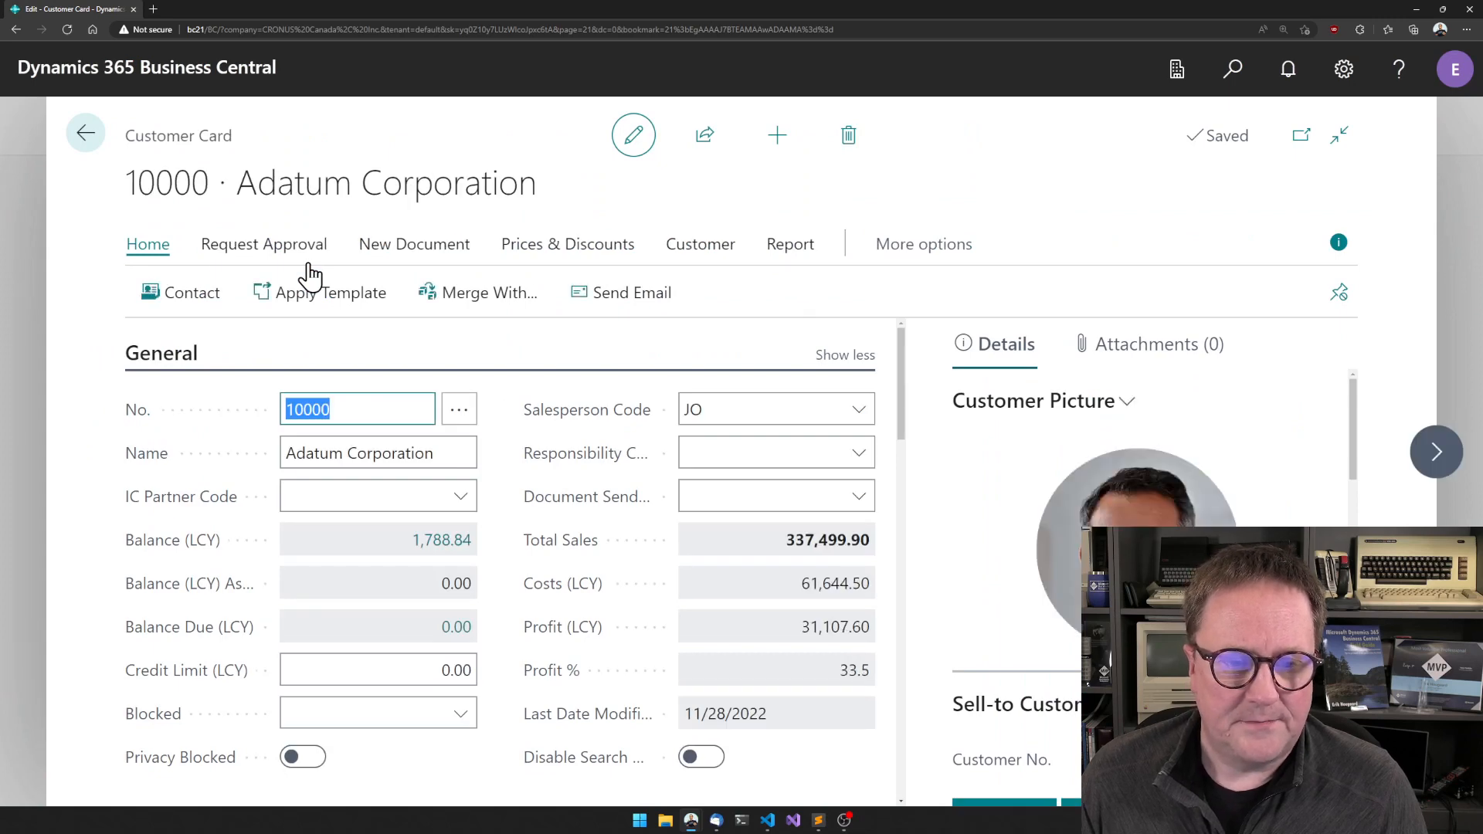
Set Adatum Corporation's Credit Limit (LCY) to 2000.00 on the Customer Card
click(377, 669)
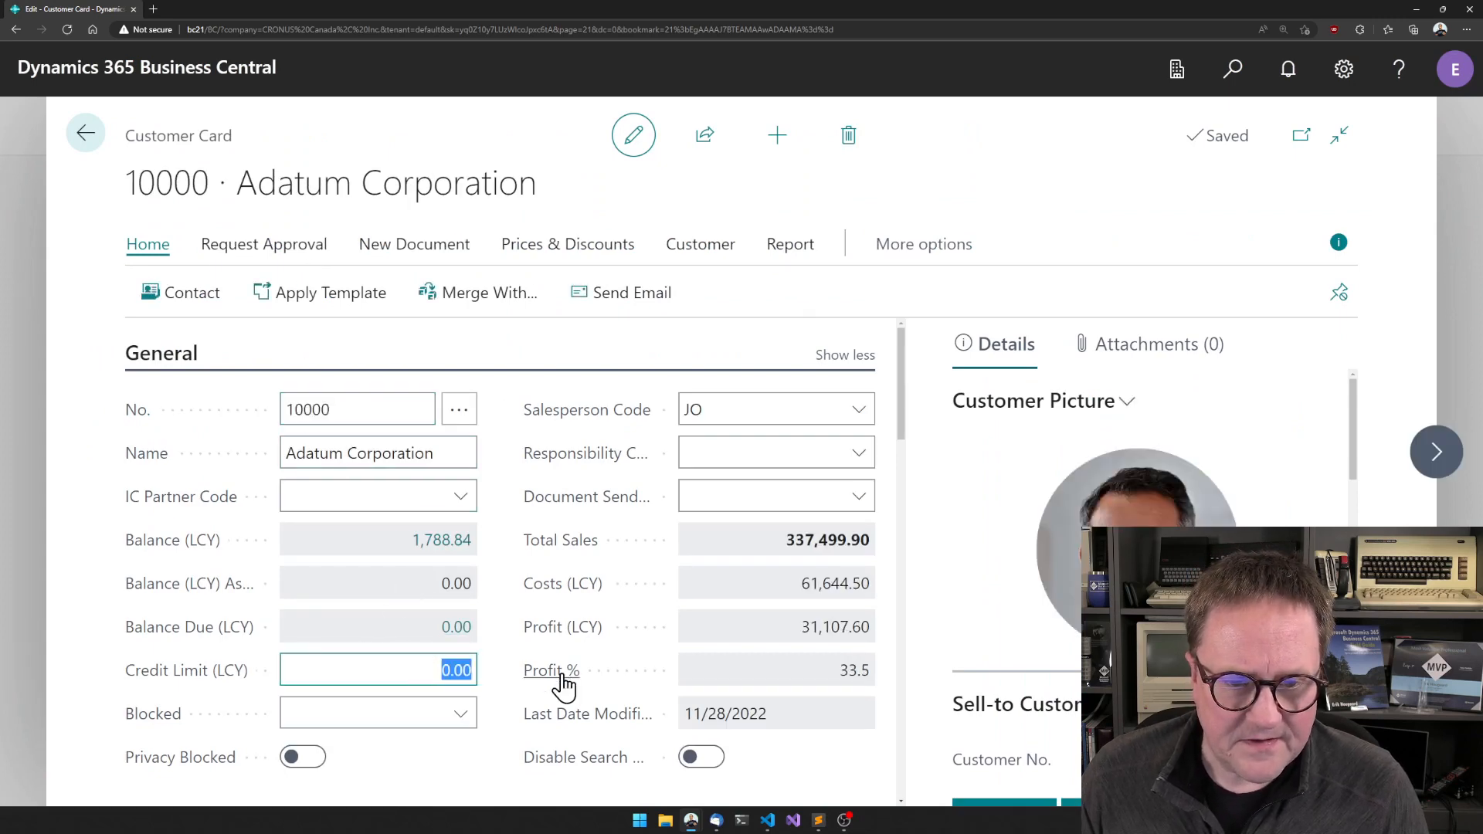
text(2000.00)
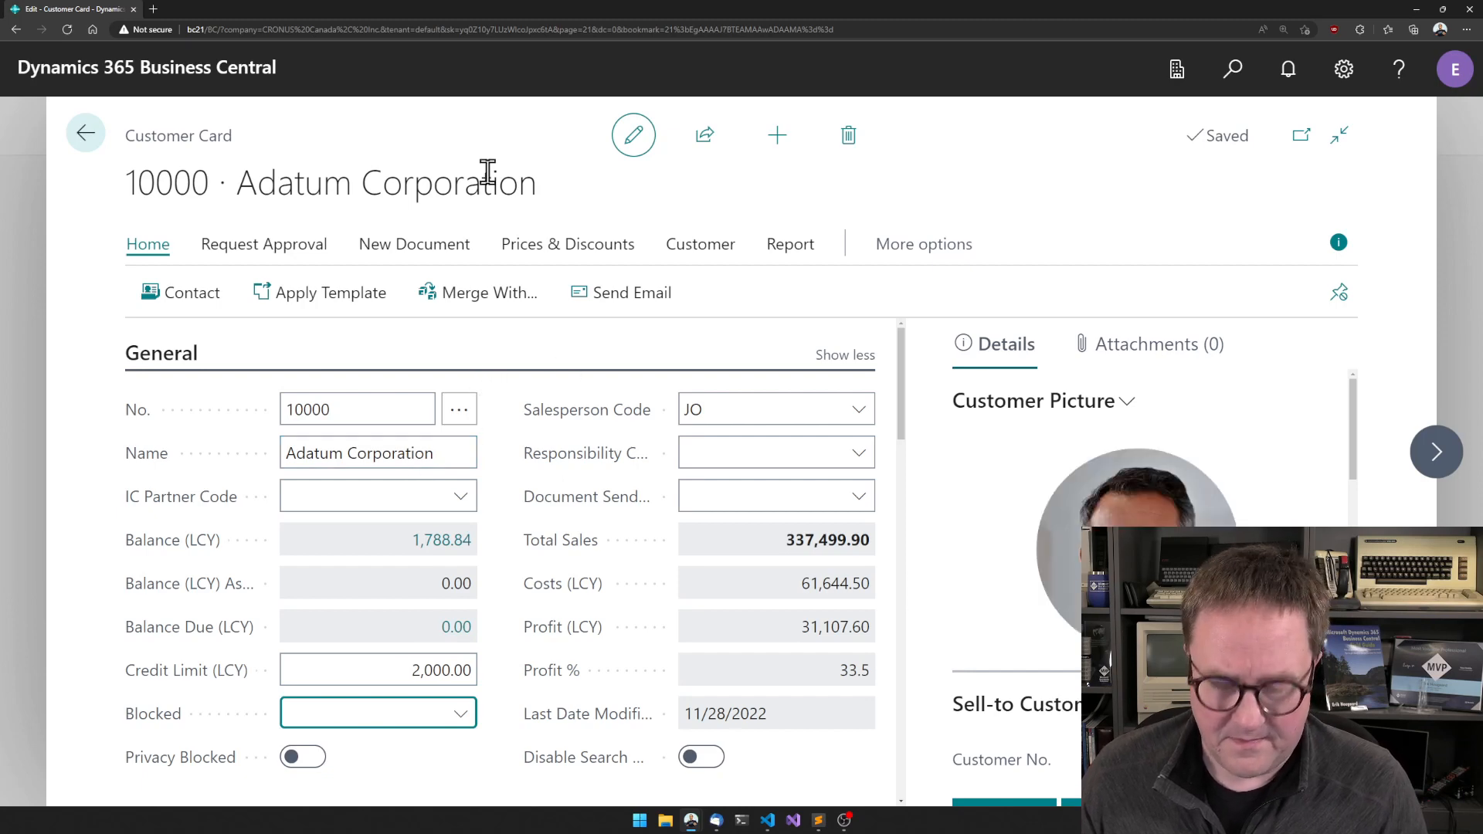
click(414, 245)
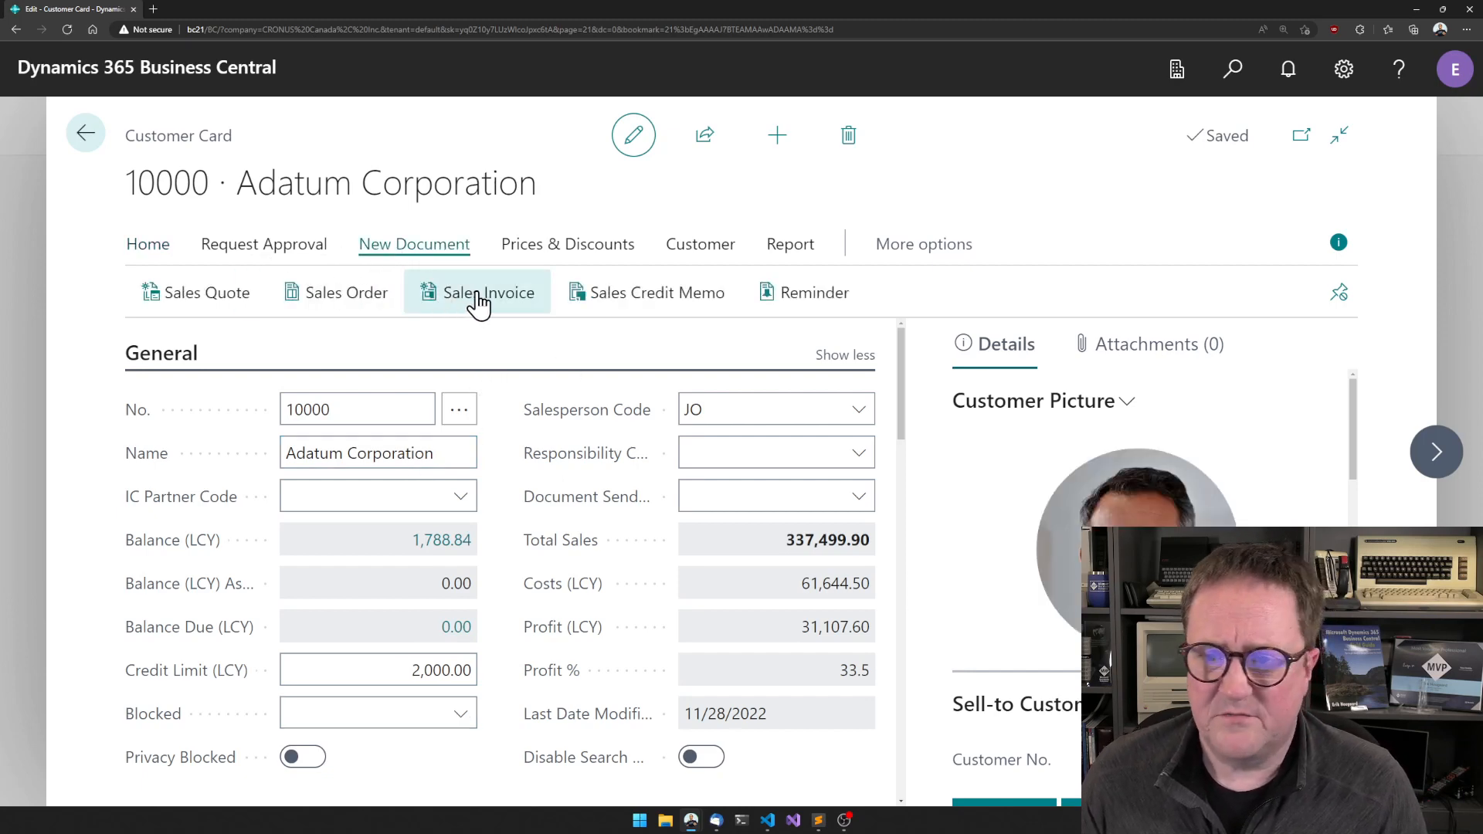
Create a sales invoice for Adatum Corporation with one line of item 1896-S, quantity 1
click(490, 292)
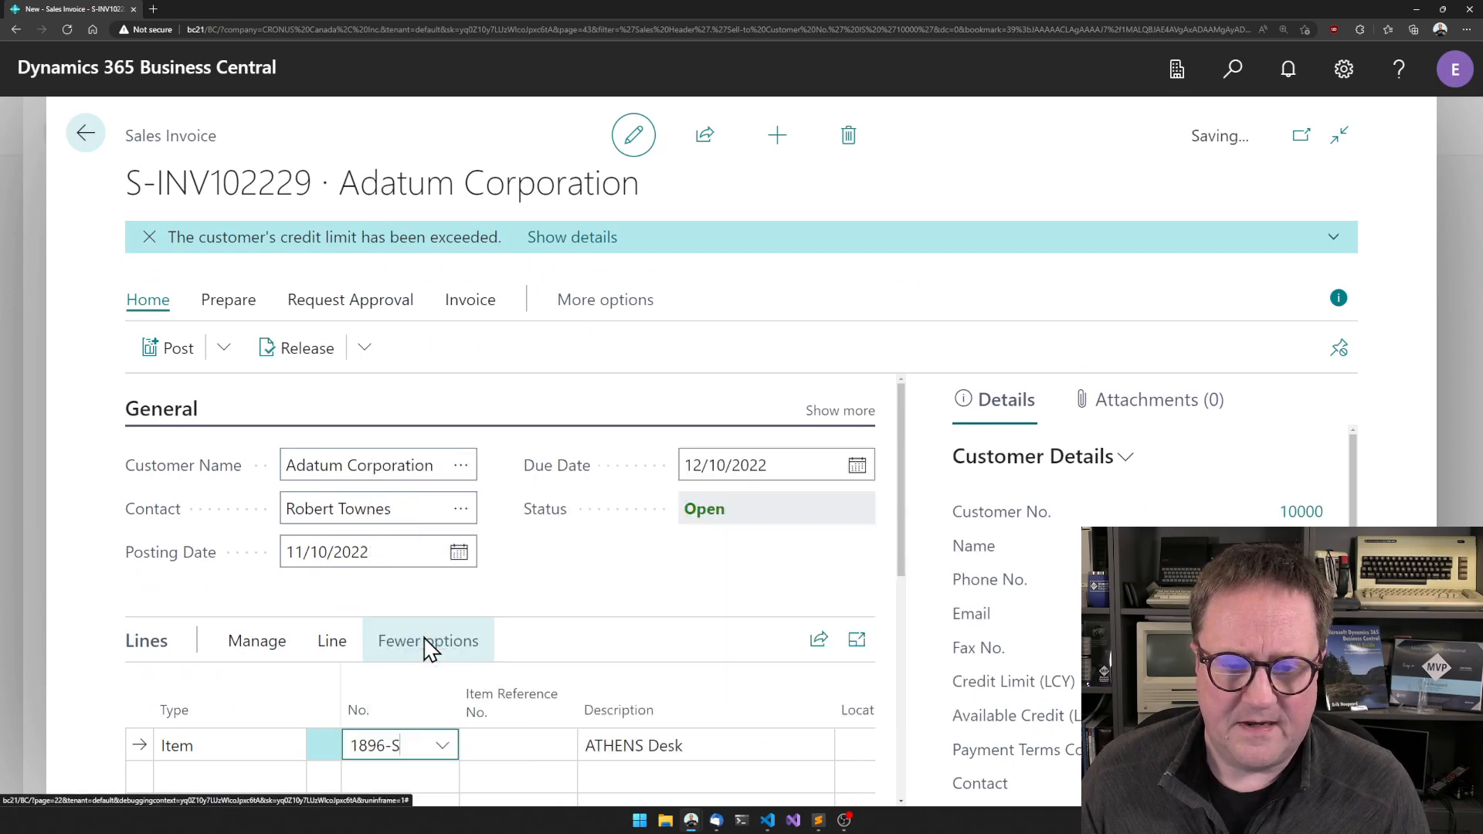
click(428, 639)
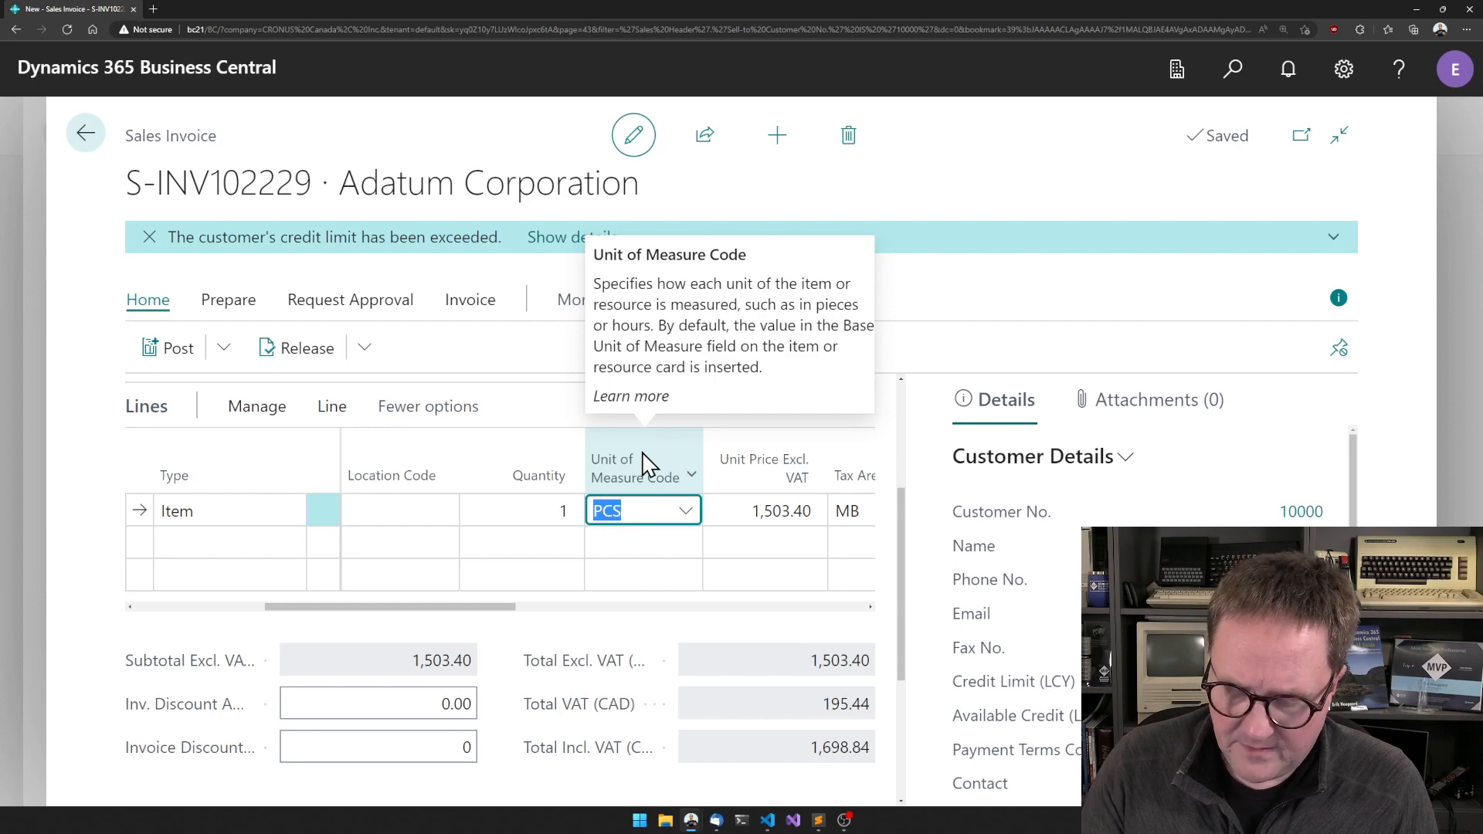
Post the sales invoice and confirm with Yes
click(167, 348)
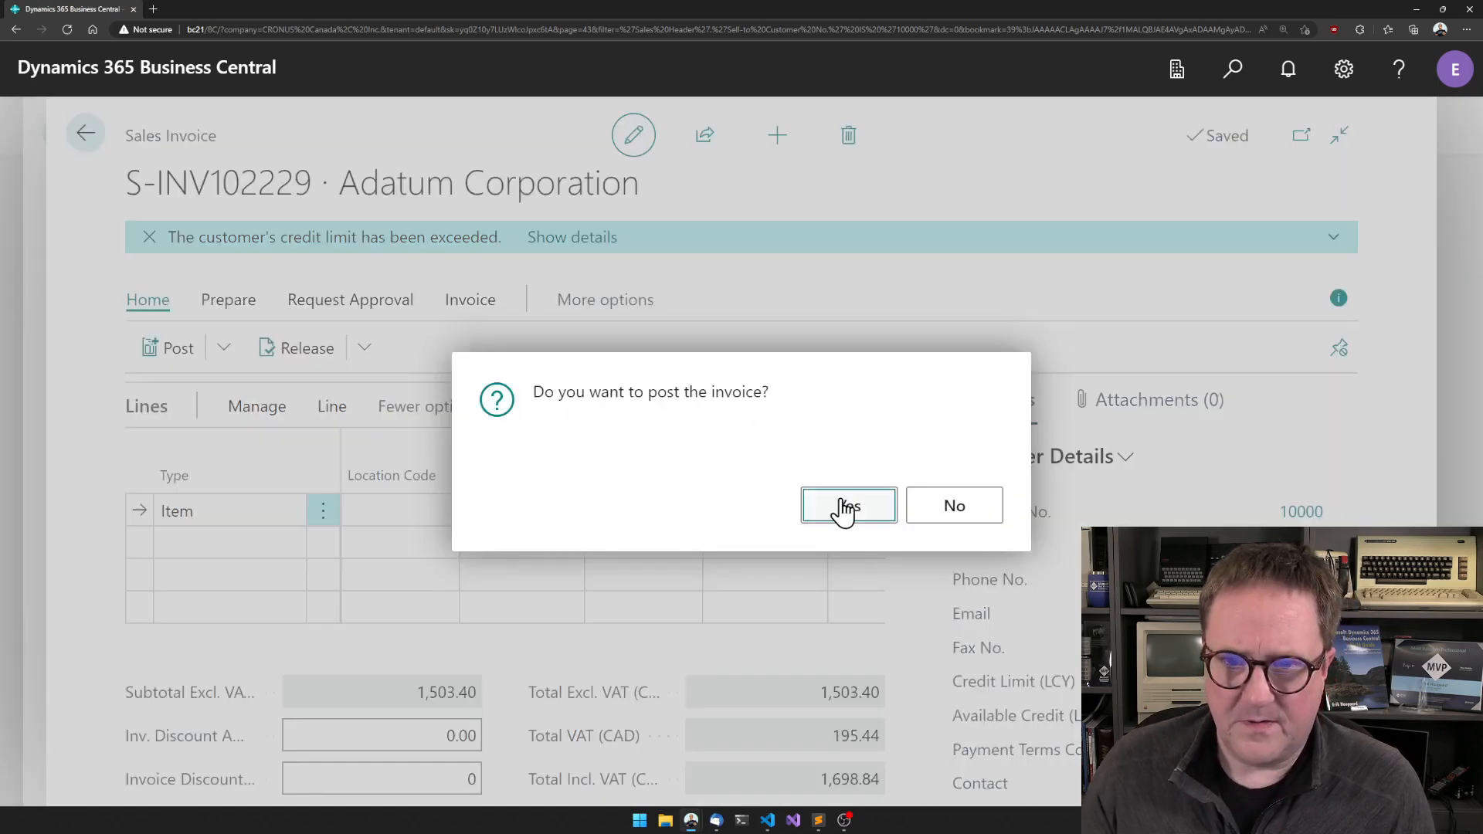
click(848, 505)
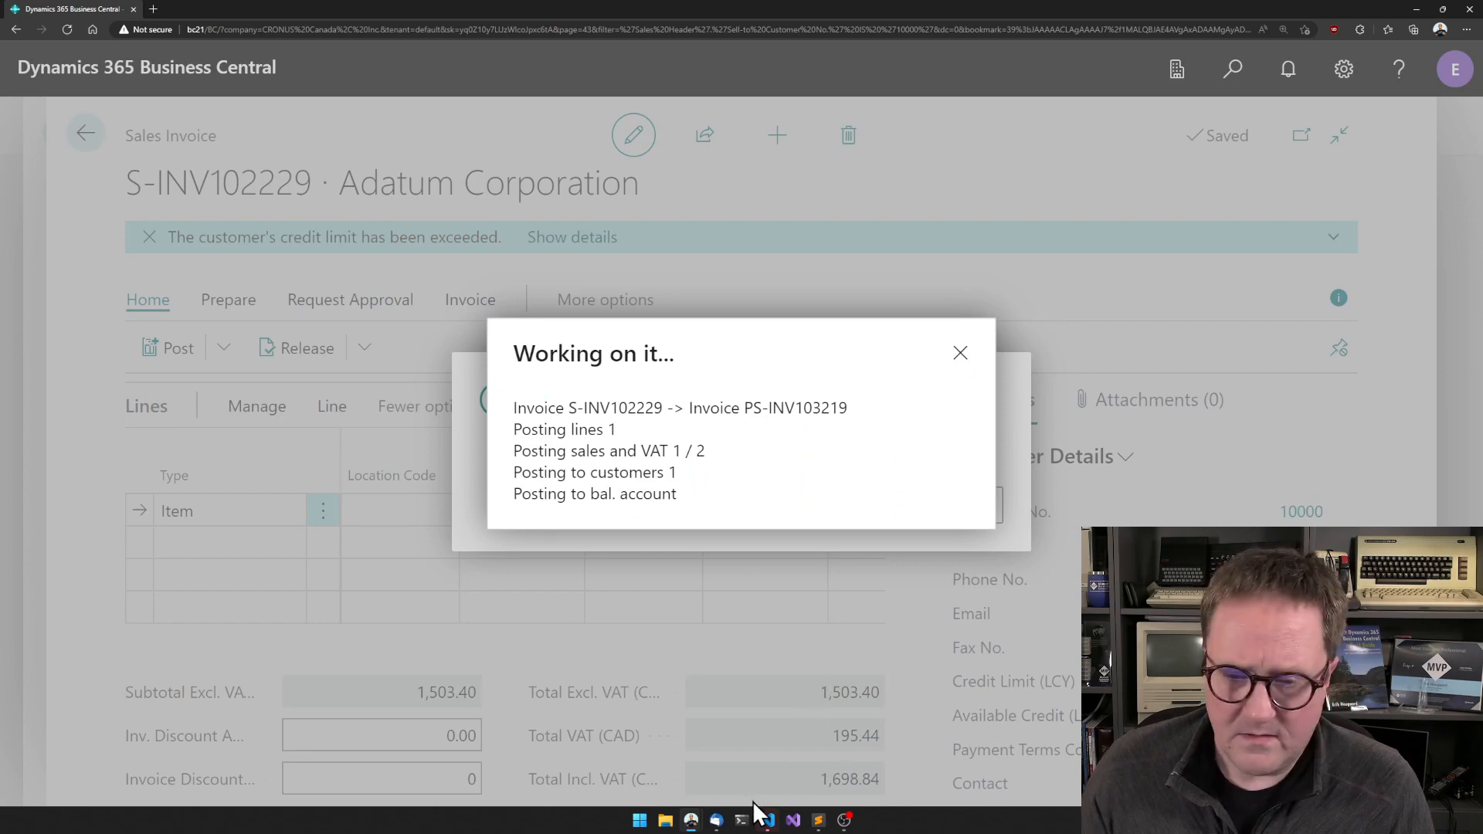
At the breakpoint, evaluate custrec."balance (LCY)" in the Debug Console, showing 3,487.68
click(765, 819)
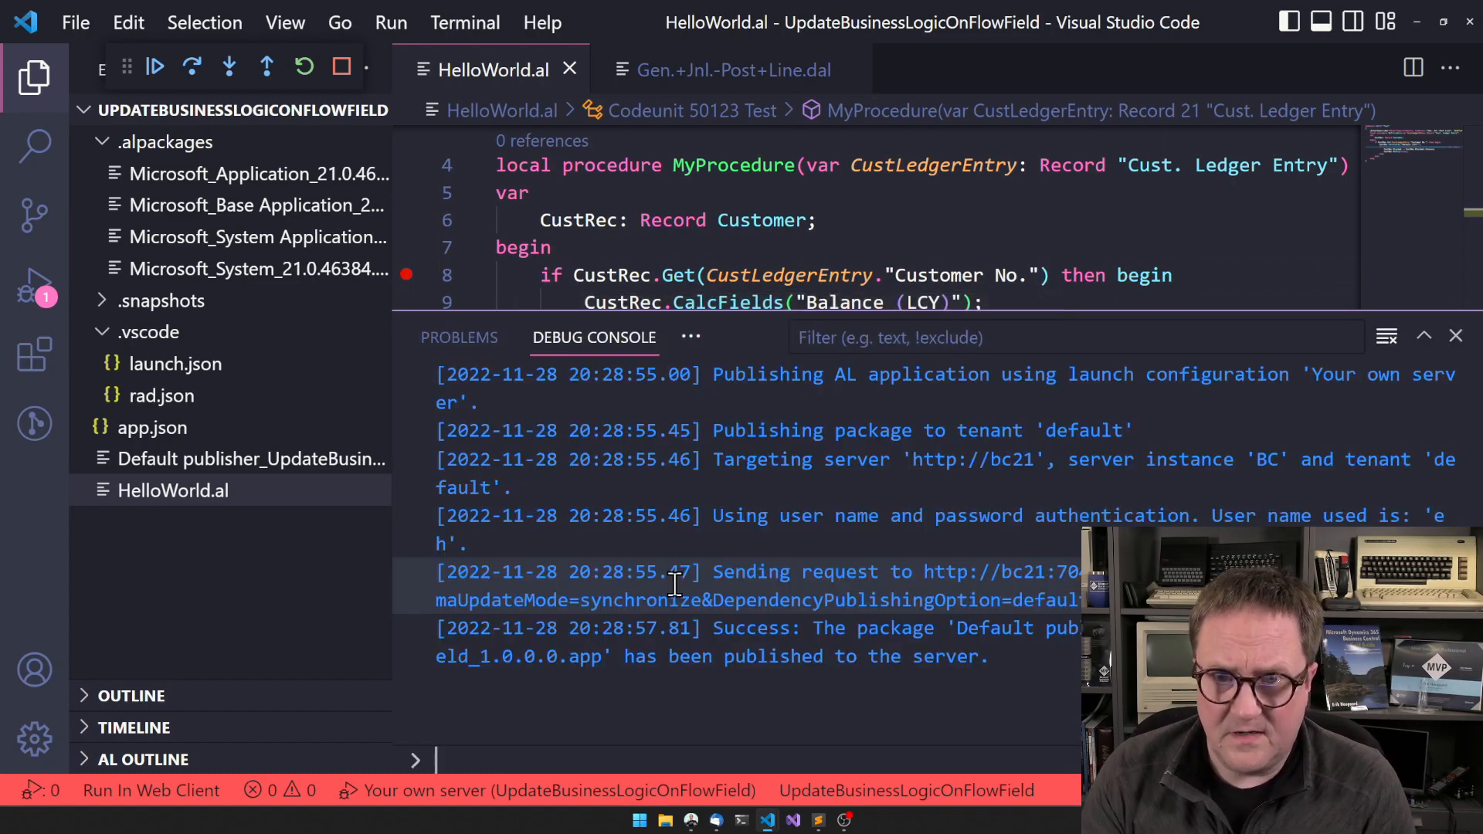
text(custrec."balance")
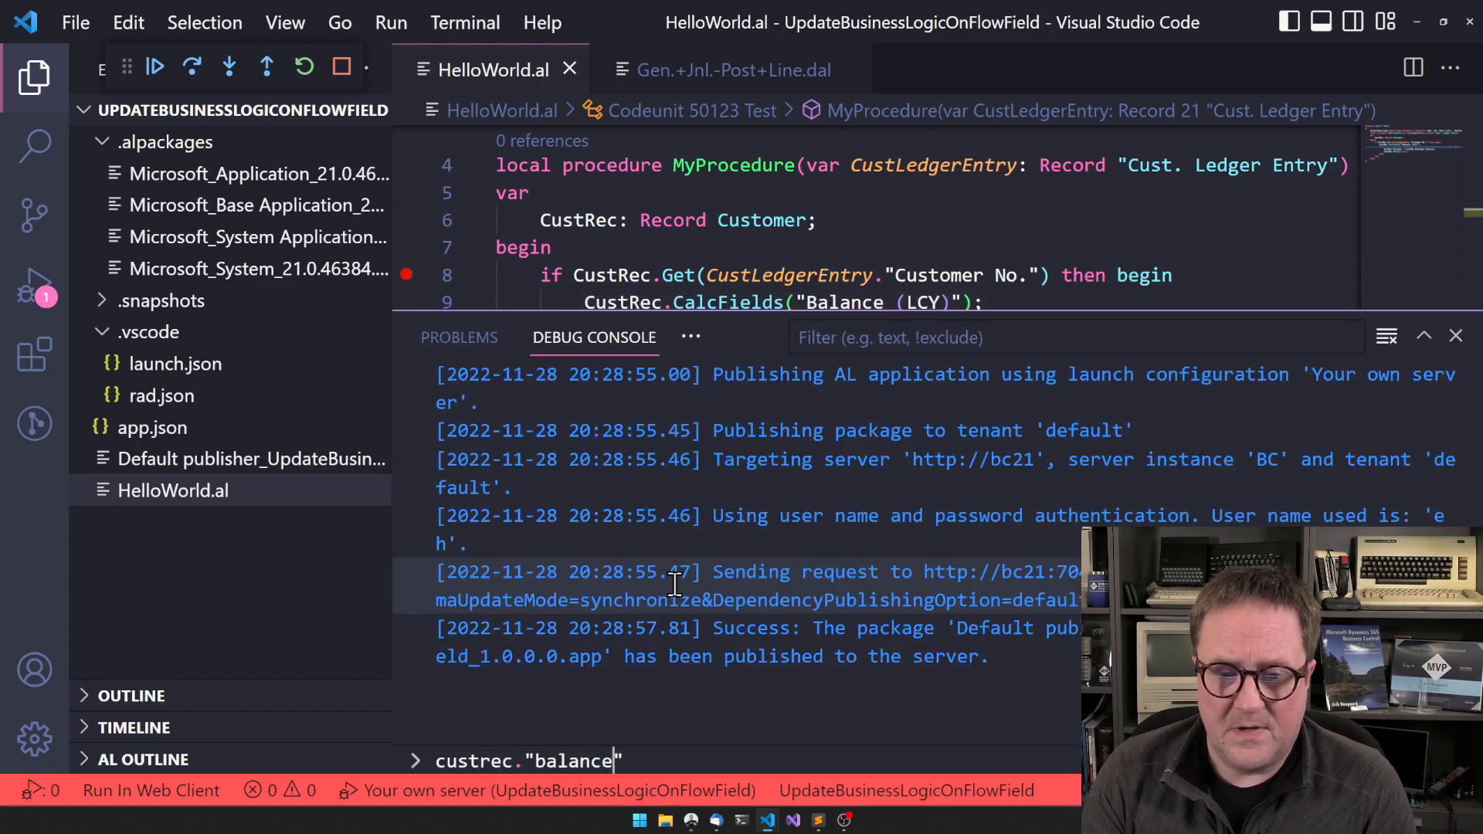
text((LCY)
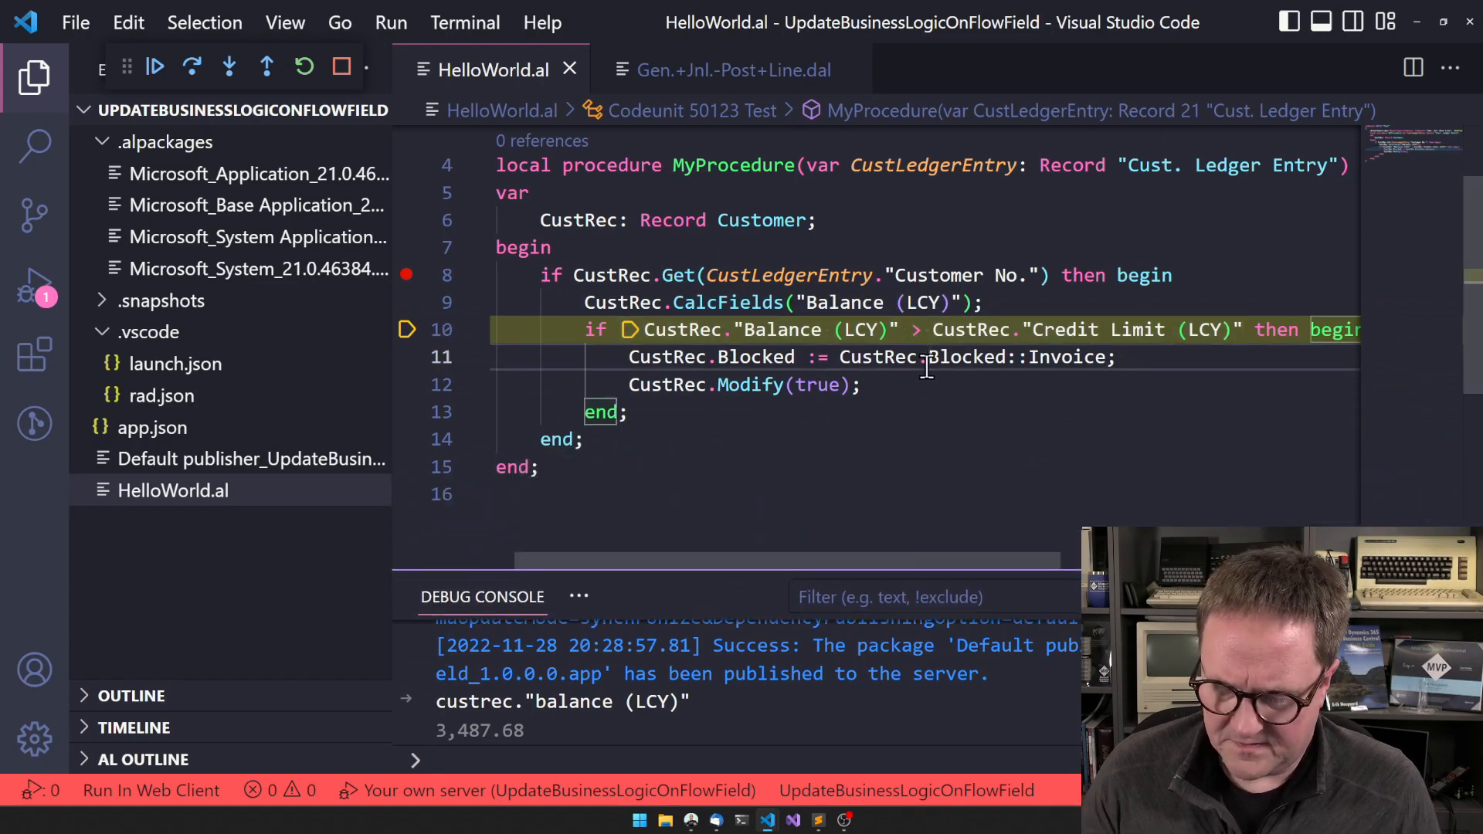
Step over the blocking statements and continue so posting finishes
click(192, 66)
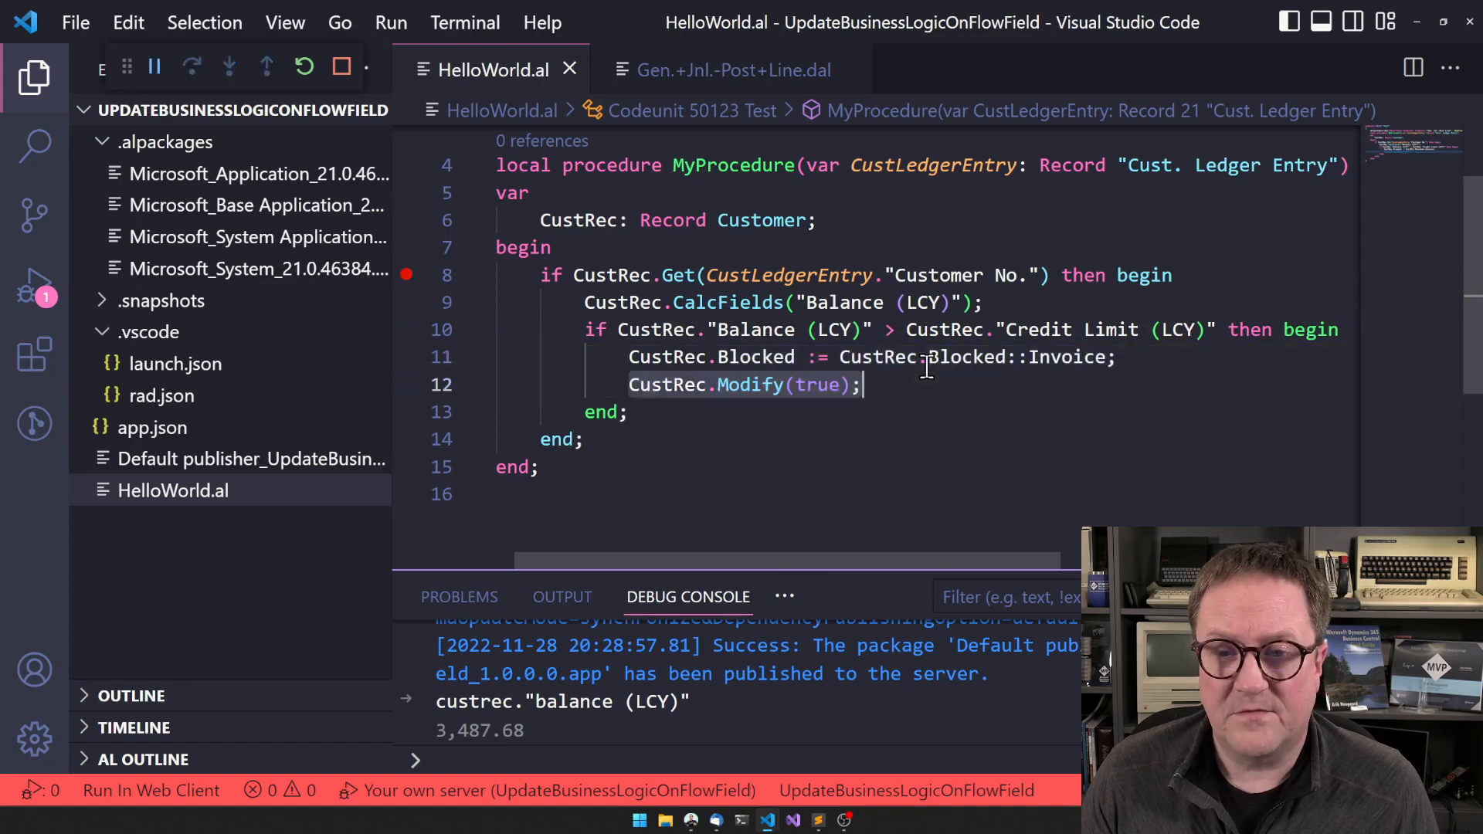
click(154, 66)
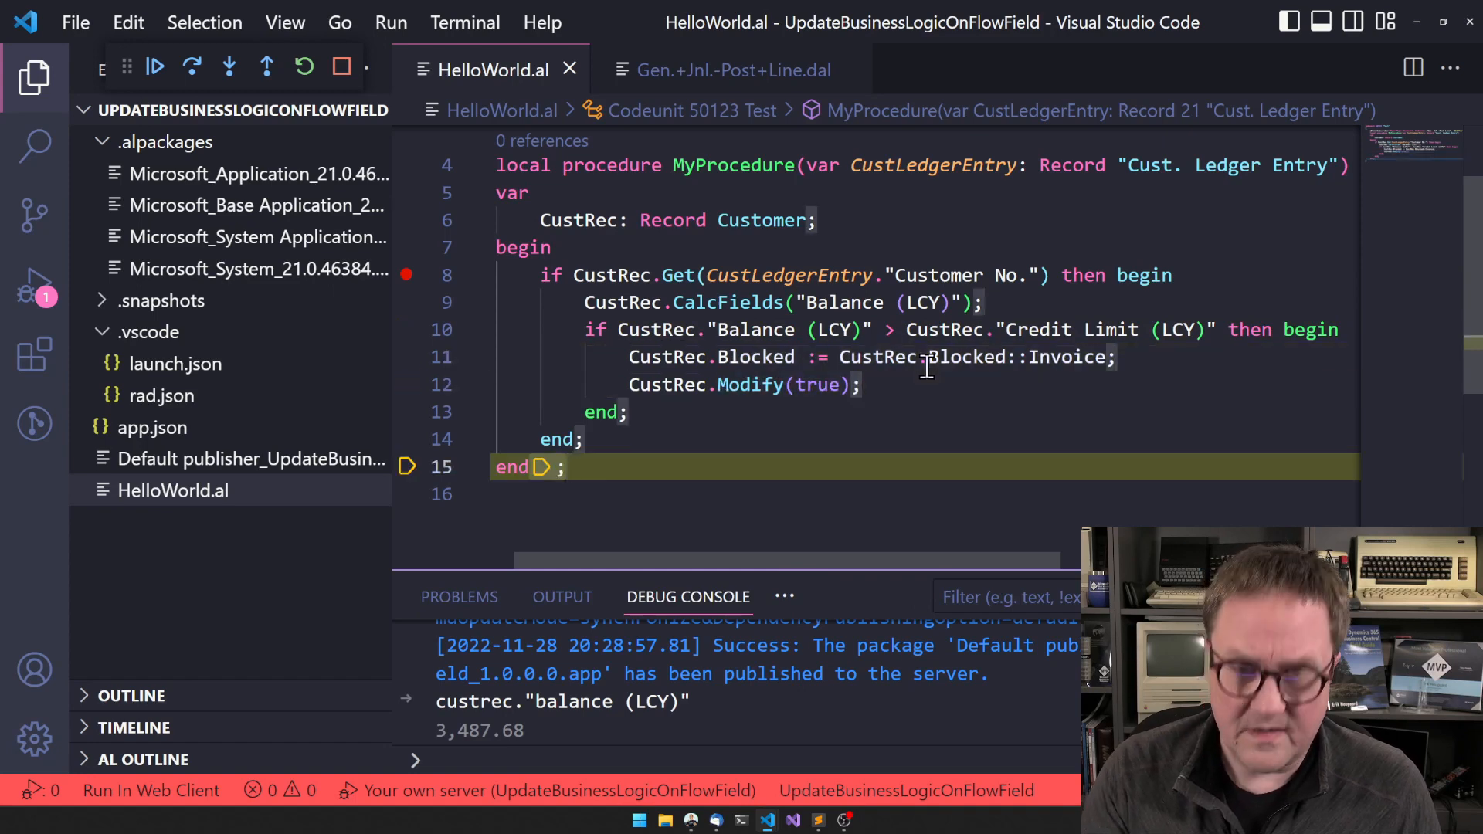
click(154, 67)
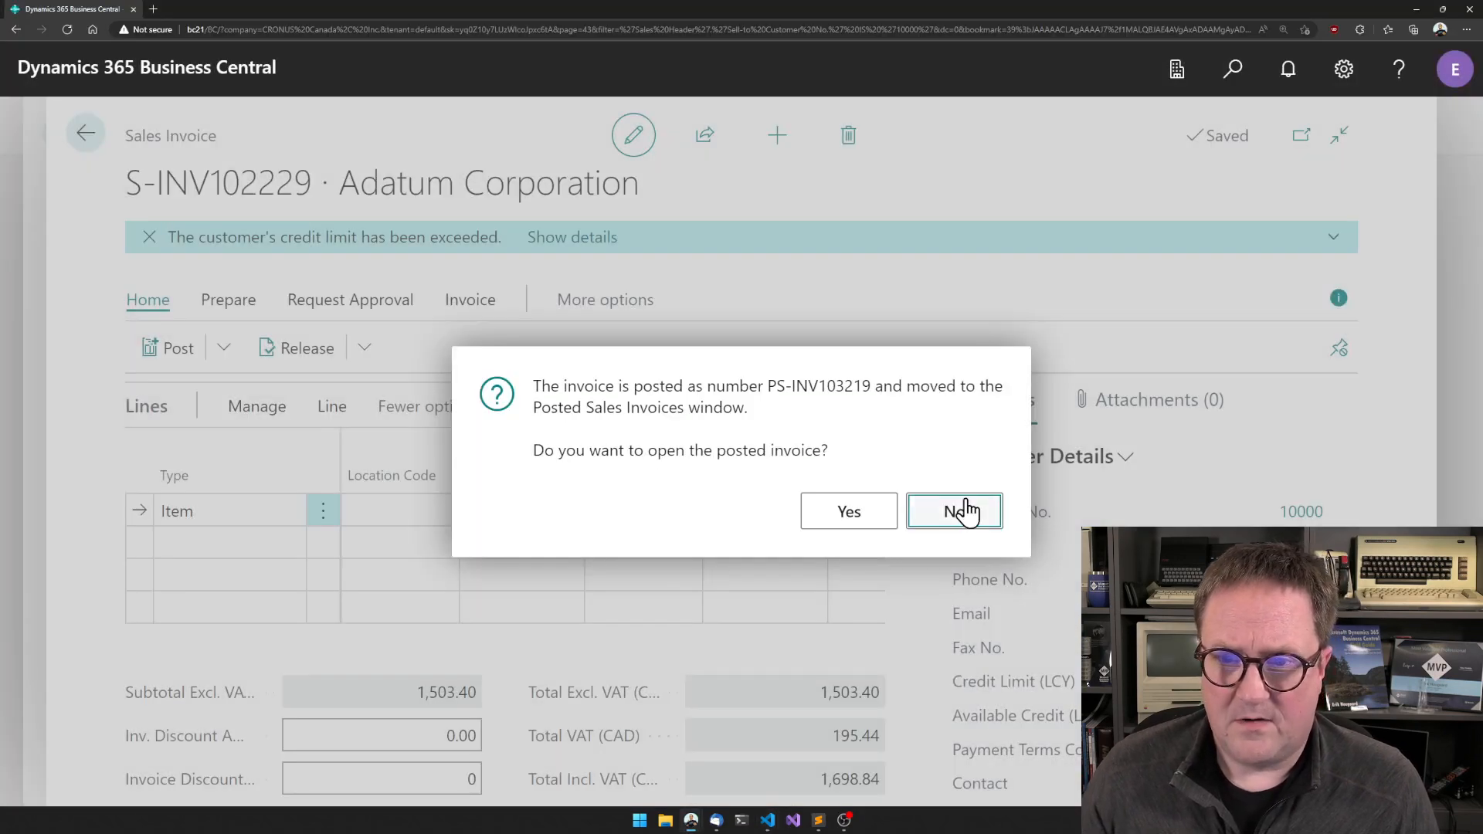
Decline opening the posted invoice and check Blocked is now Invoice on the card
click(955, 511)
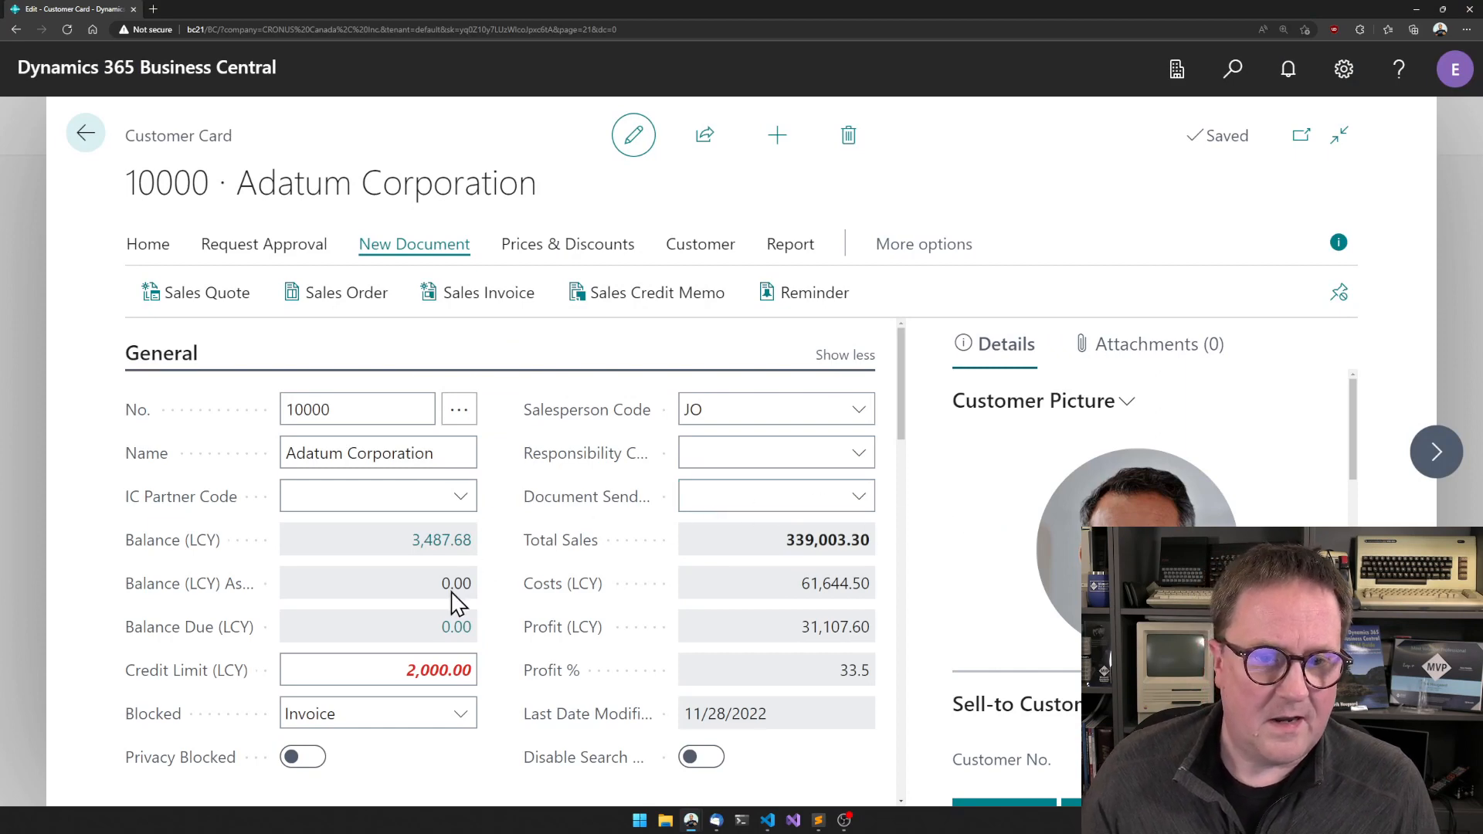
click(377, 714)
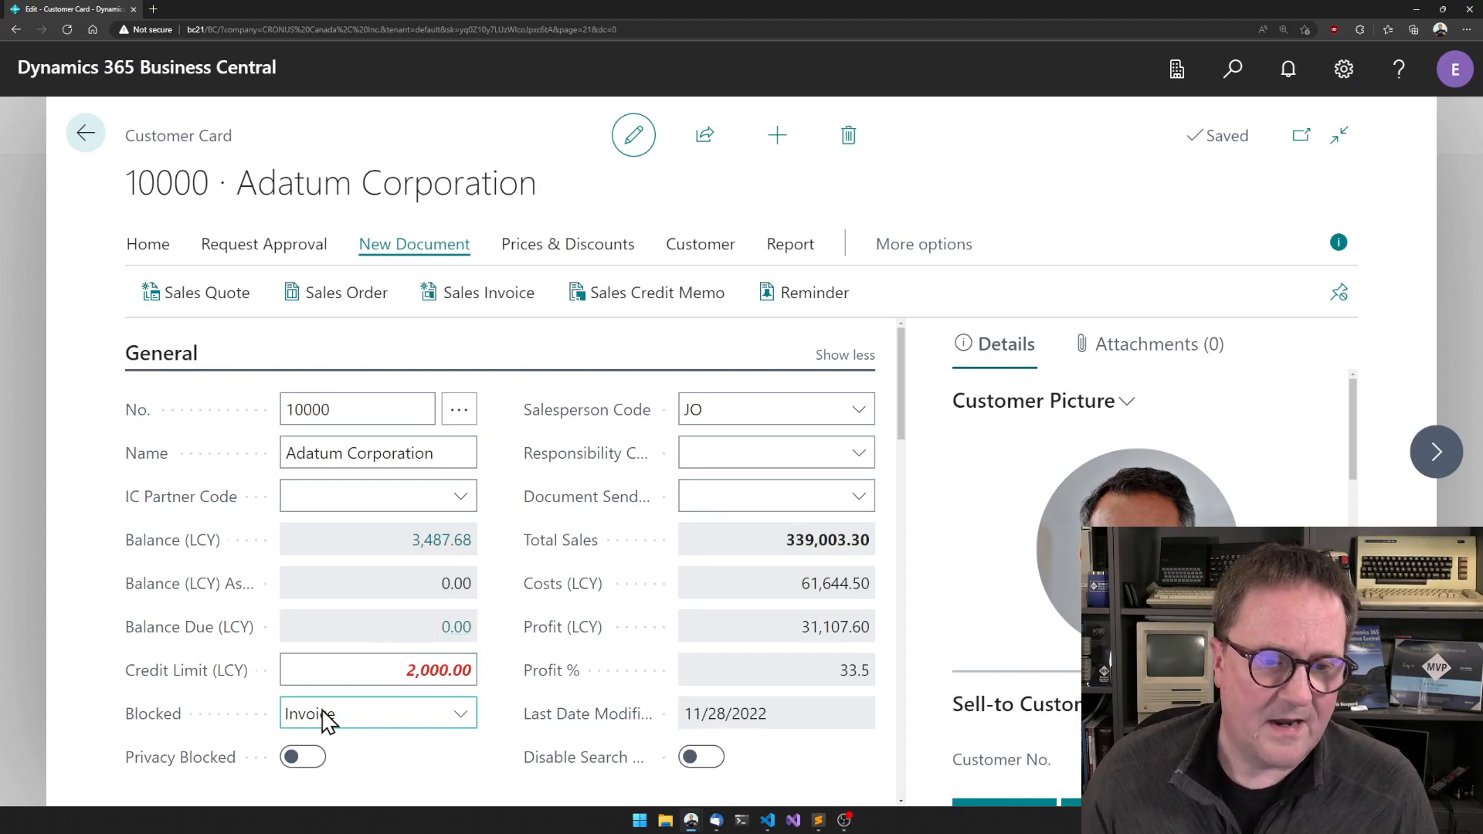